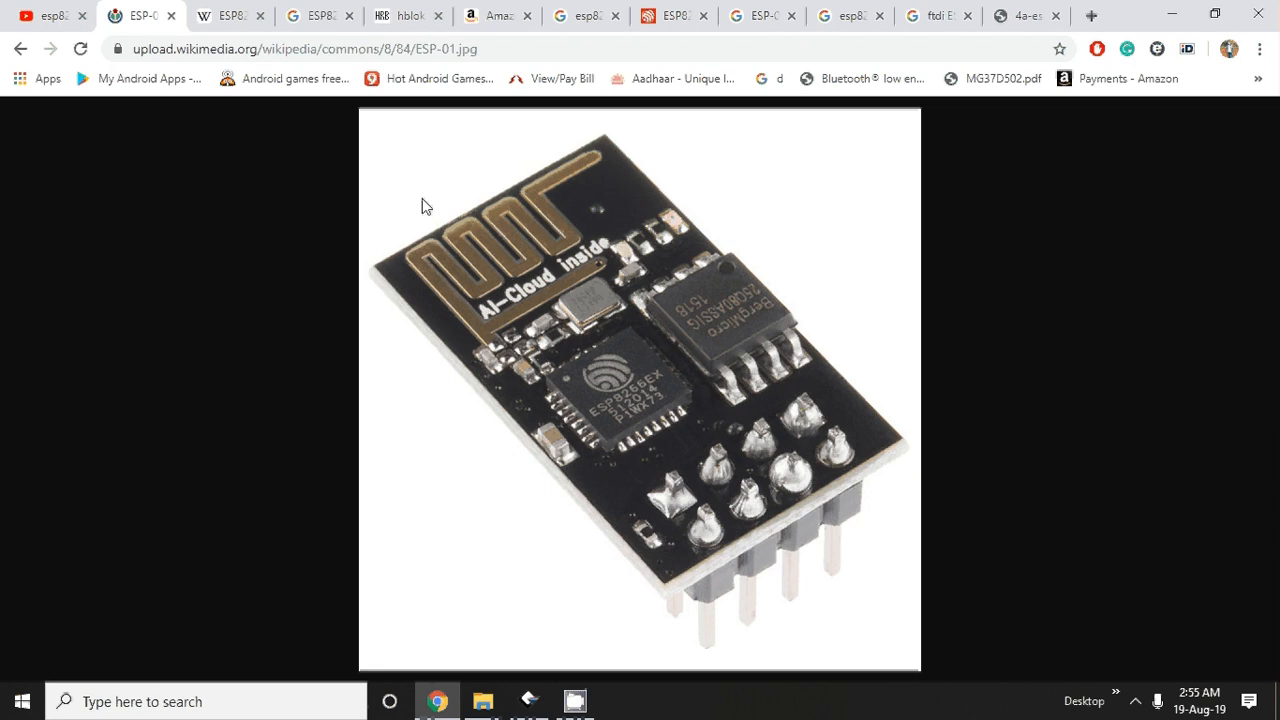
pyautogui.moveTo(652, 440)
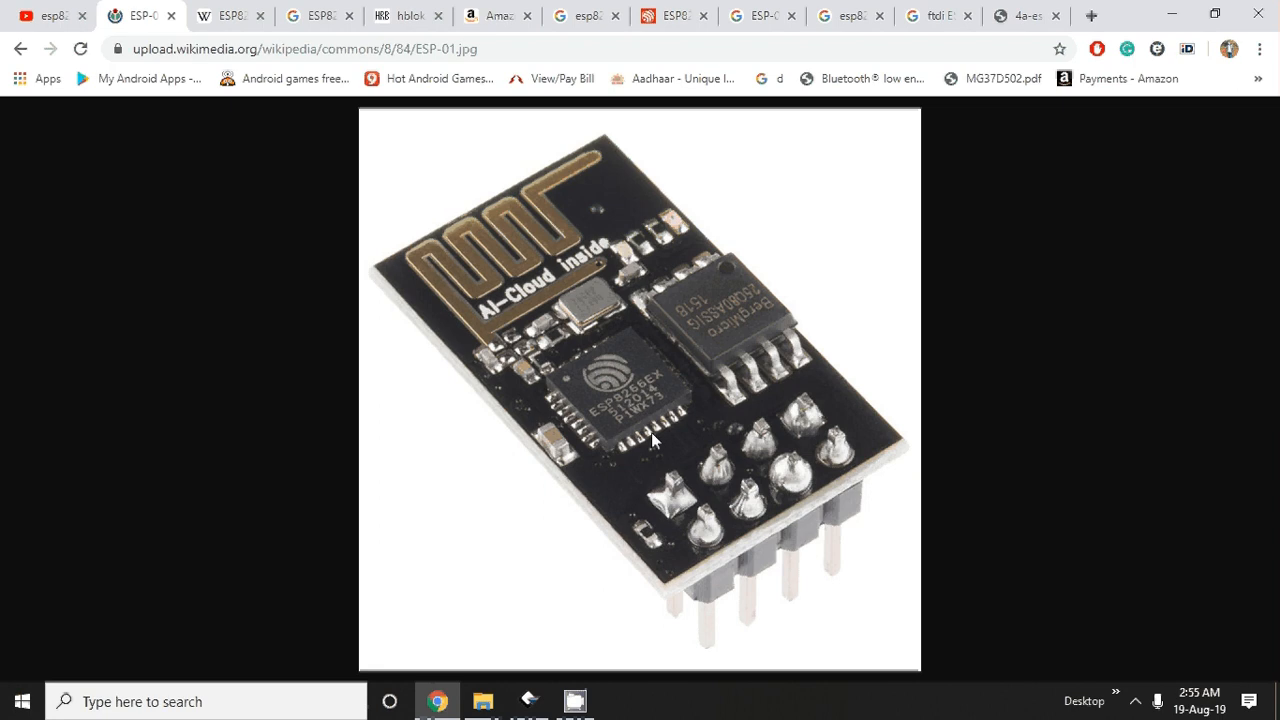
pyautogui.moveTo(604, 412)
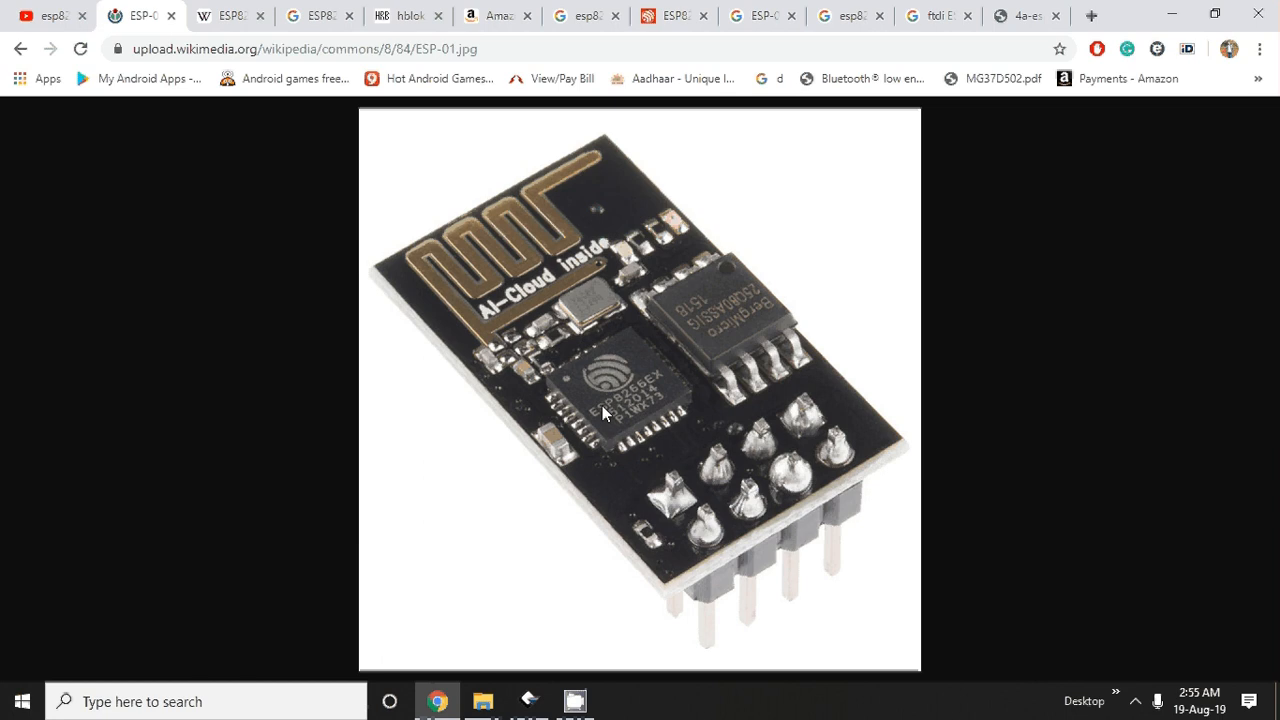
pyautogui.moveTo(638, 404)
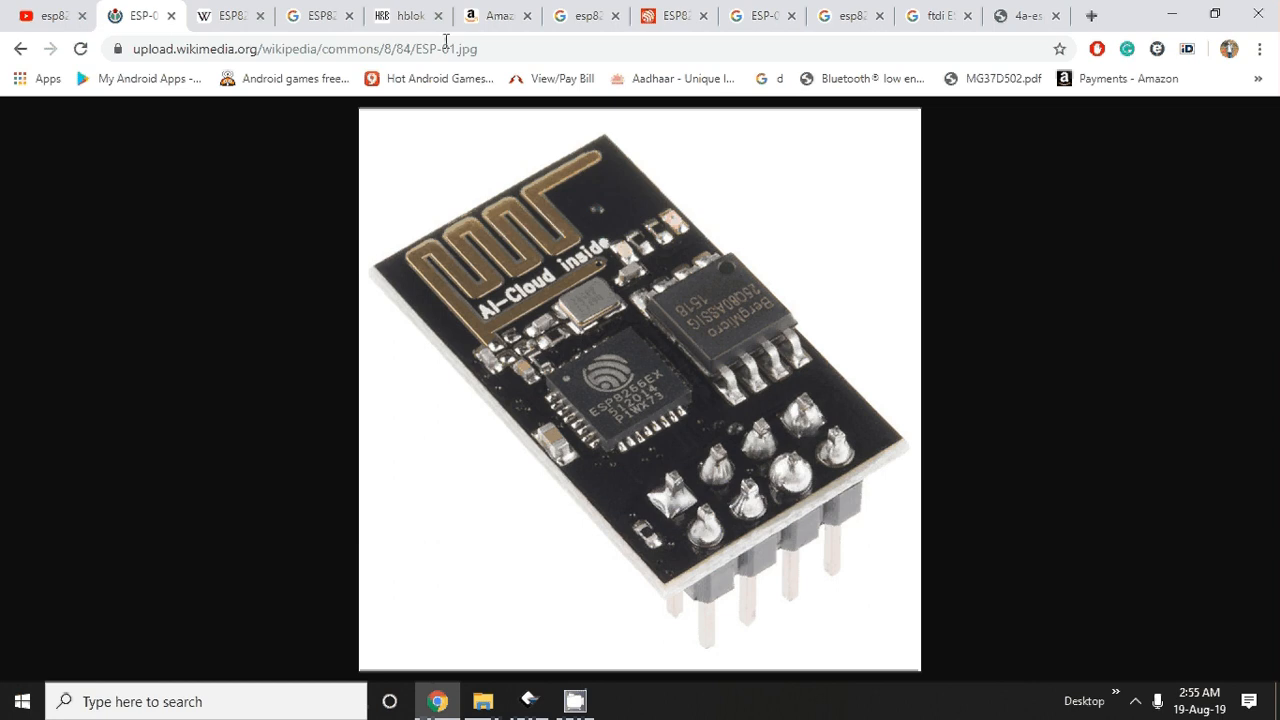
# Switch to the hblok.net blog post showing the ESP-01 to ESP-11 module grid
pyautogui.click(404, 16)
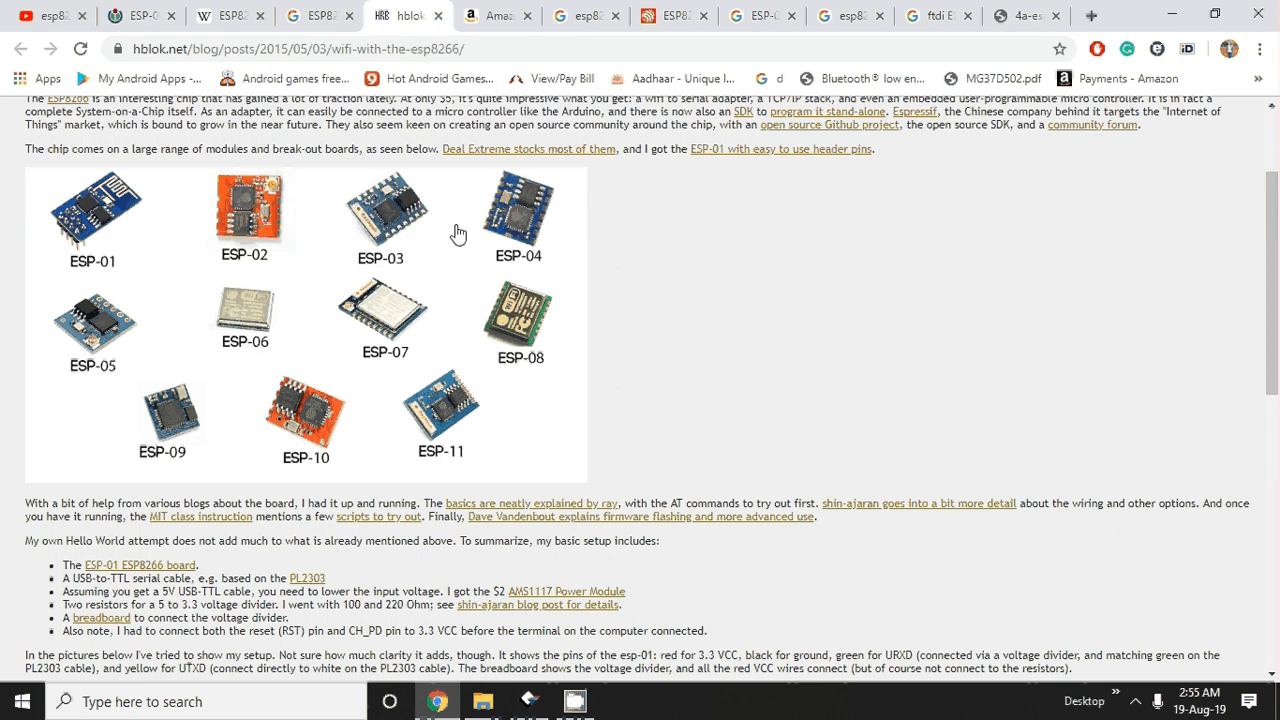
pyautogui.moveTo(110, 236)
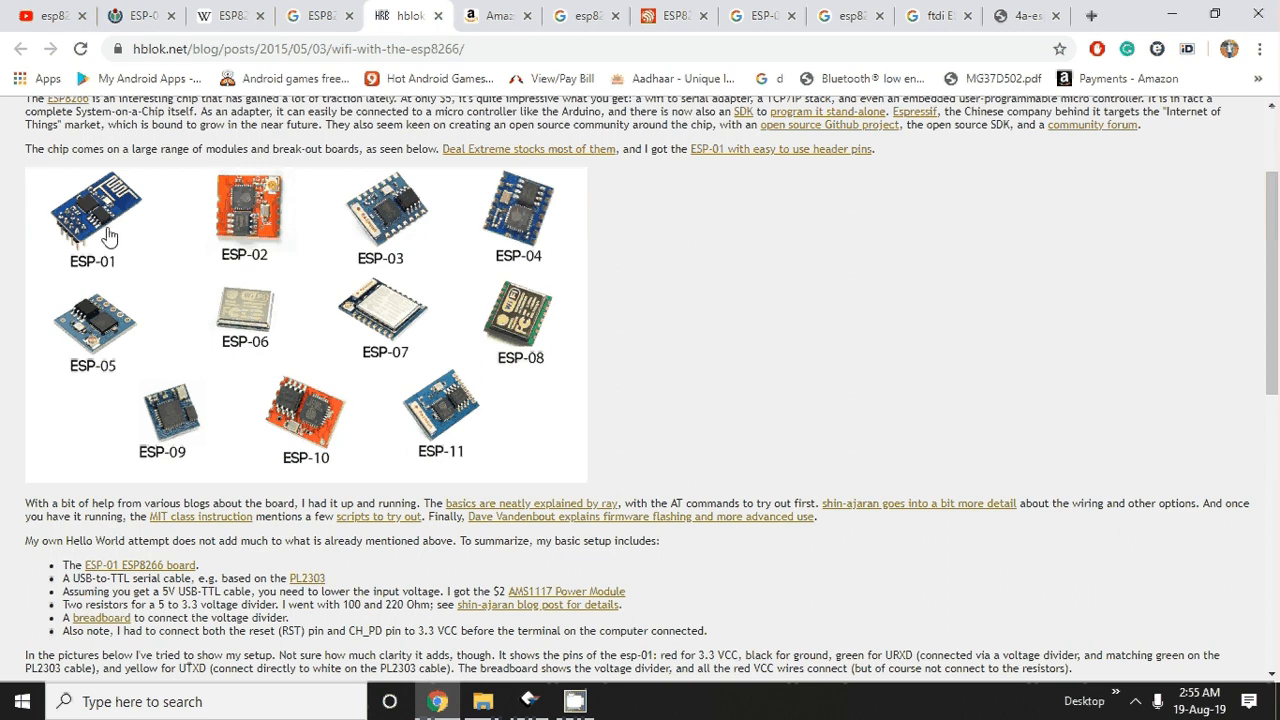
pyautogui.moveTo(88, 238)
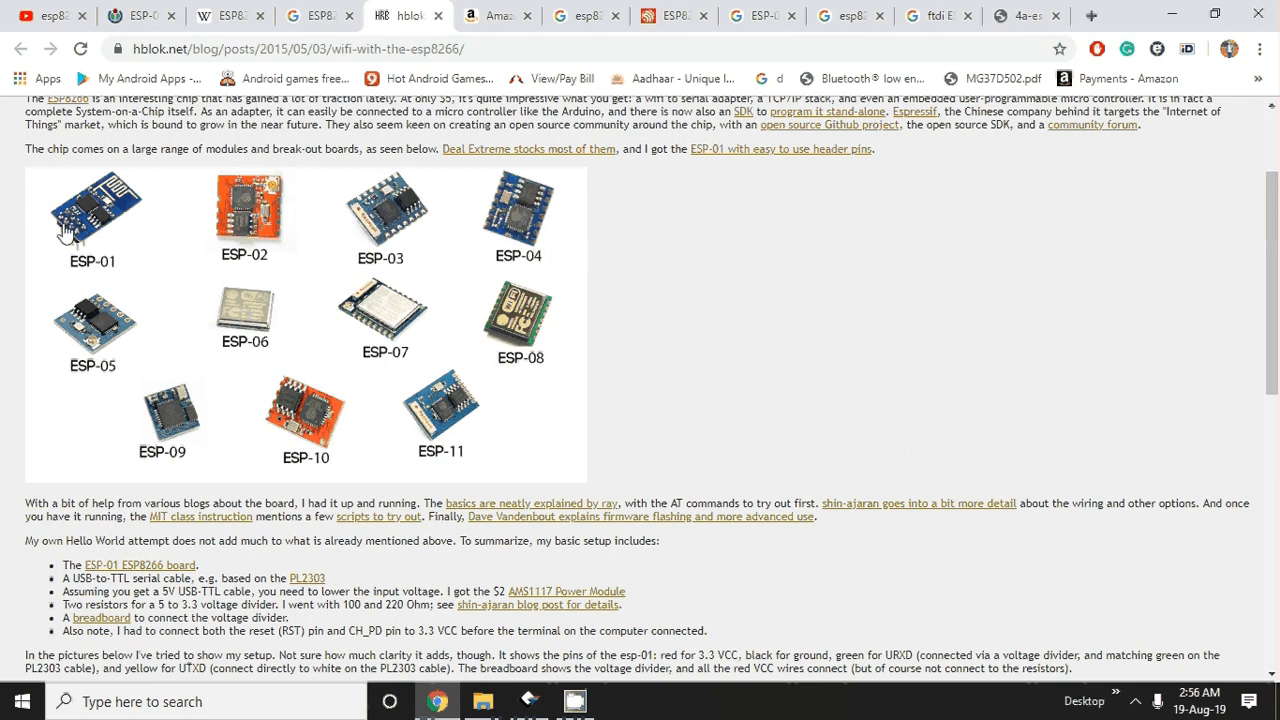
pyautogui.moveTo(356, 334)
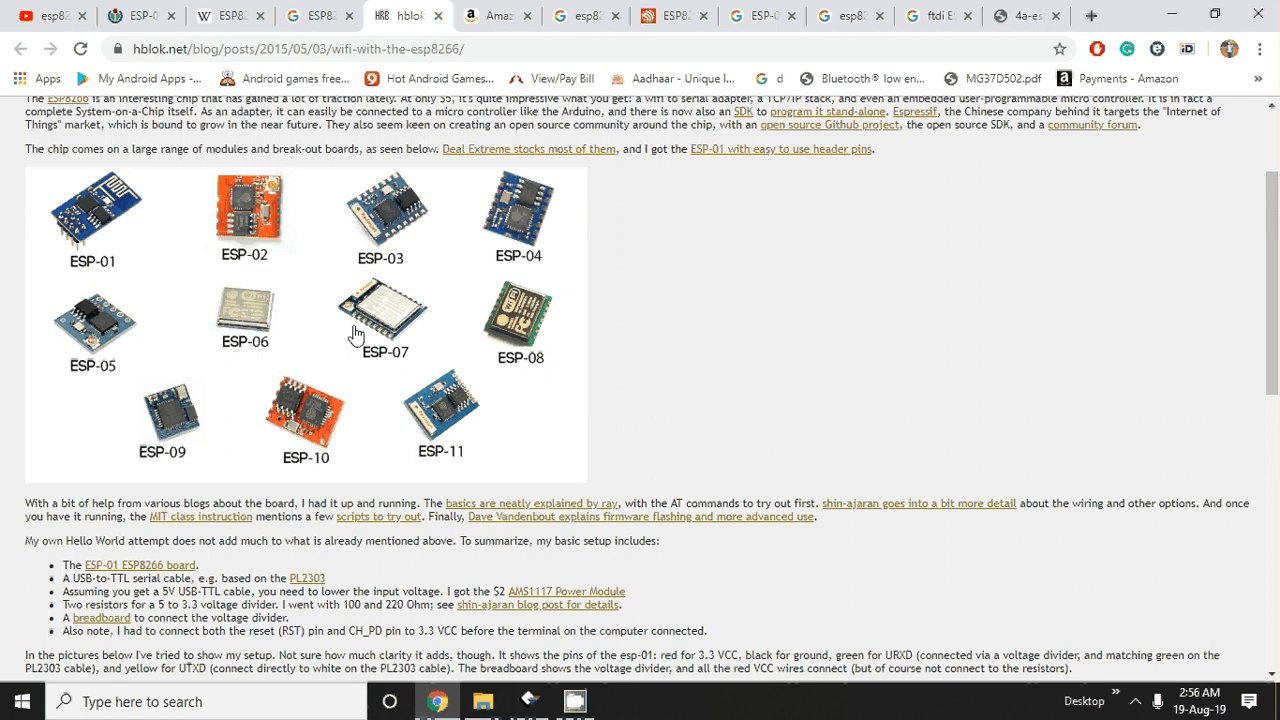
pyautogui.moveTo(388, 342)
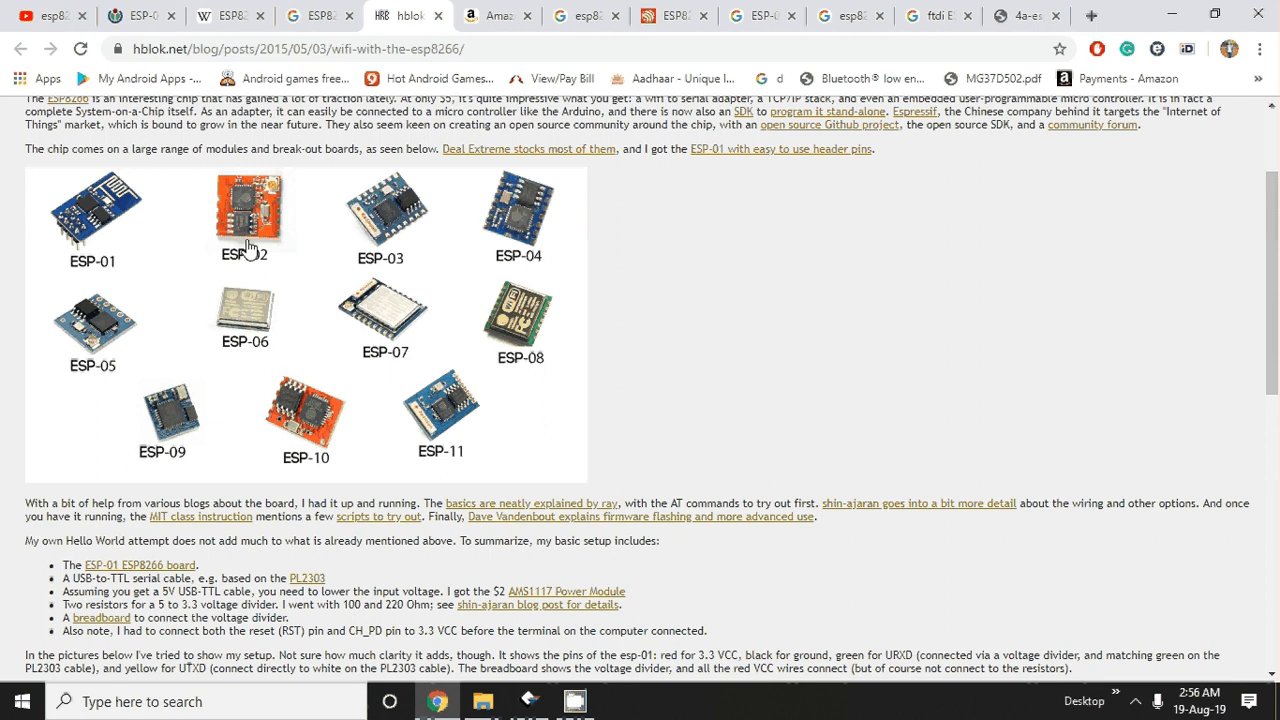
pyautogui.moveTo(524, 316)
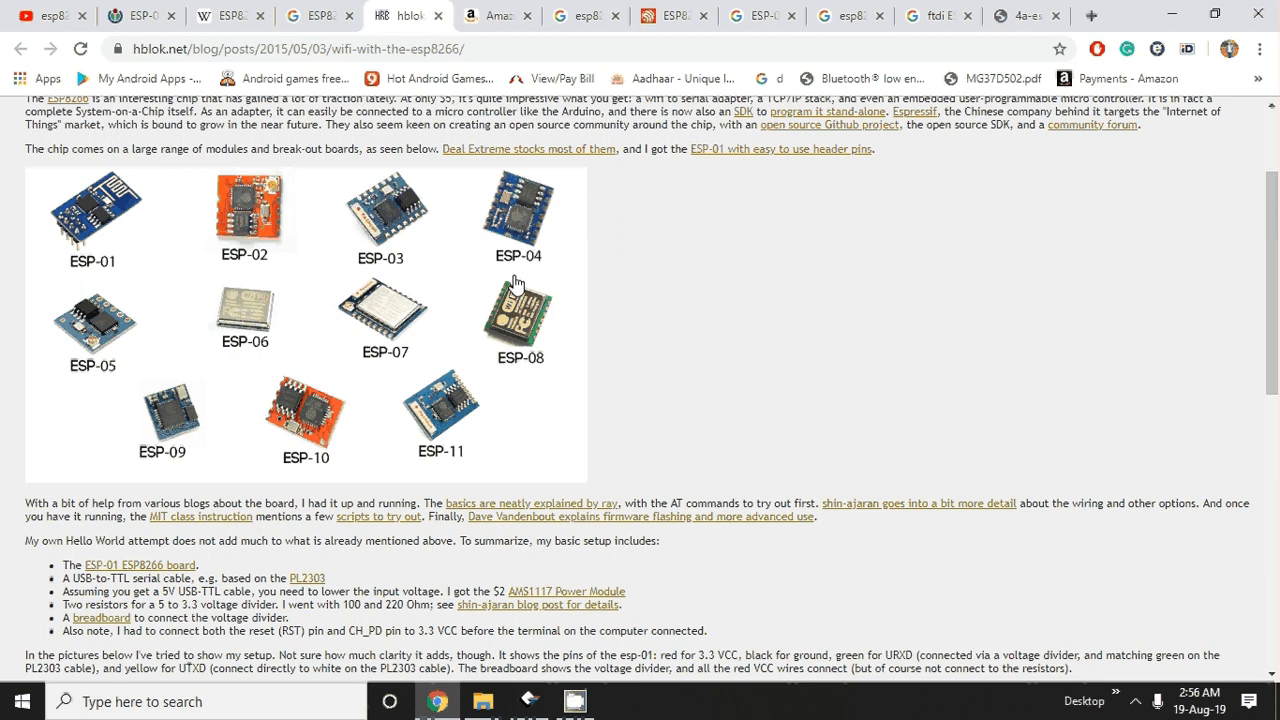
pyautogui.moveTo(92, 260)
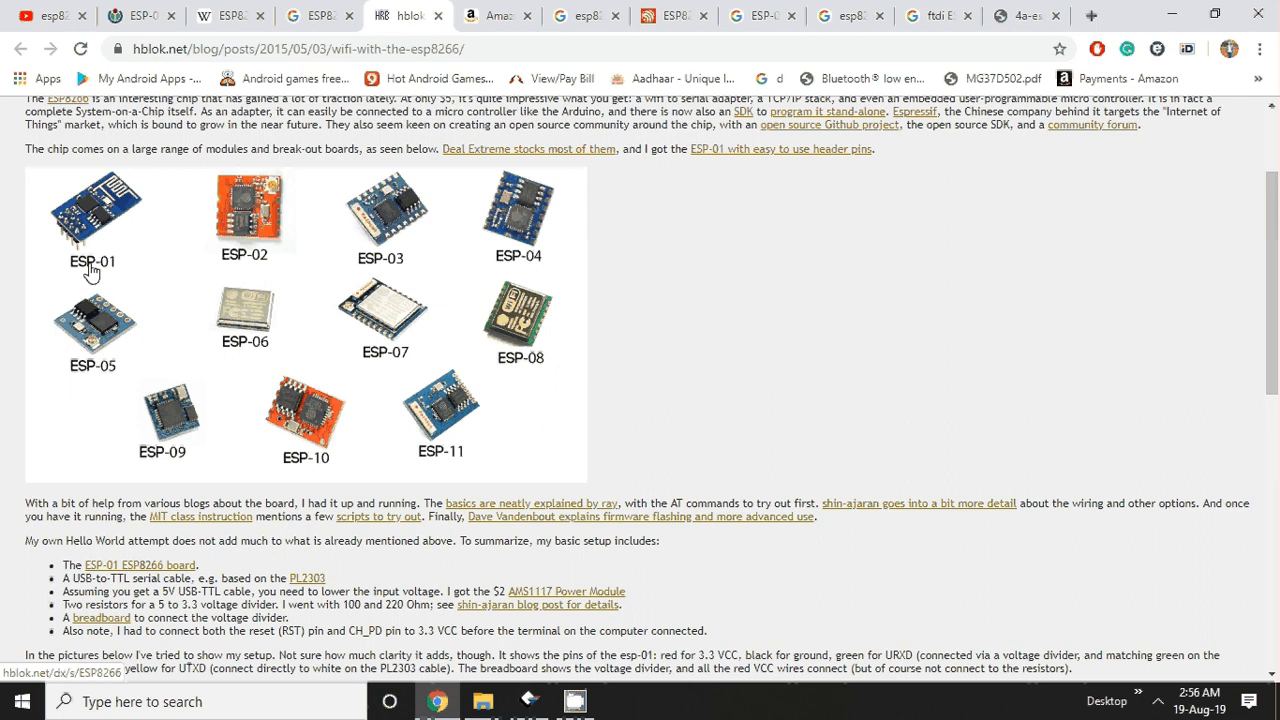
# Switch to the Google Images results for ESP8266 on a coin
pyautogui.click(318, 16)
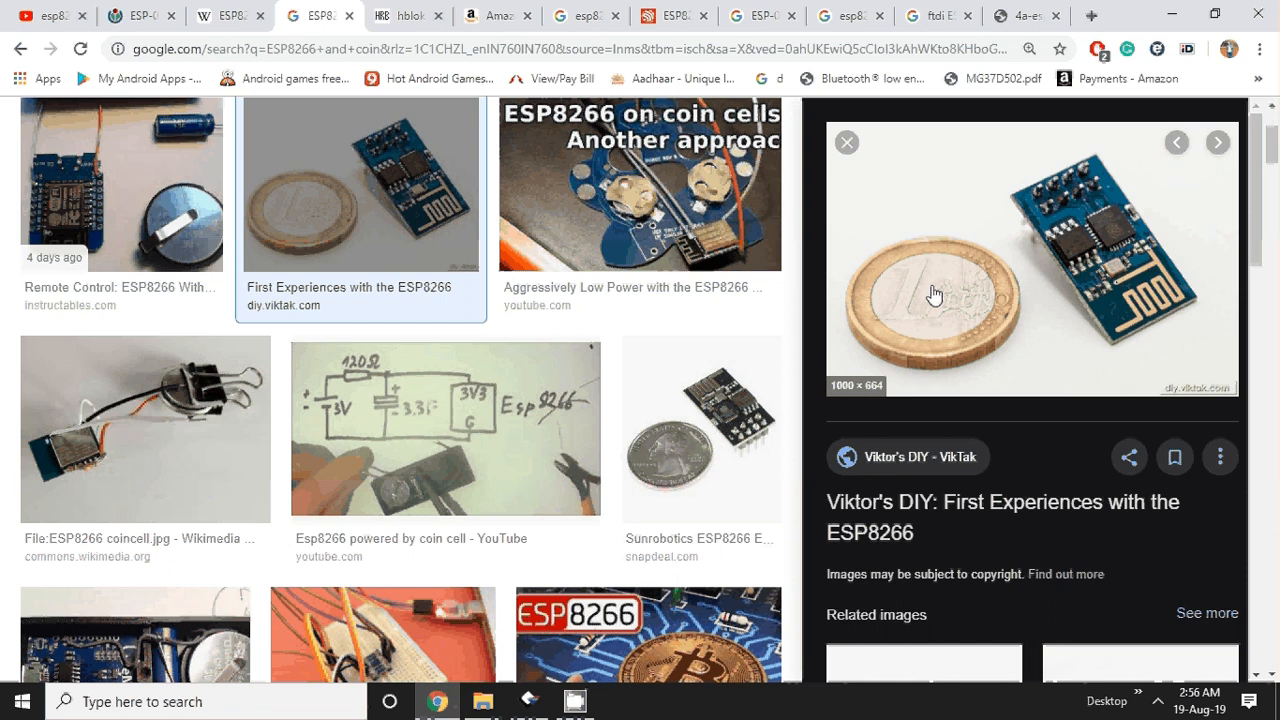
pyautogui.moveTo(900, 308)
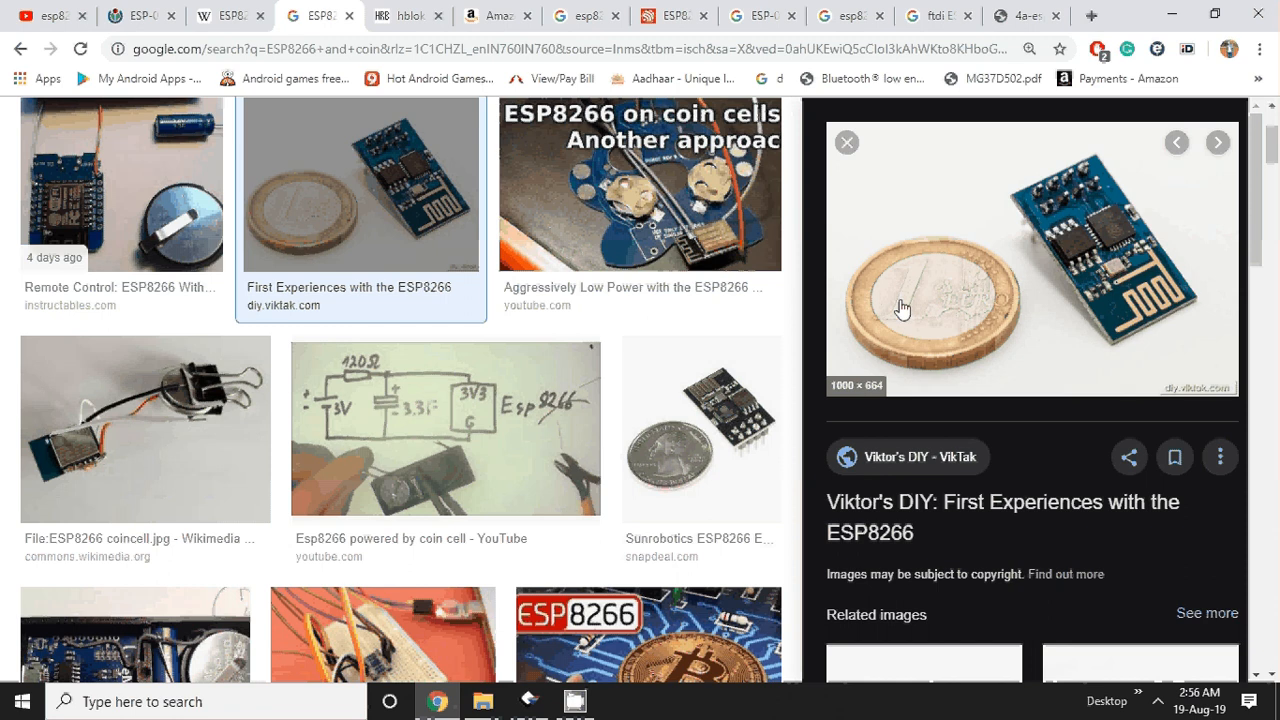
pyautogui.moveTo(1112, 268)
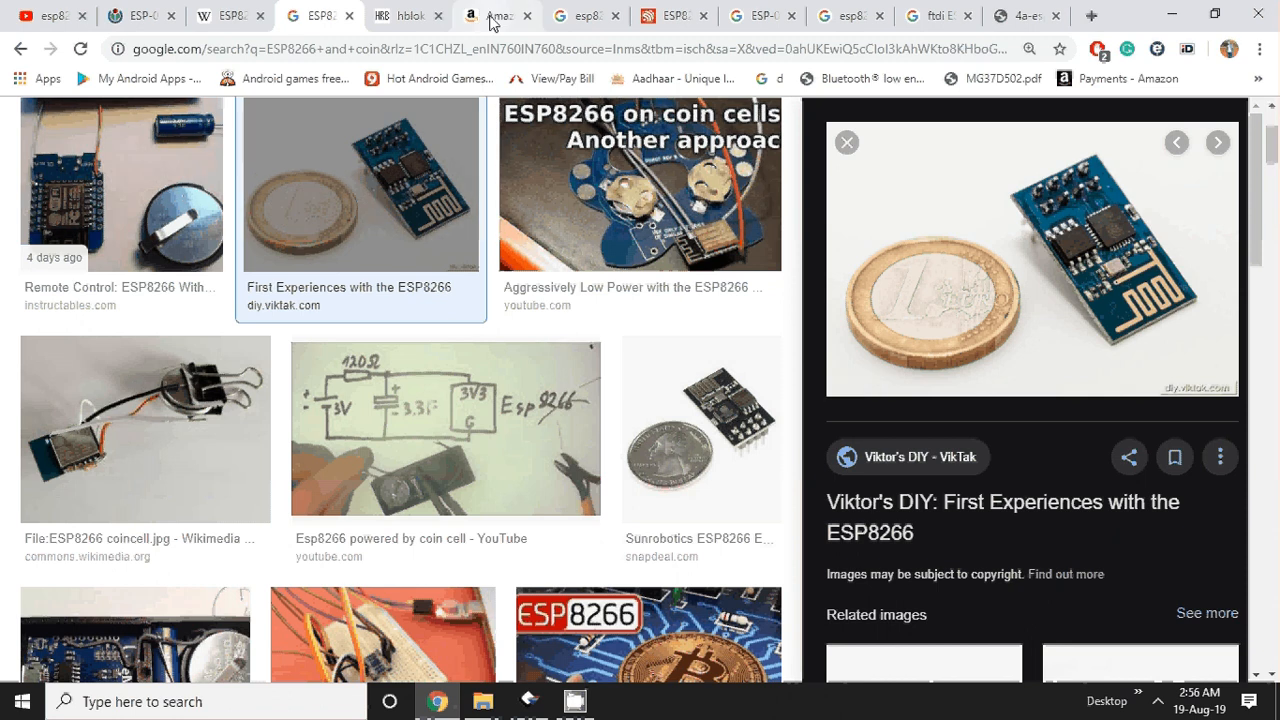
# Switch to the Amazon ESP-01 listings and scroll to the HiLetgo 3-pack module
pyautogui.click(496, 16)
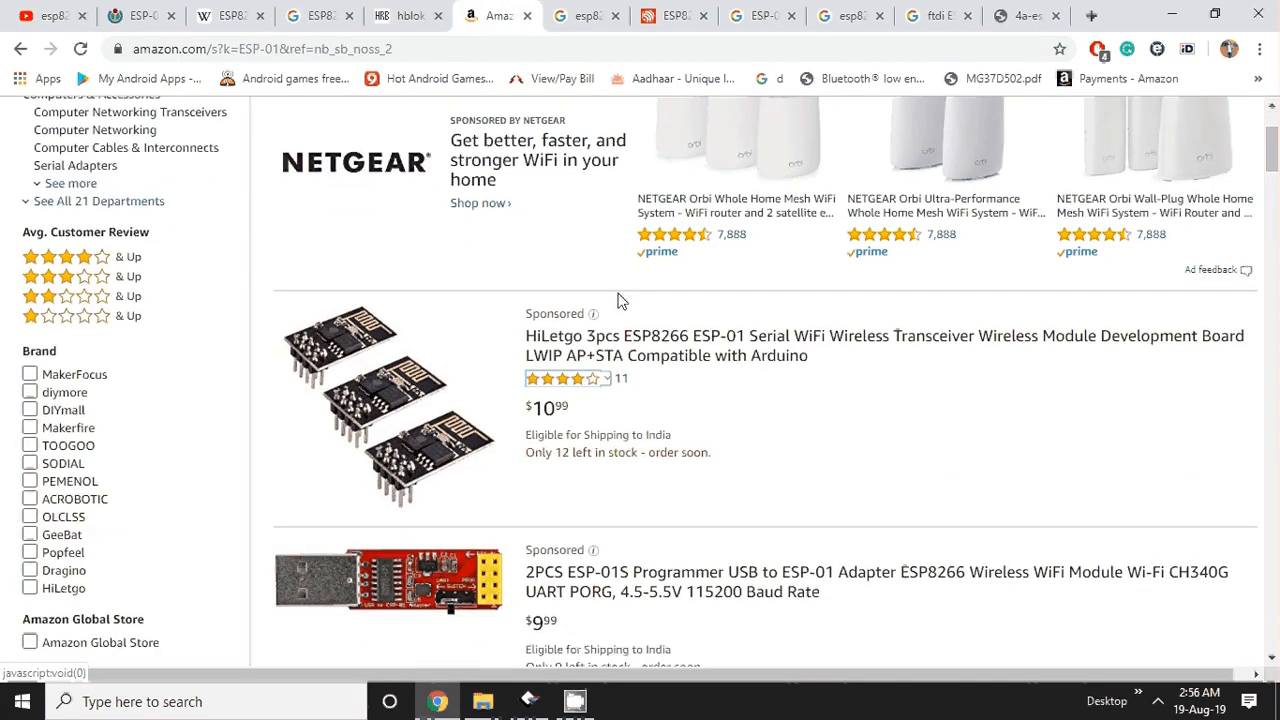
pyautogui.scroll(-3)
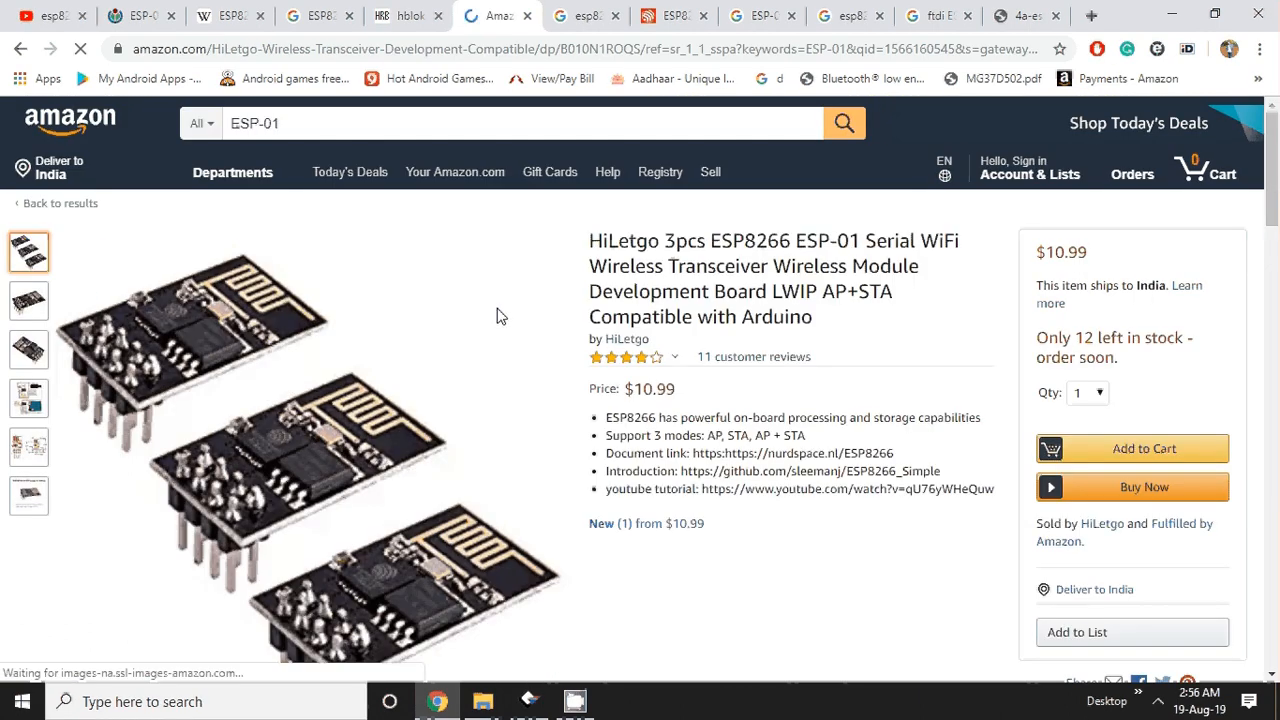
pyautogui.moveTo(584, 16)
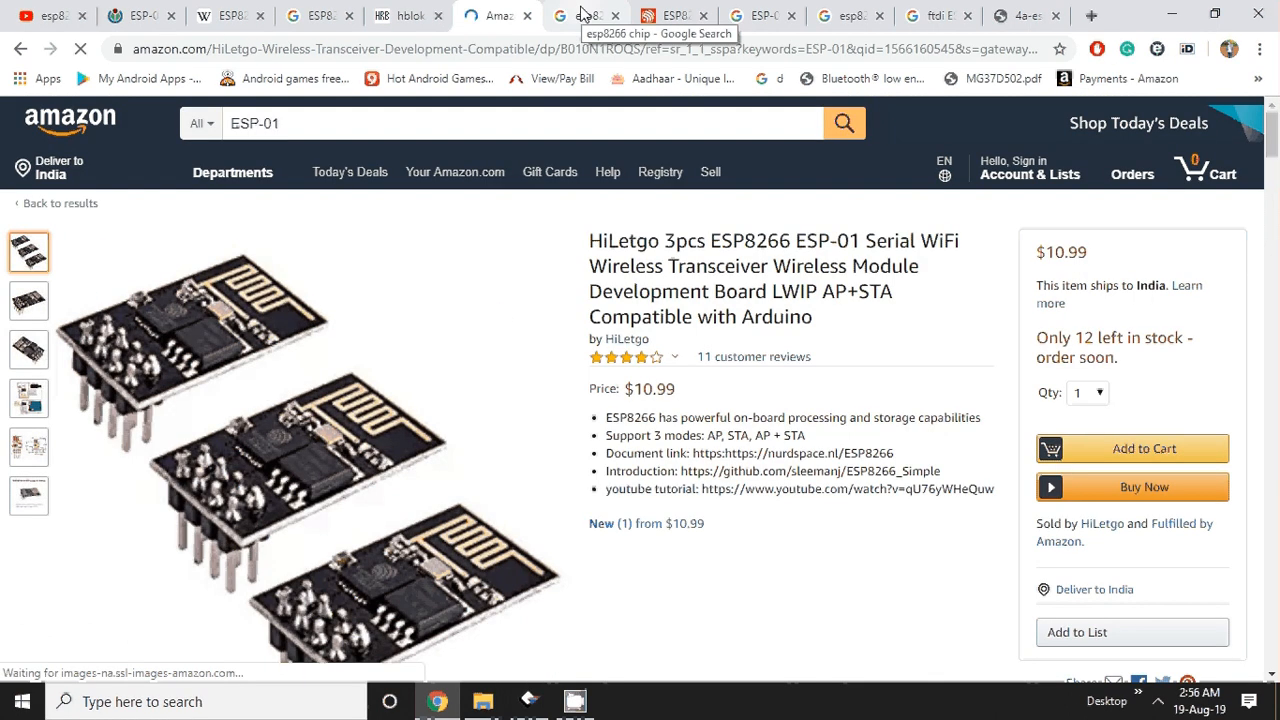
# Switch to the Google Images results for the bare esp8266 chip
pyautogui.click(584, 16)
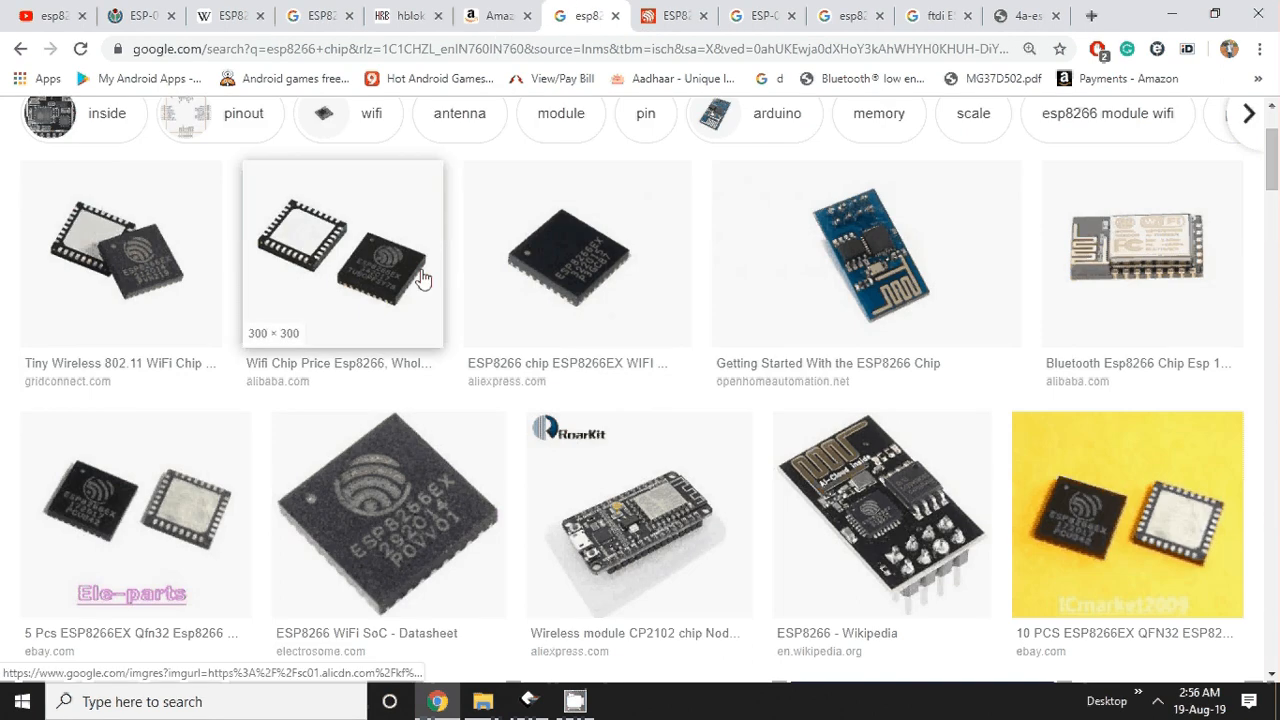
pyautogui.moveTo(144, 240)
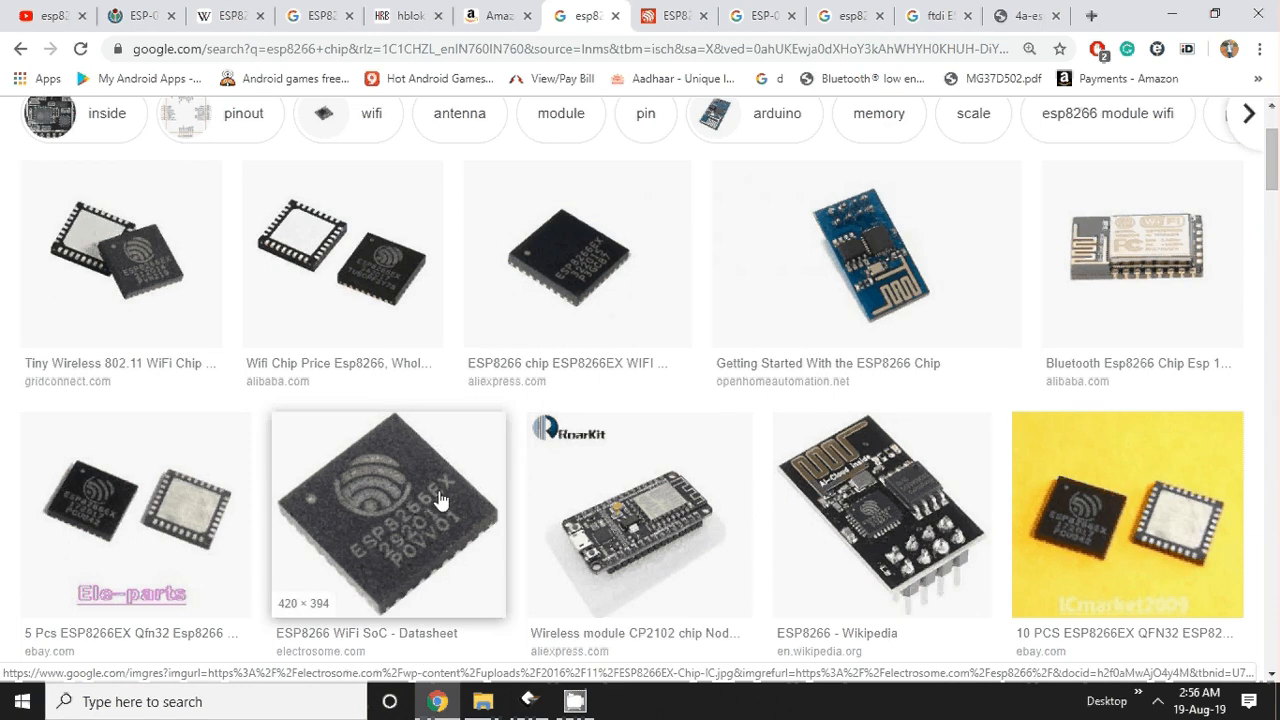
pyautogui.moveTo(284, 530)
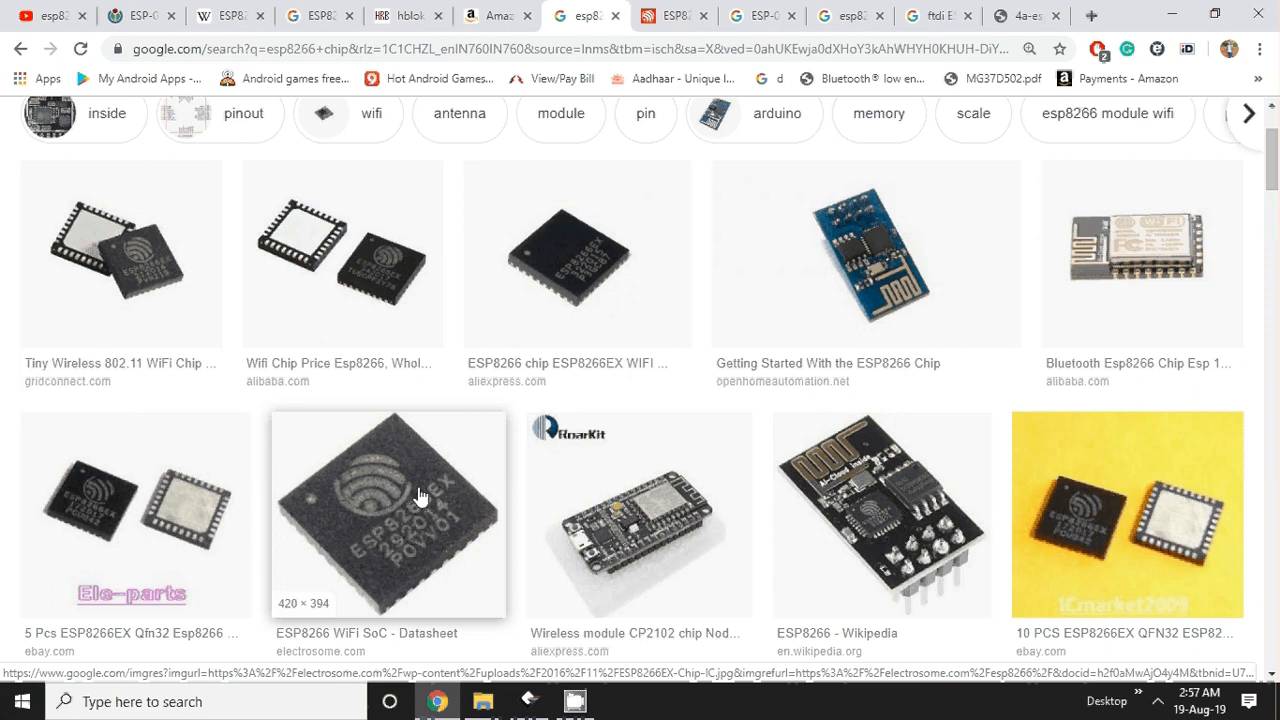
# Switch to Espressif's ESP8266EX overview page and scroll to its top banner
pyautogui.click(676, 16)
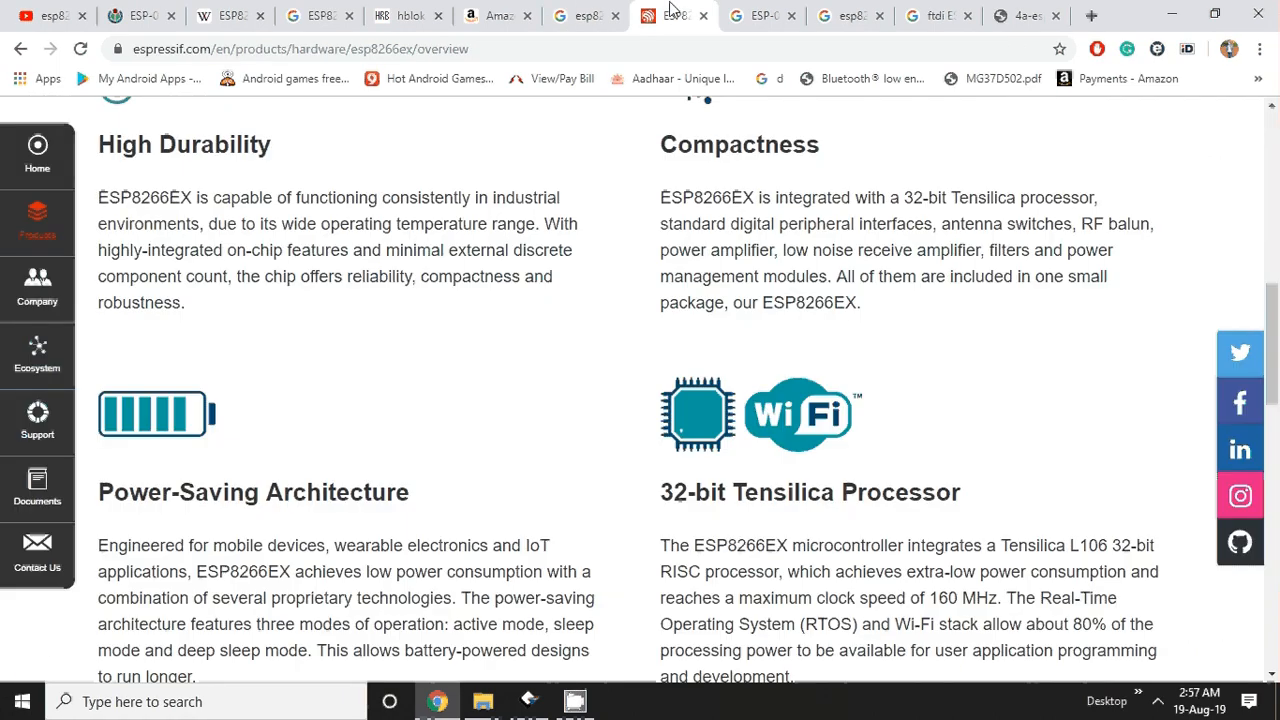
pyautogui.scroll(3)
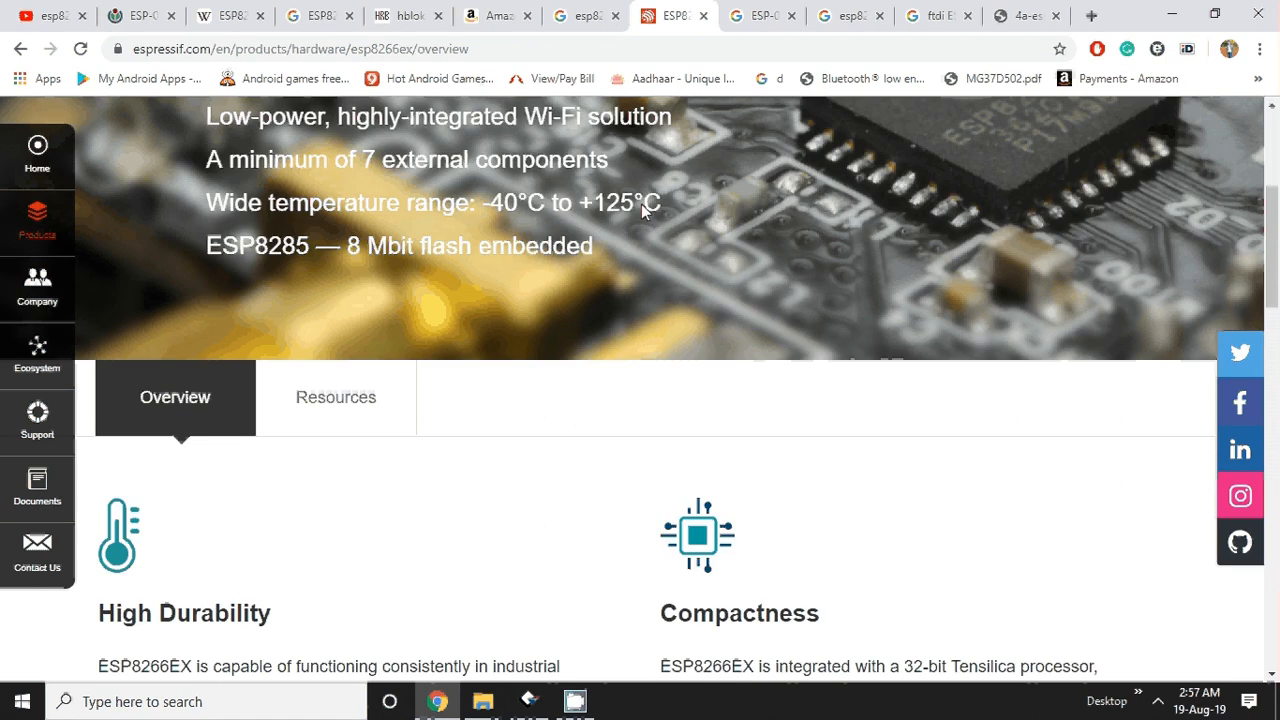
pyautogui.scroll(3)
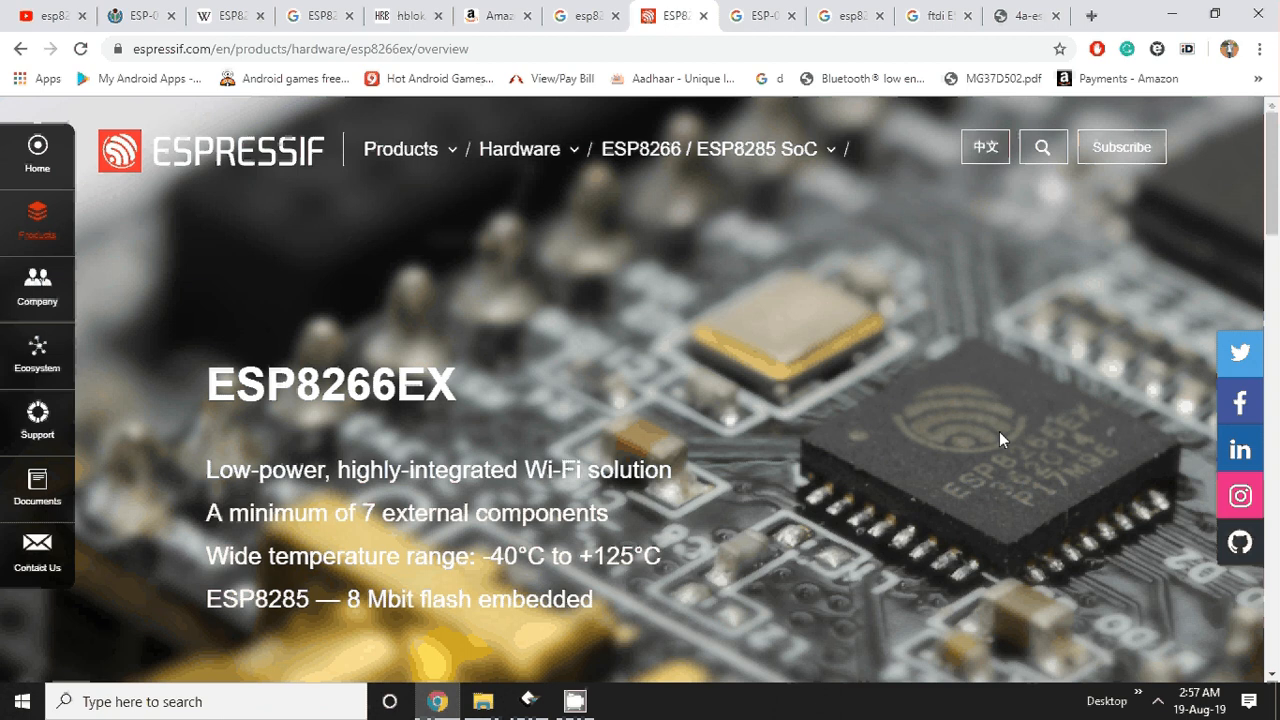
pyautogui.moveTo(876, 488)
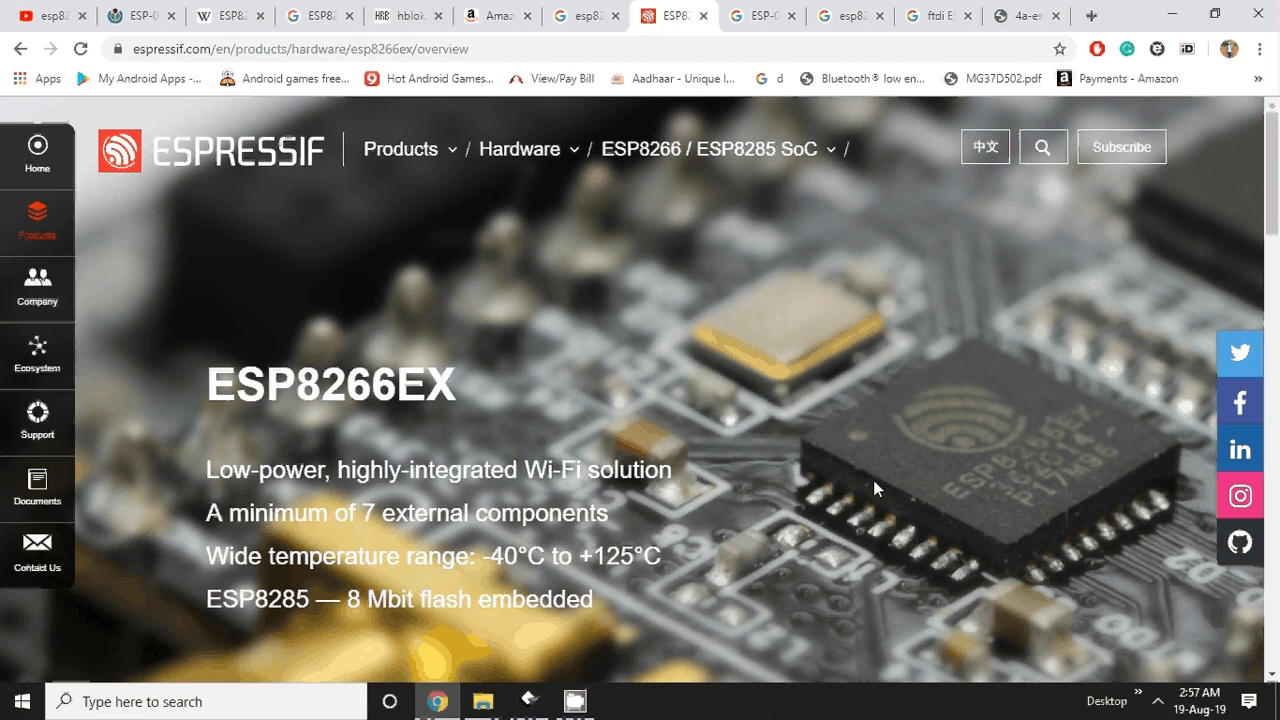
pyautogui.moveTo(810, 504)
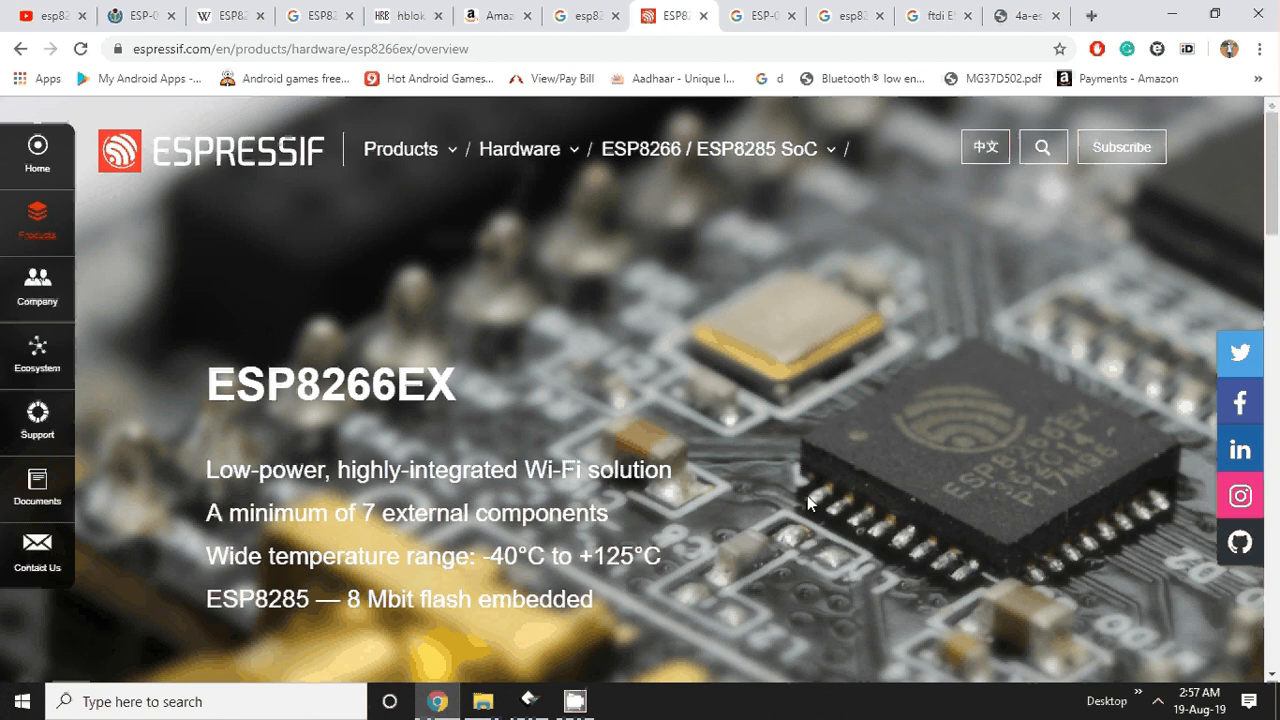
pyautogui.moveTo(830, 432)
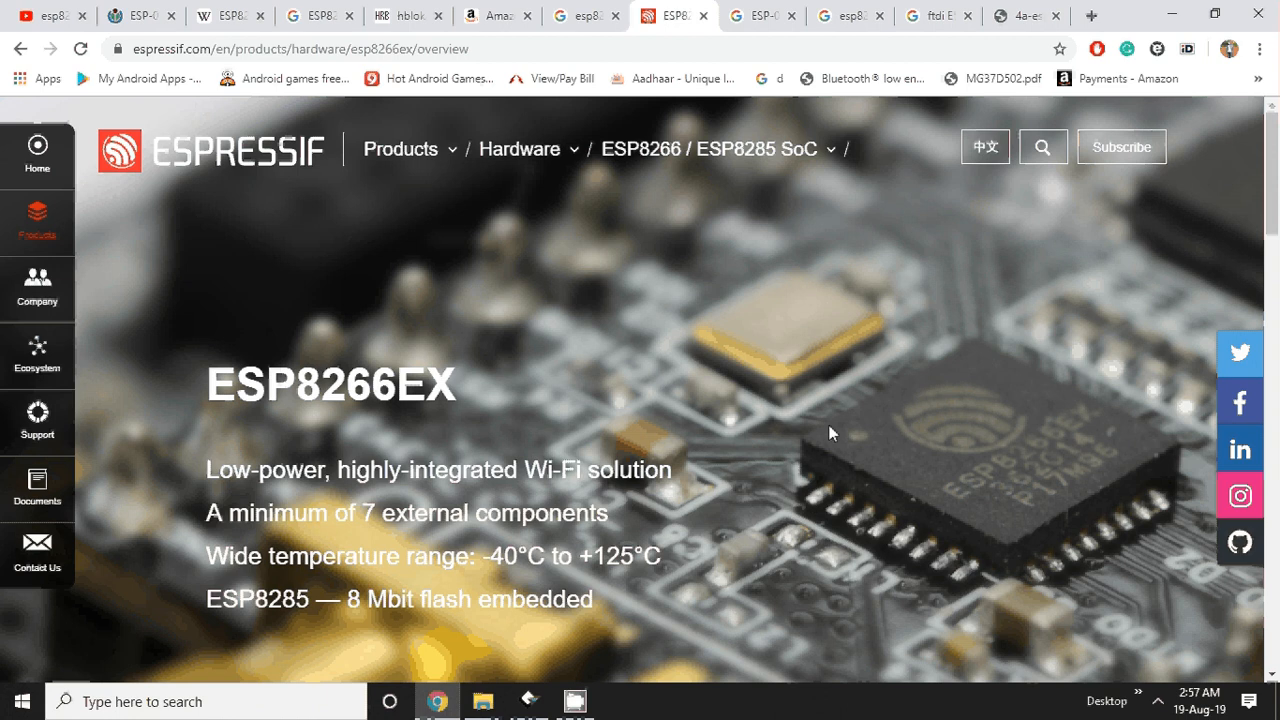
pyautogui.moveTo(758, 460)
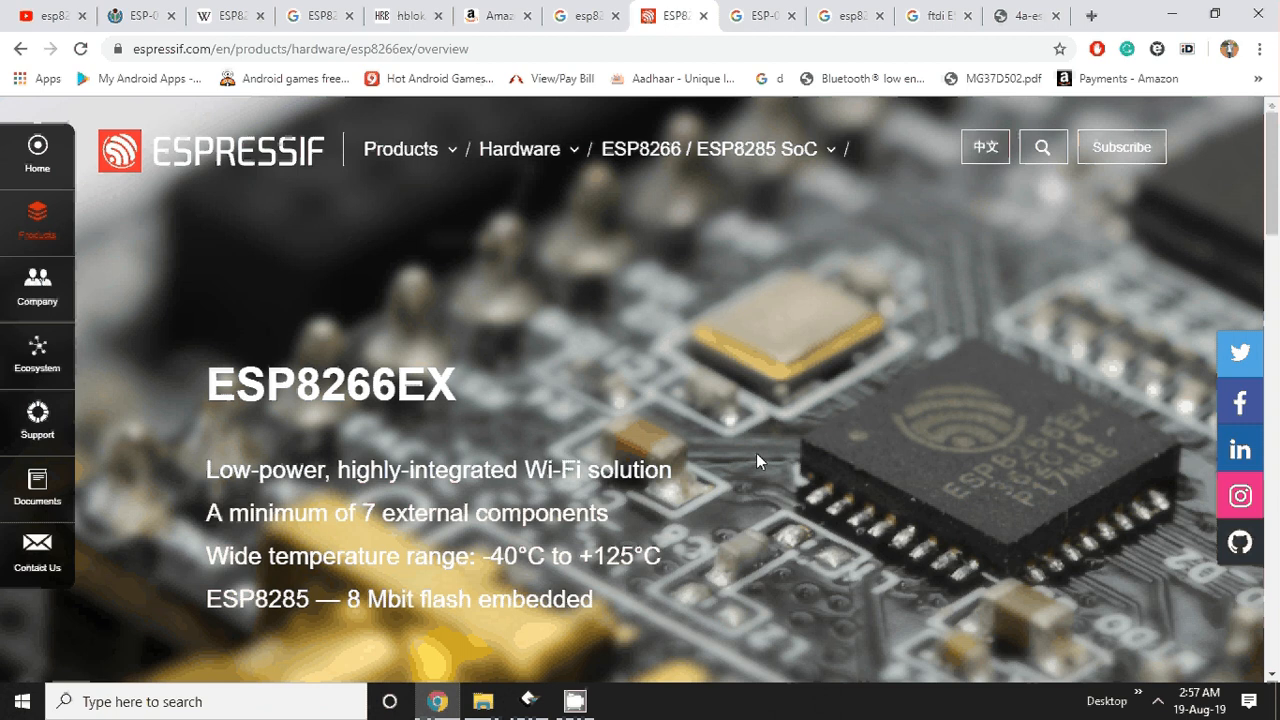
pyautogui.moveTo(762, 16)
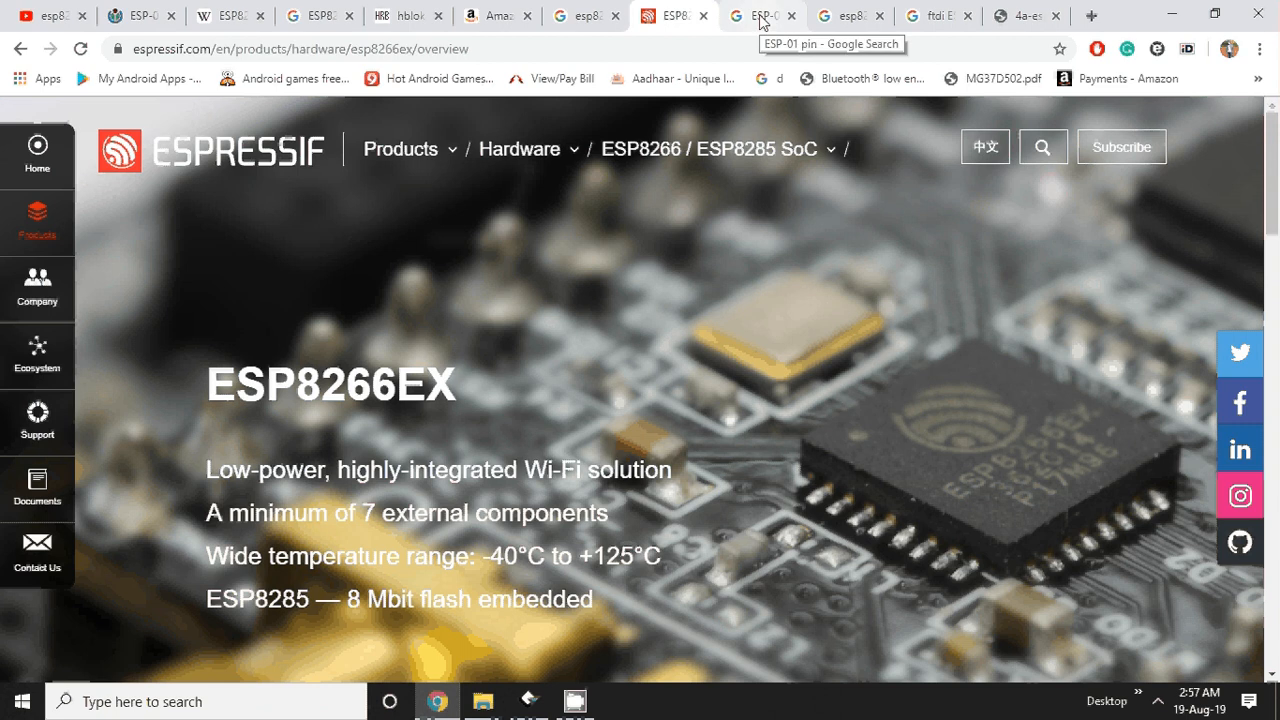
pyautogui.click(762, 16)
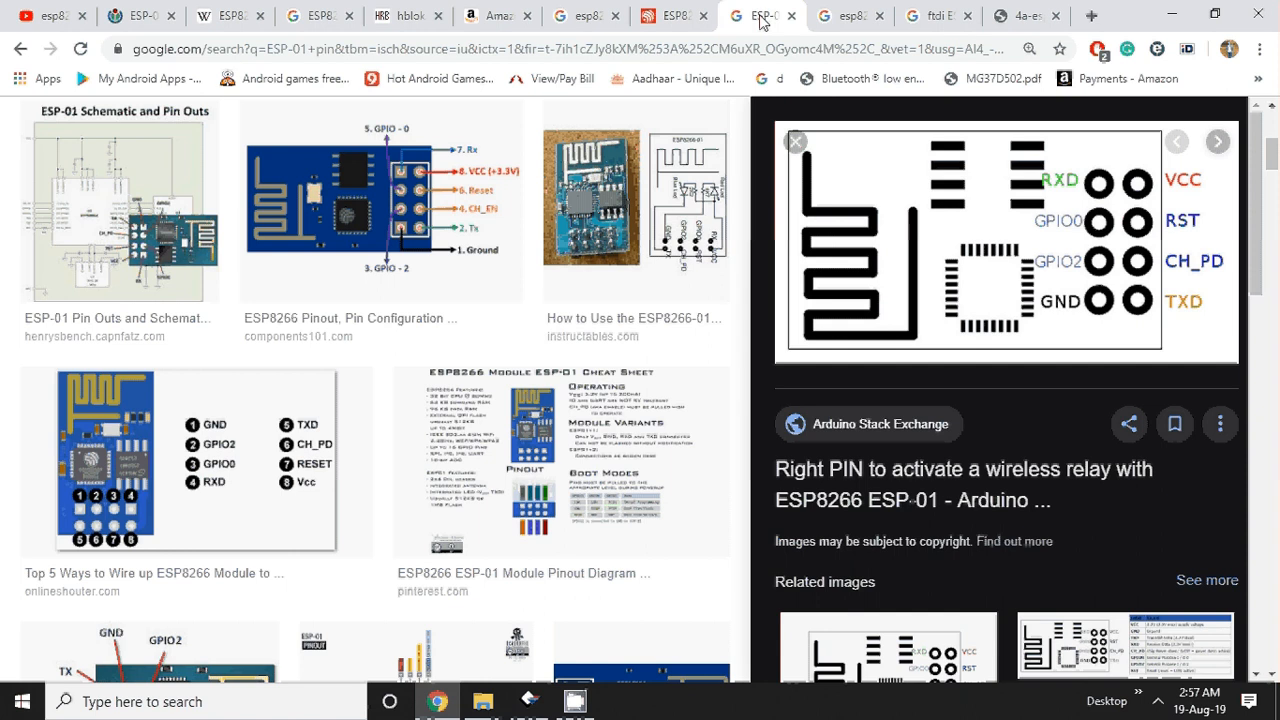
pyautogui.moveTo(968, 260)
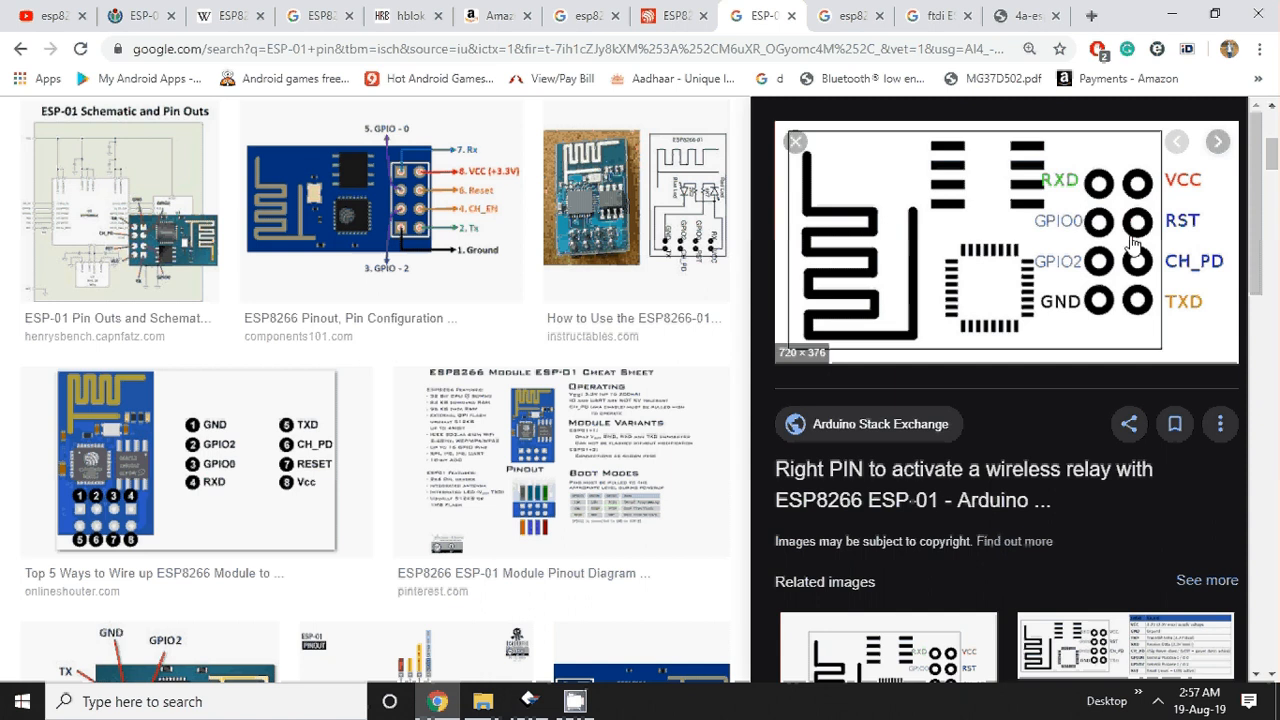
pyautogui.moveTo(1104, 148)
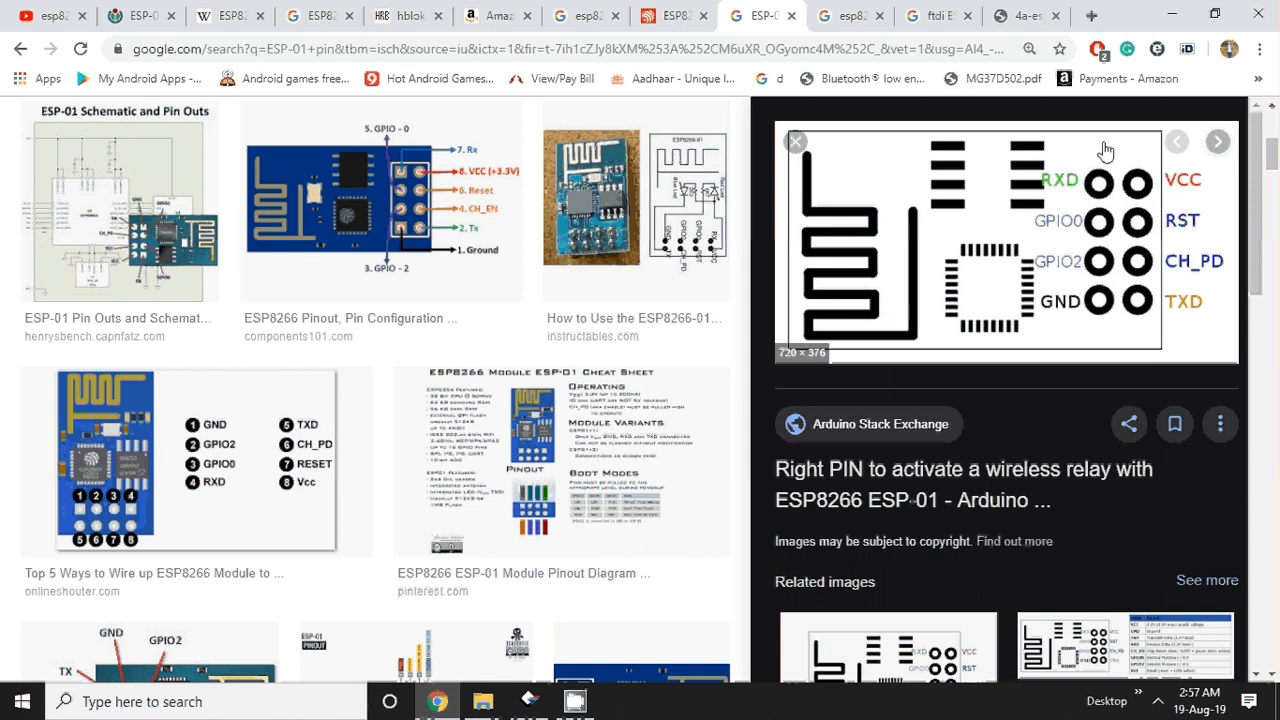
pyautogui.moveTo(1152, 238)
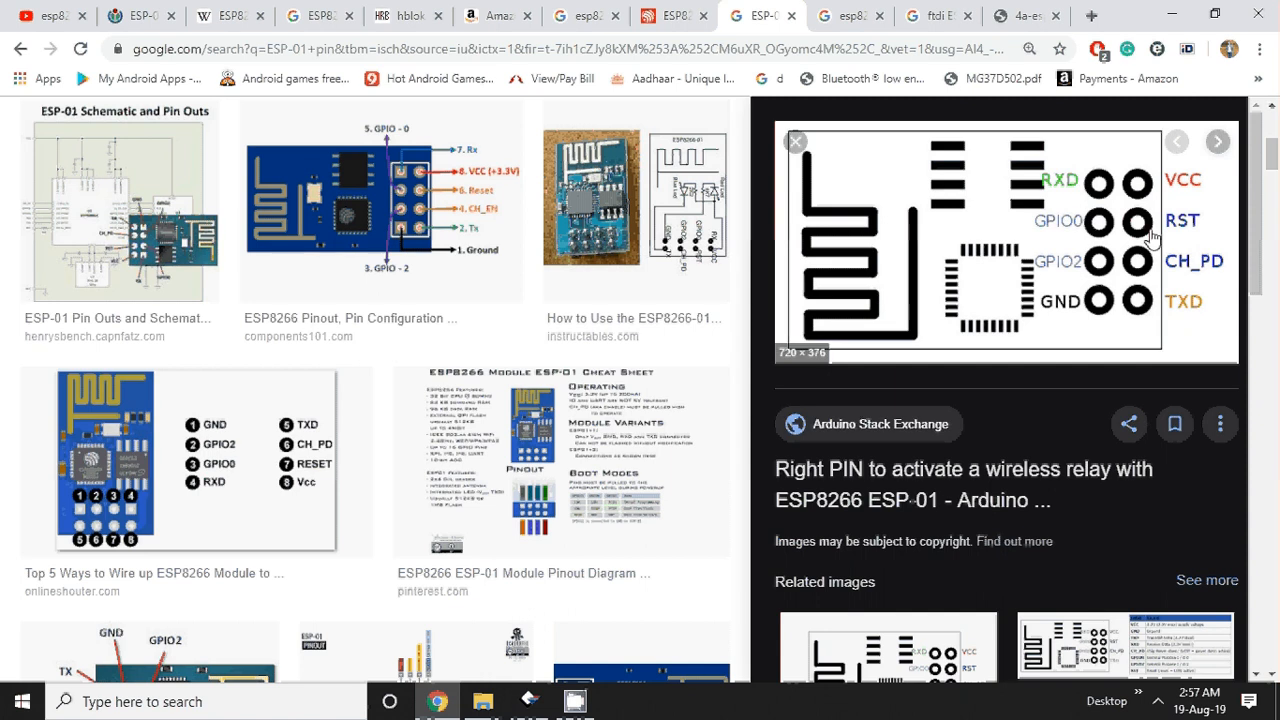
pyautogui.moveTo(1110, 244)
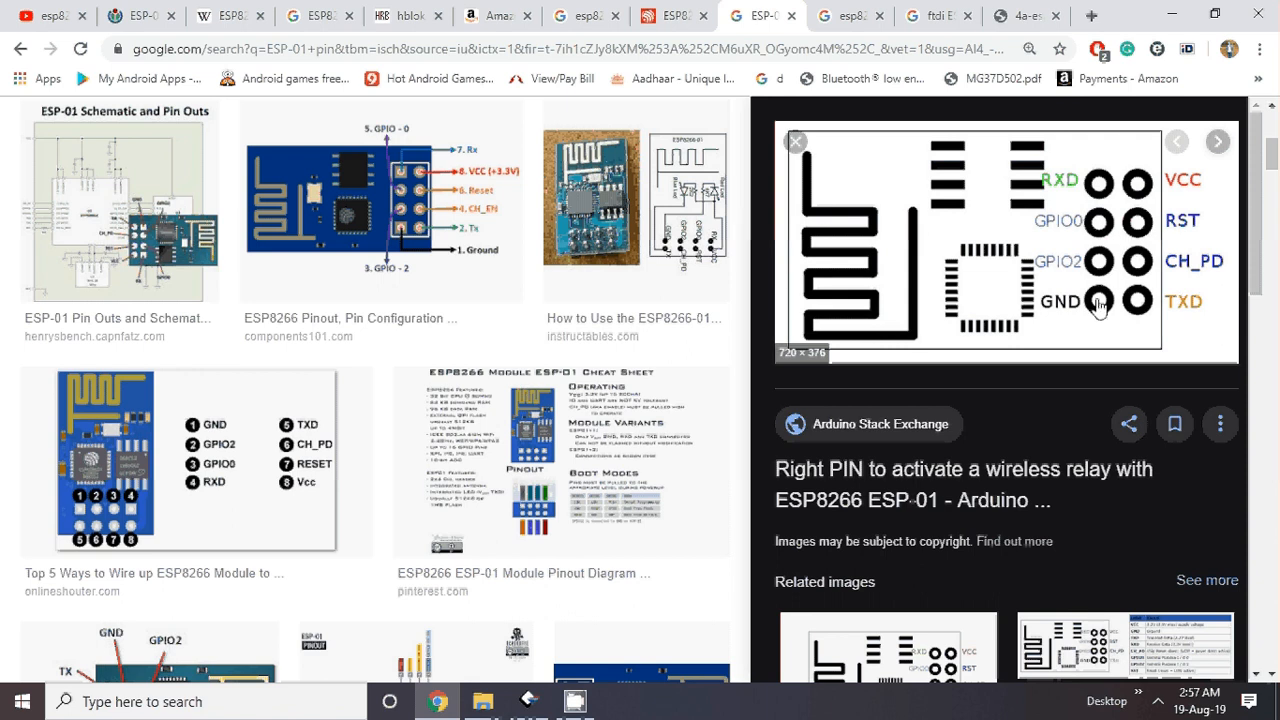
pyautogui.moveTo(1092, 316)
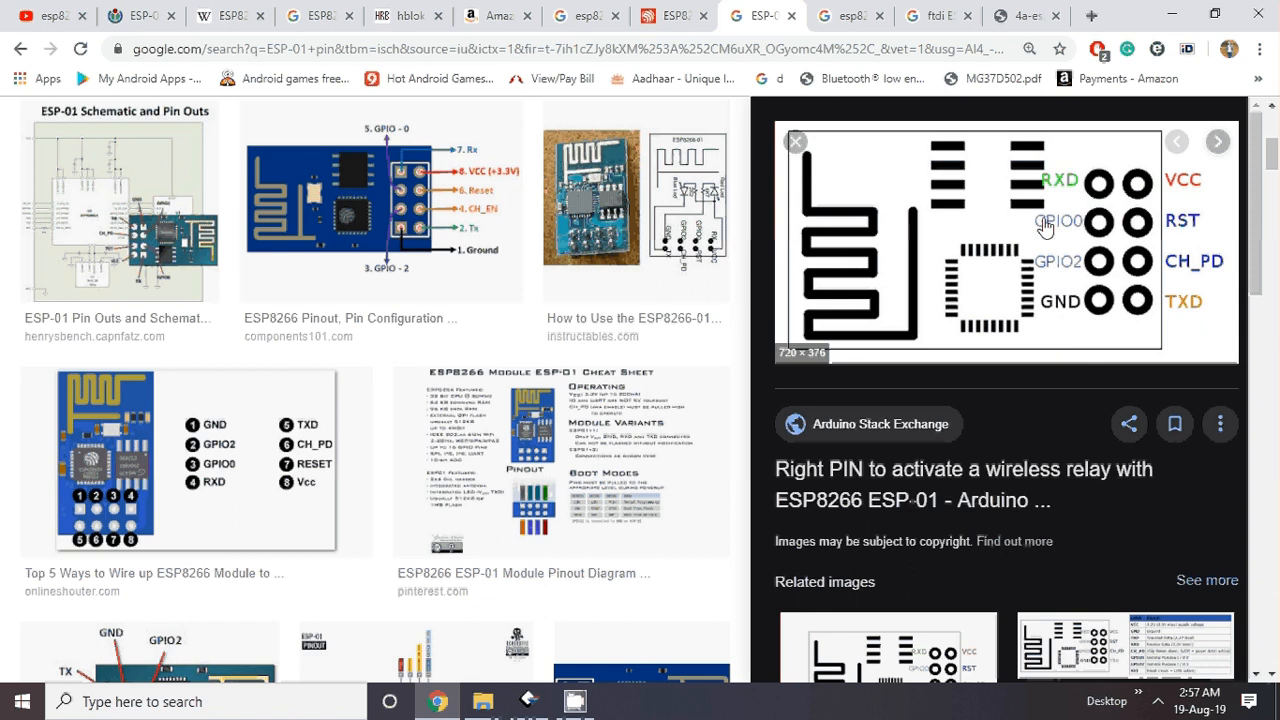
pyautogui.moveTo(1080, 210)
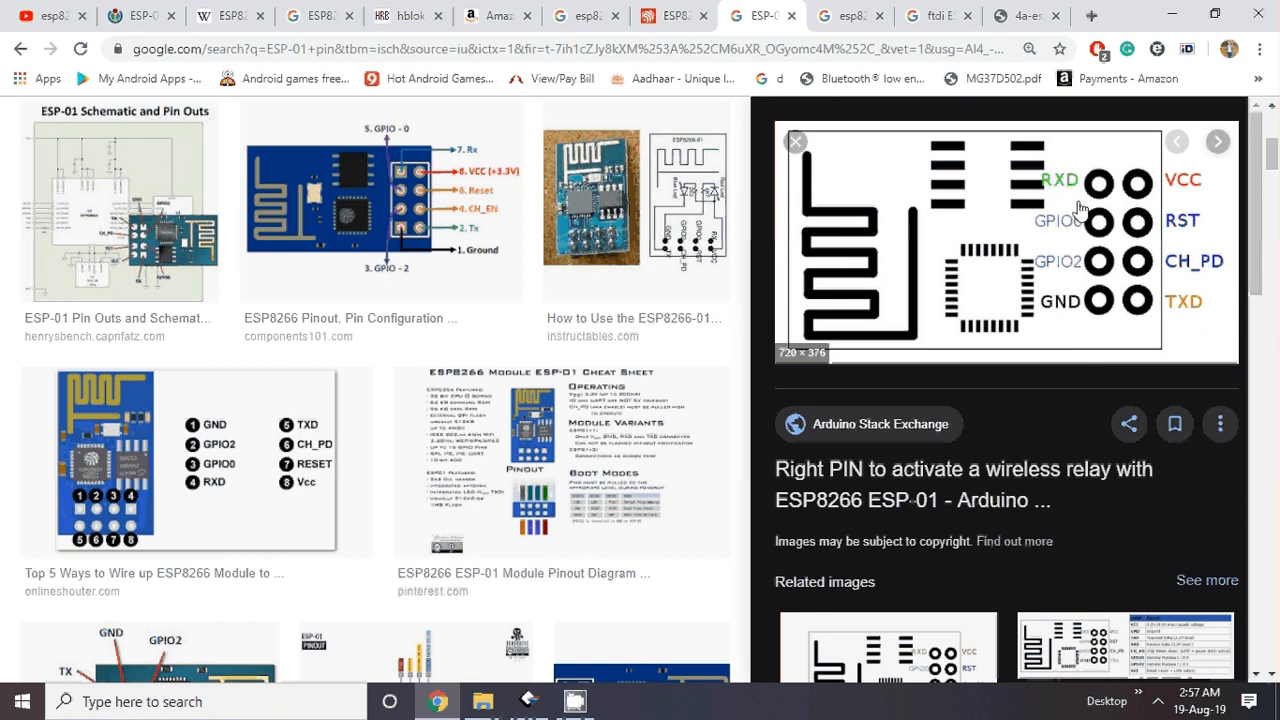
pyautogui.moveTo(1144, 298)
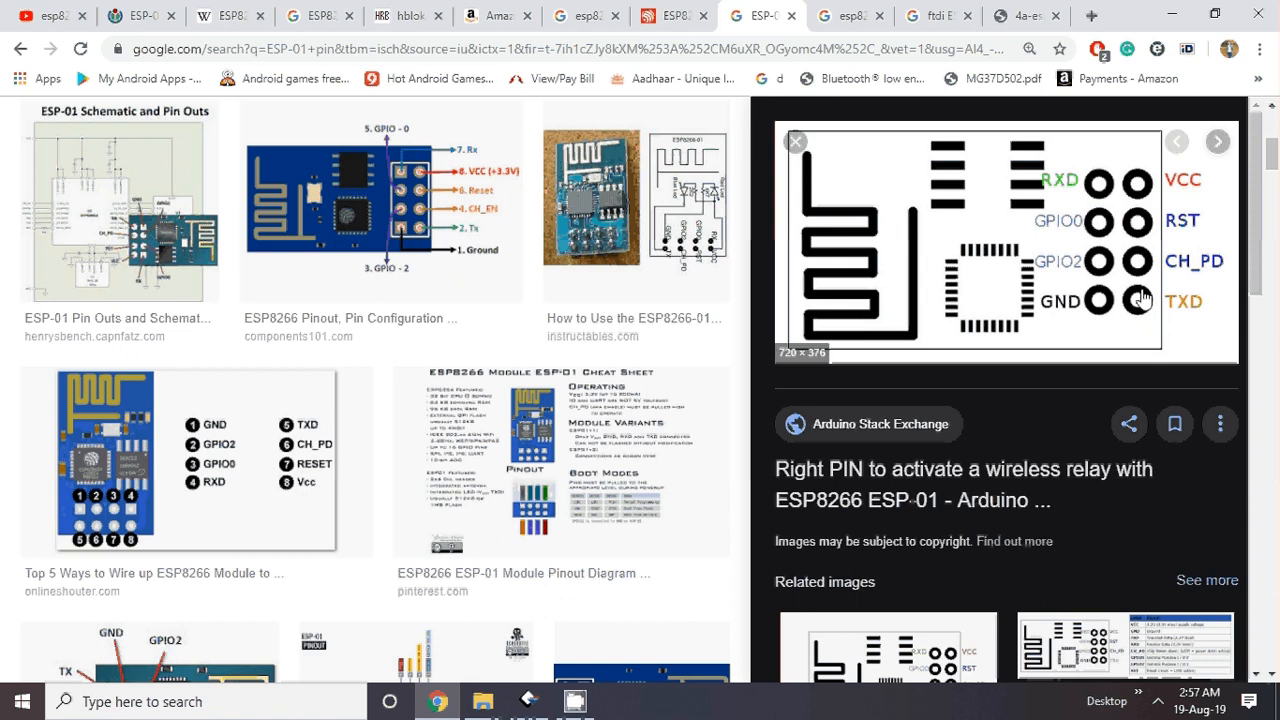
pyautogui.moveTo(1156, 302)
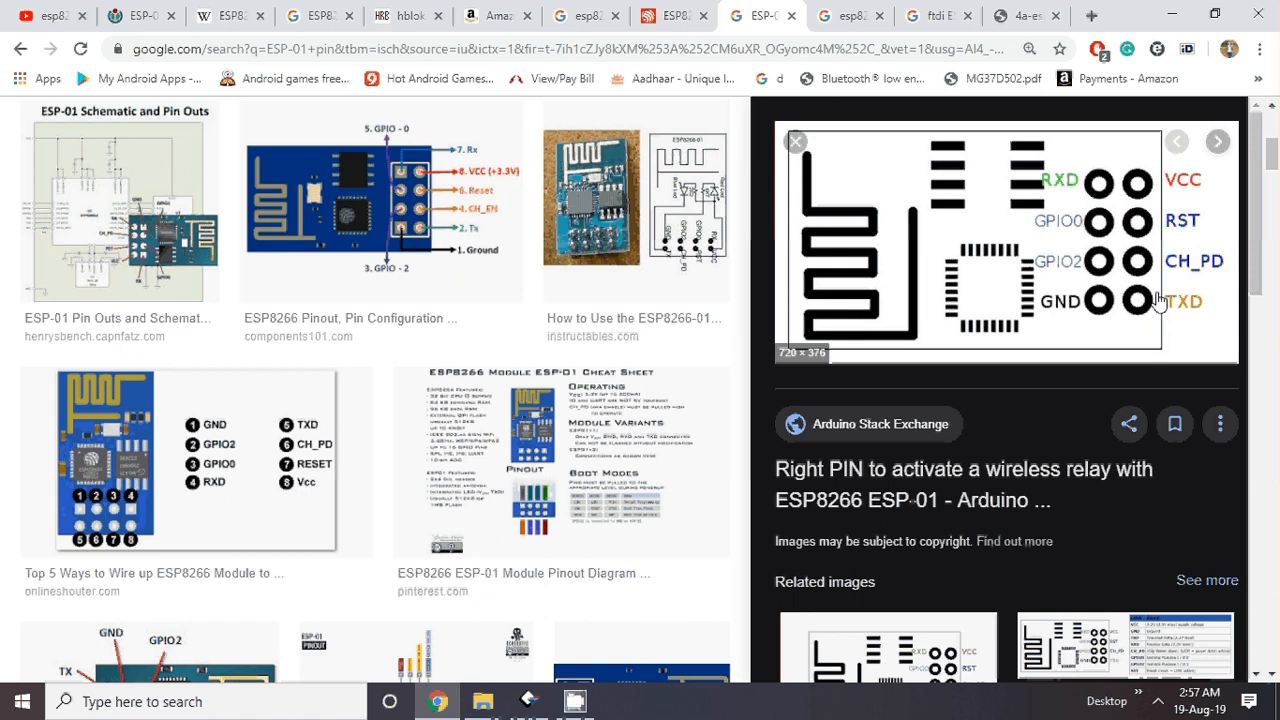
pyautogui.moveTo(1144, 220)
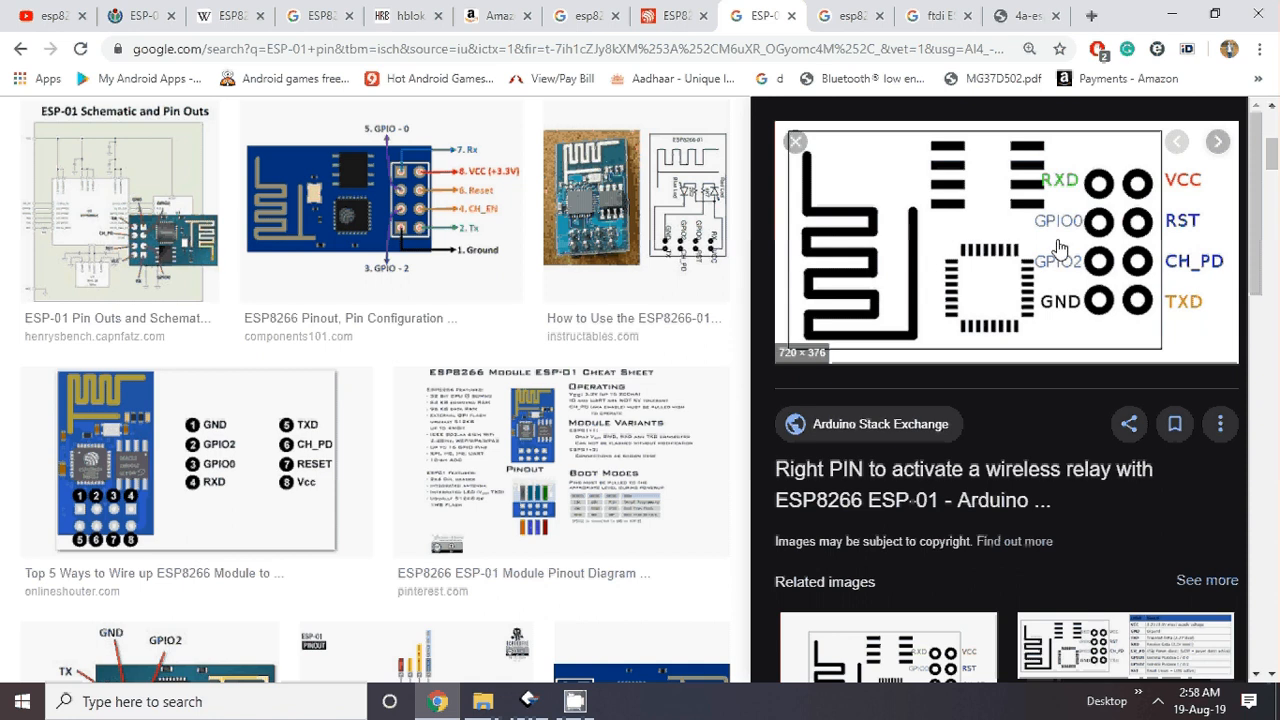
pyautogui.moveTo(938, 304)
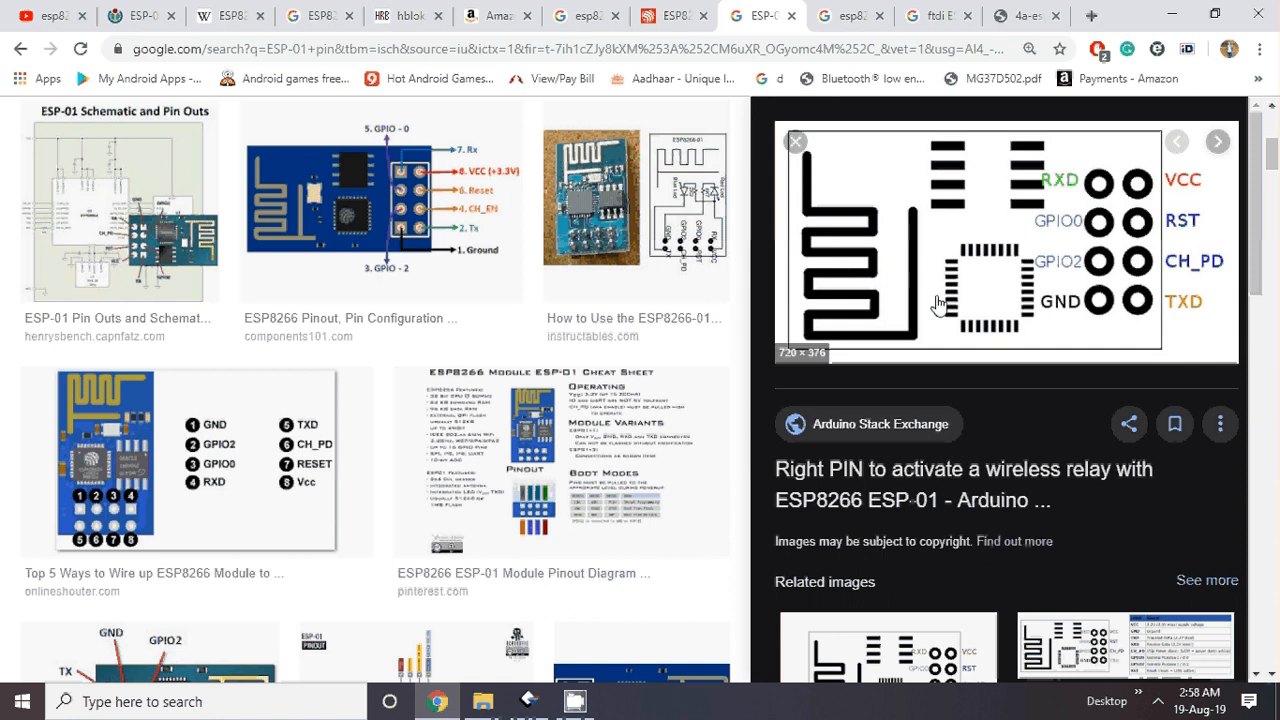
pyautogui.moveTo(992, 280)
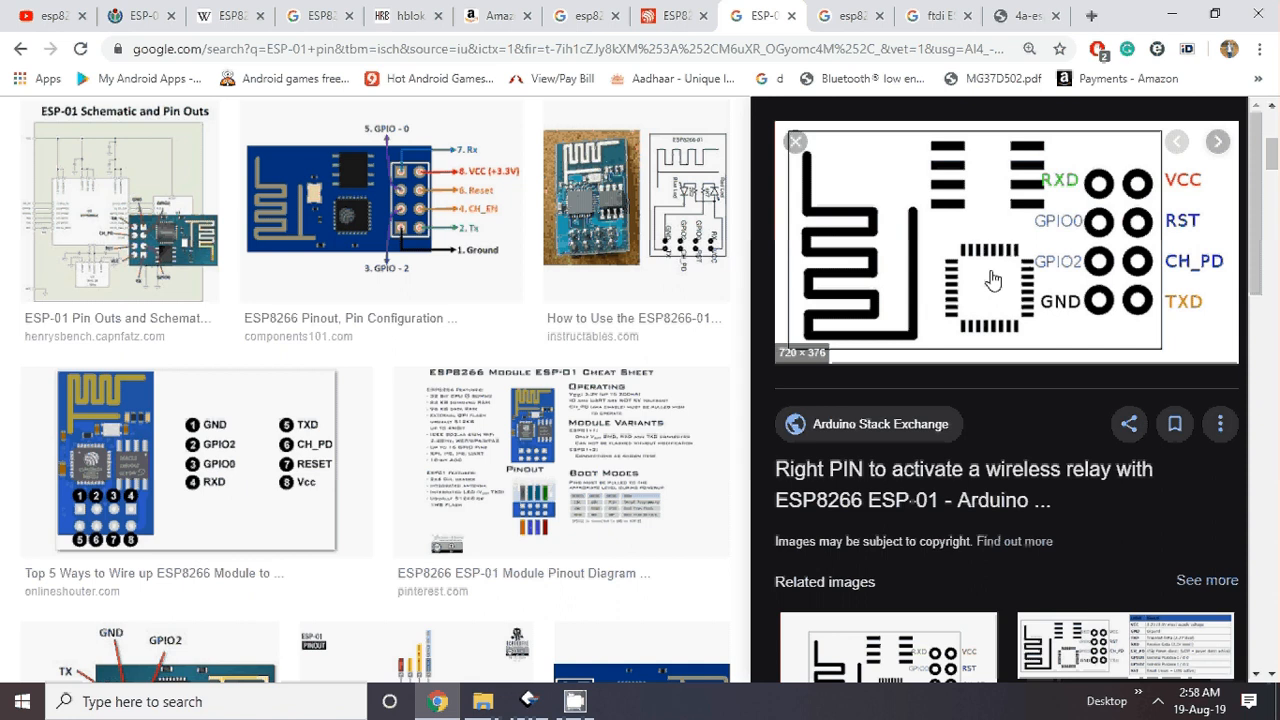
pyautogui.moveTo(988, 274)
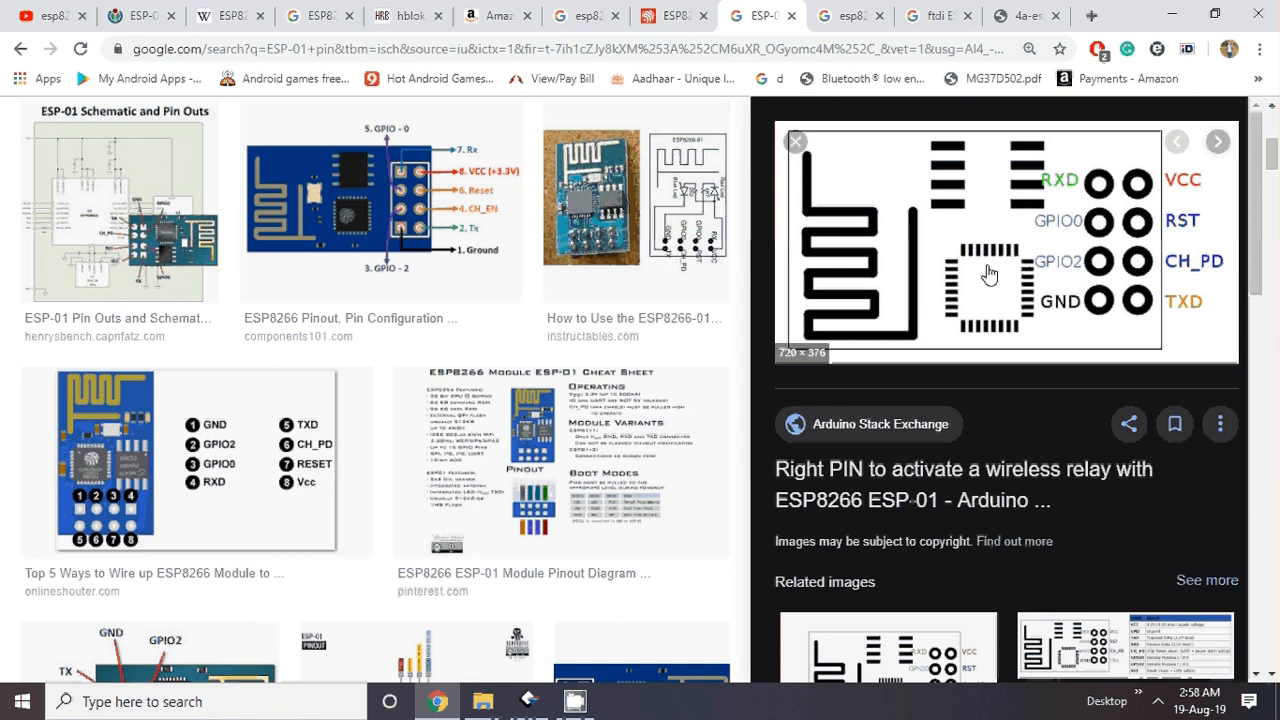
pyautogui.moveTo(1008, 228)
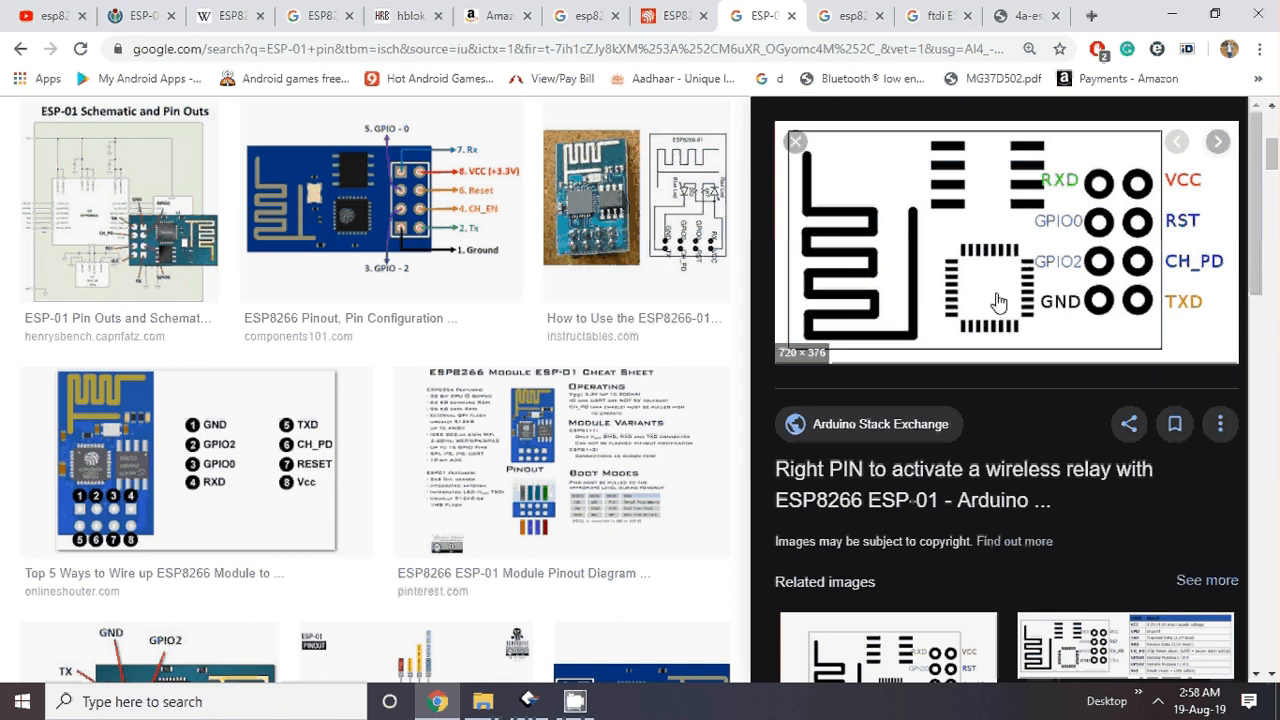
pyautogui.moveTo(1018, 216)
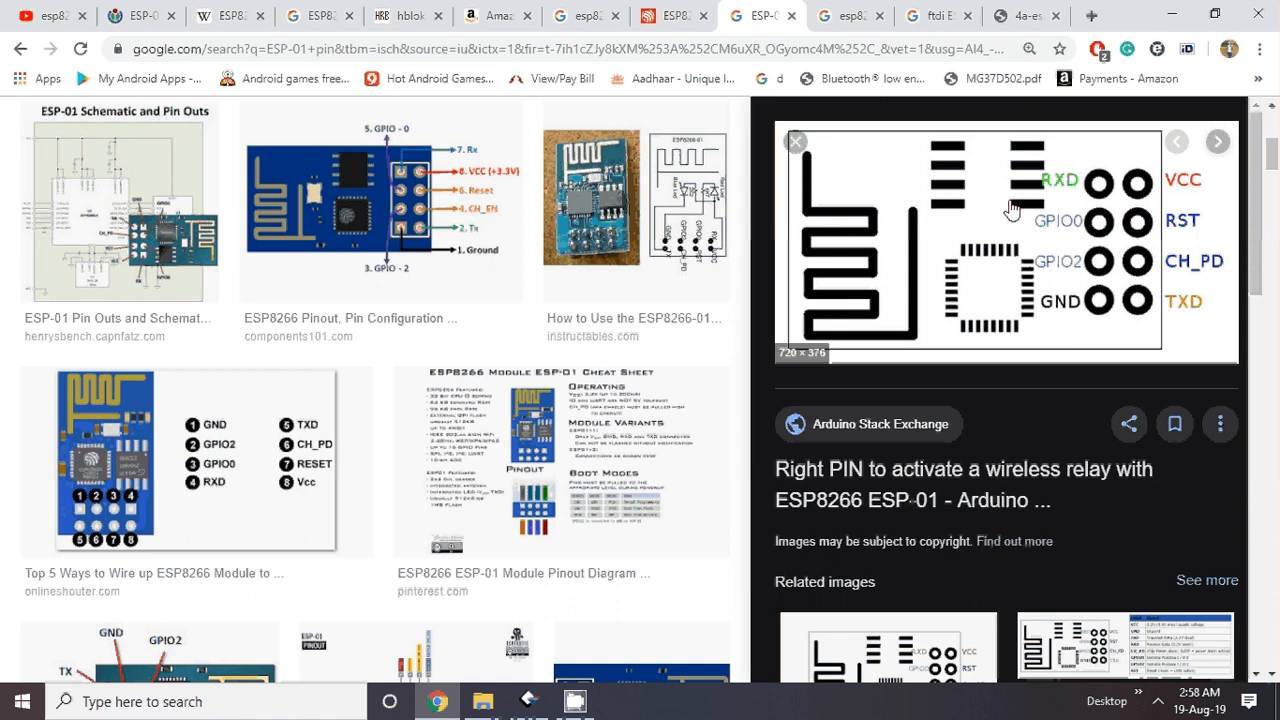
pyautogui.moveTo(984, 232)
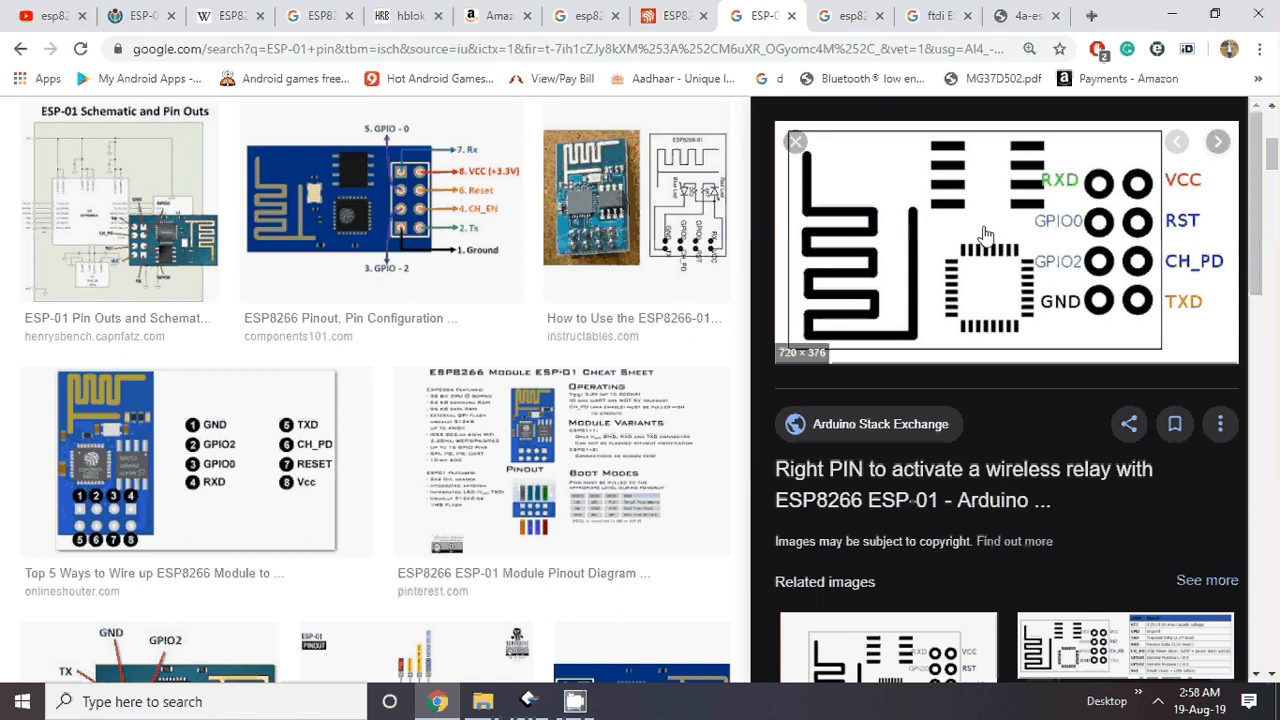
pyautogui.moveTo(930, 308)
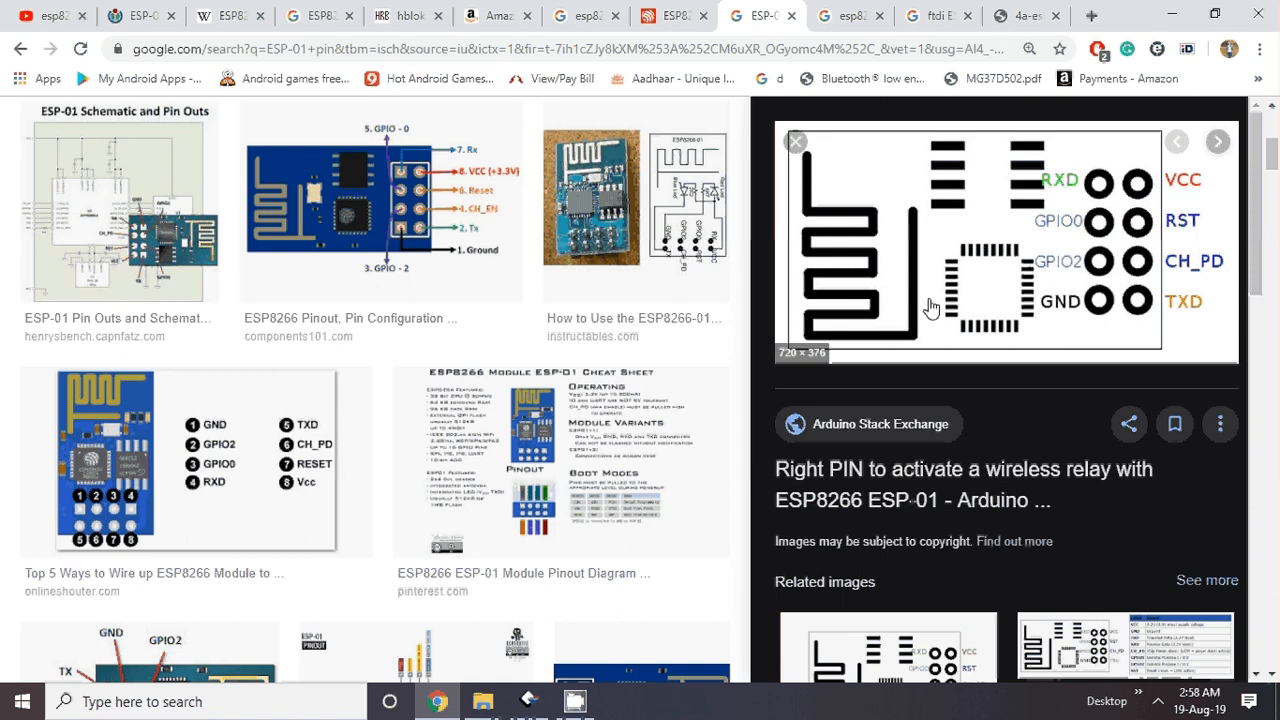
pyautogui.moveTo(978, 188)
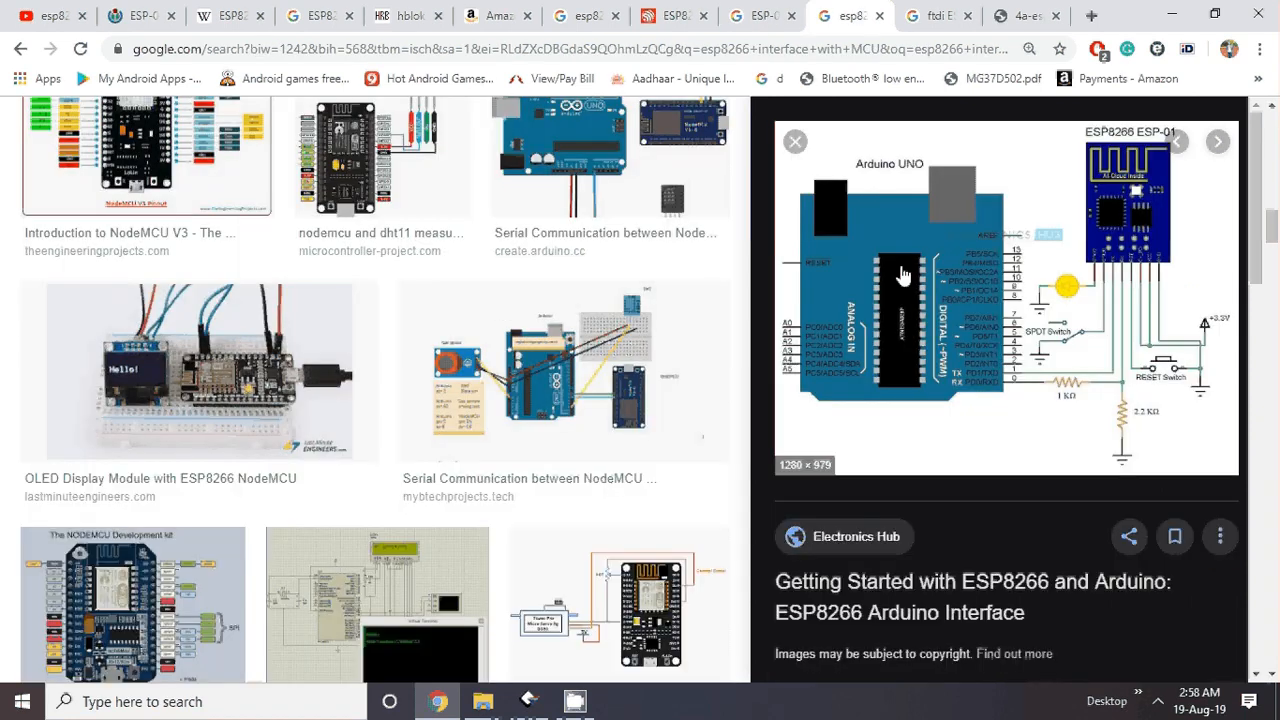
pyautogui.moveTo(828, 304)
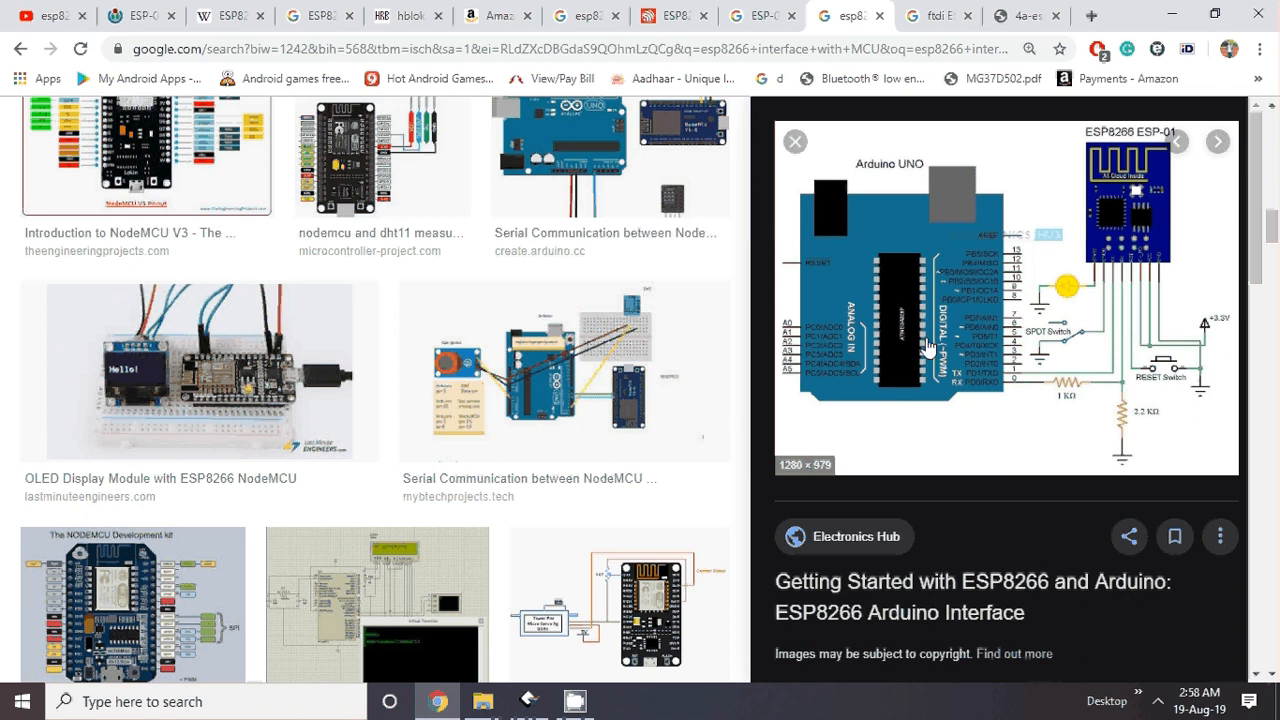
pyautogui.moveTo(1032, 396)
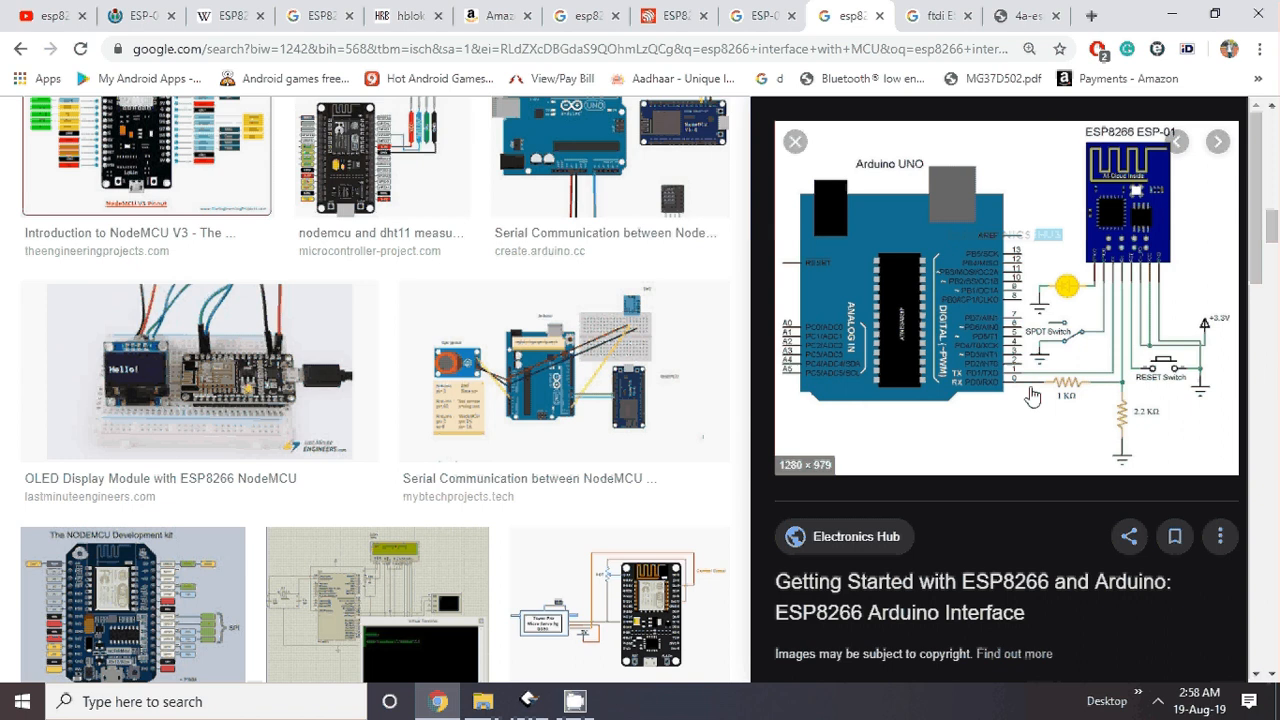
pyautogui.moveTo(1048, 370)
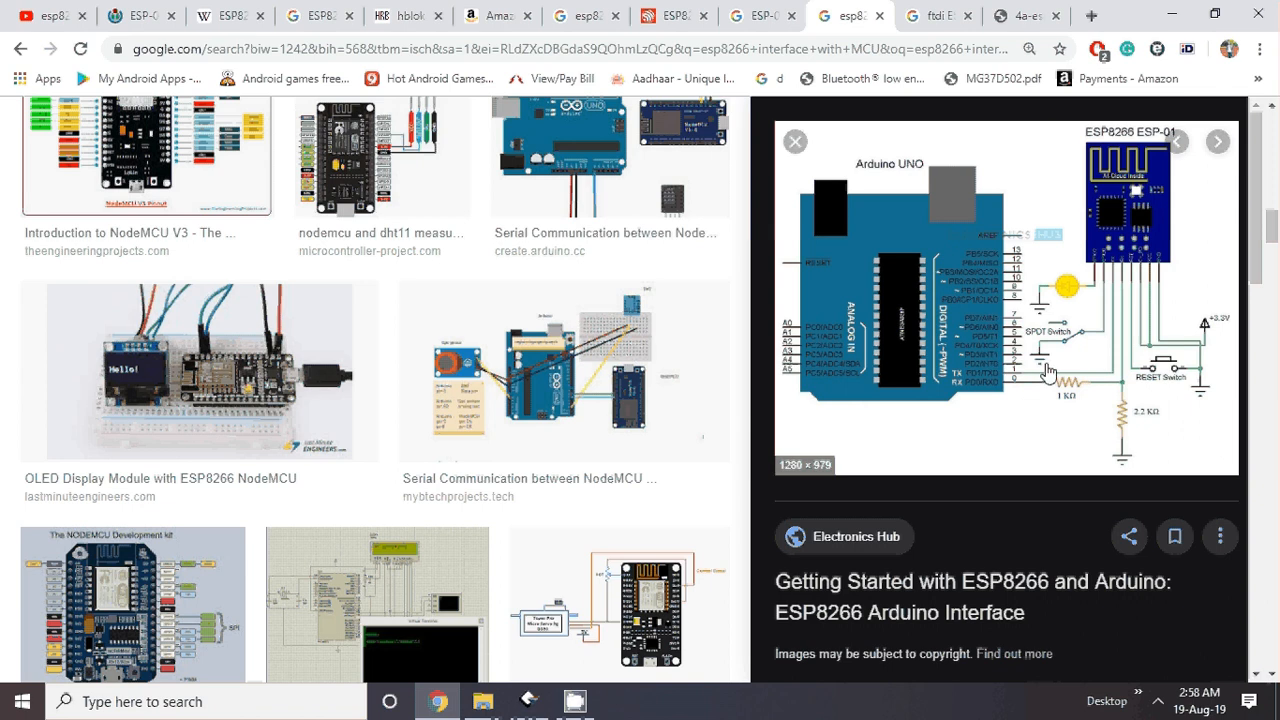
pyautogui.moveTo(1008, 400)
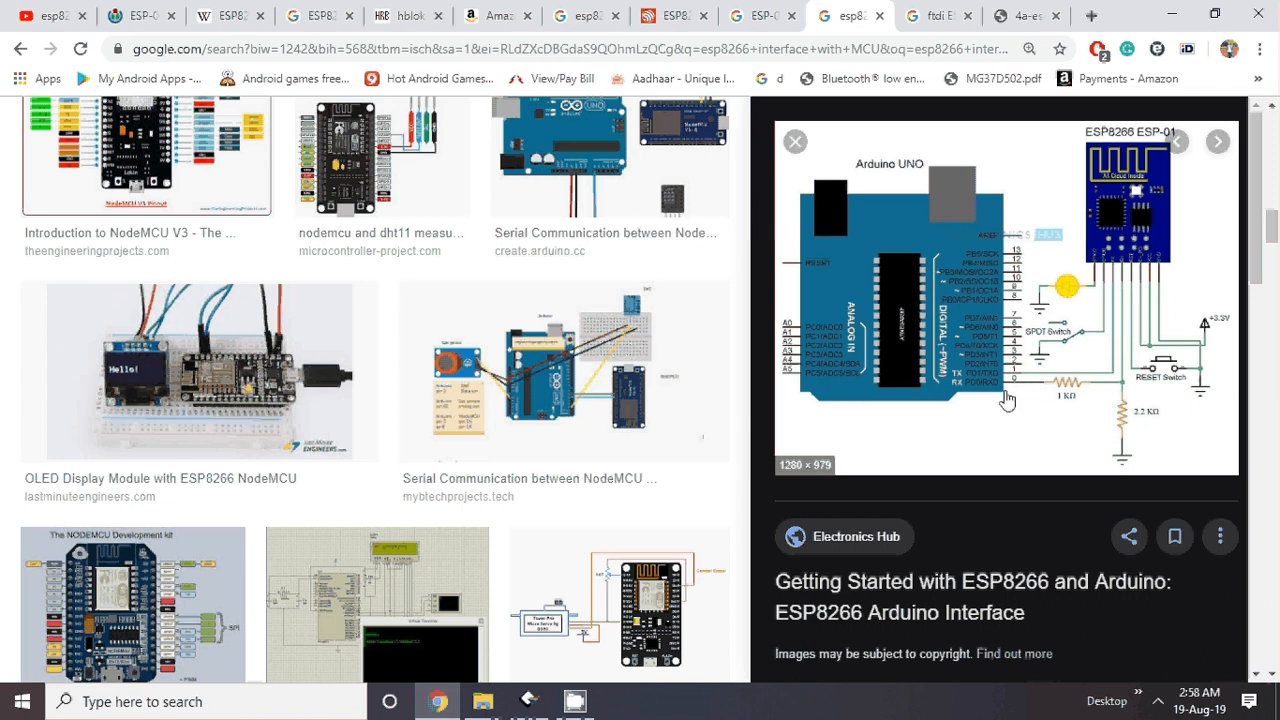
pyautogui.moveTo(1130, 372)
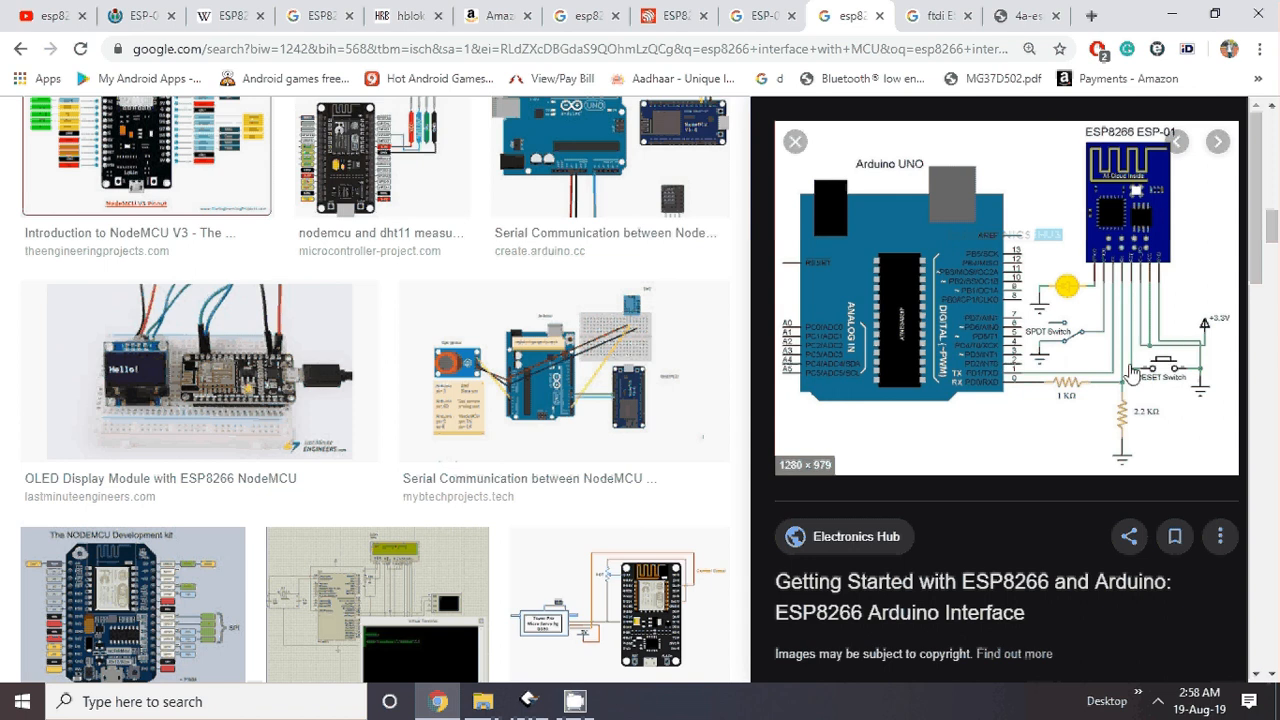
pyautogui.moveTo(1144, 392)
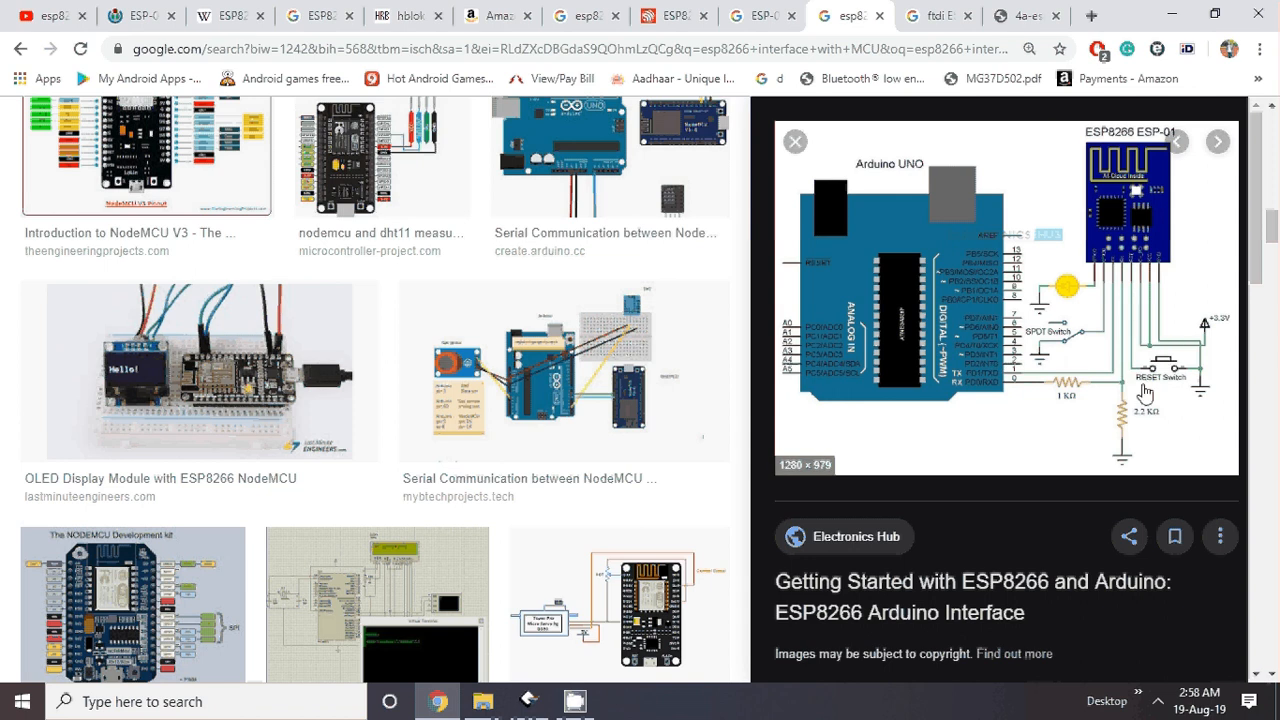
pyautogui.moveTo(1116, 310)
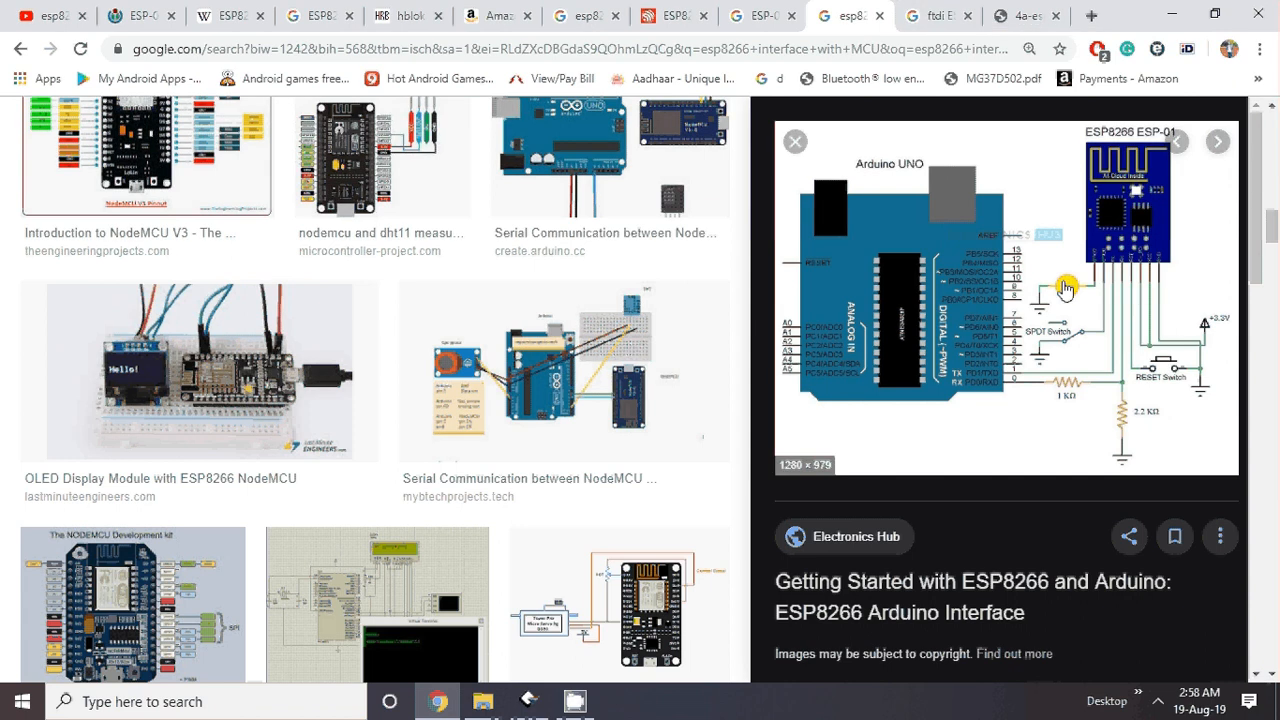
pyautogui.moveTo(938, 16)
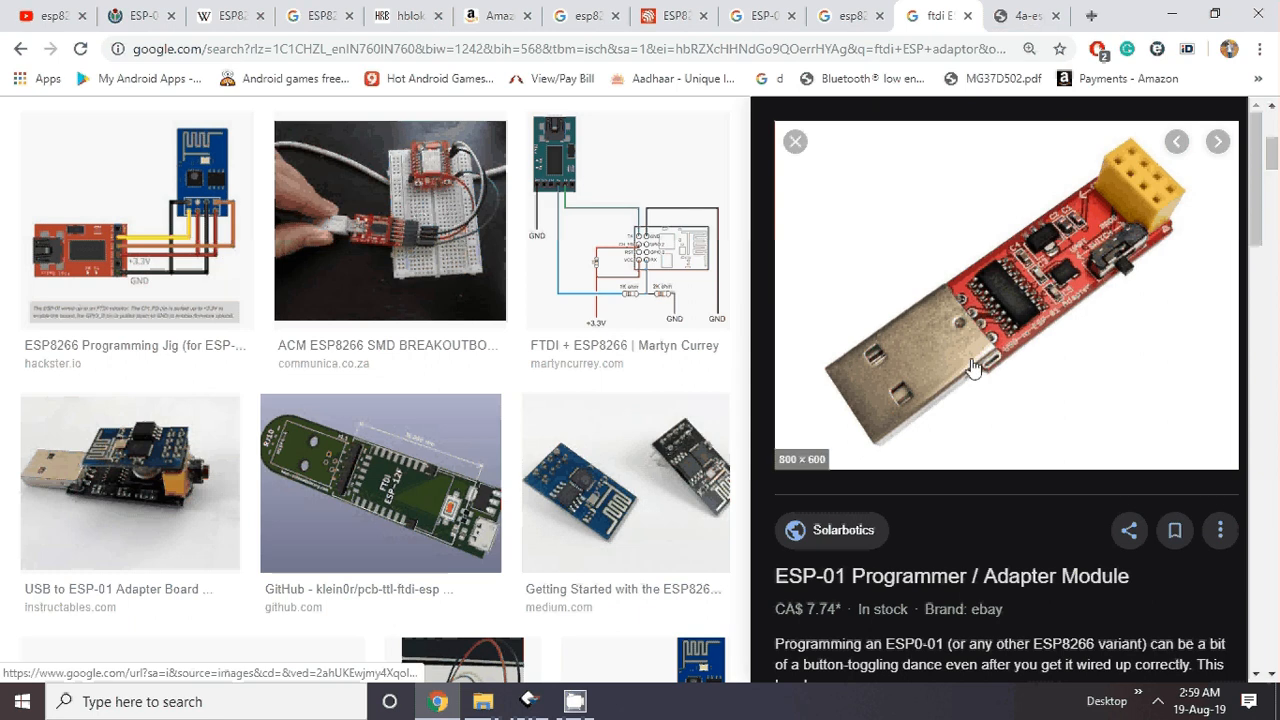
pyautogui.moveTo(990, 356)
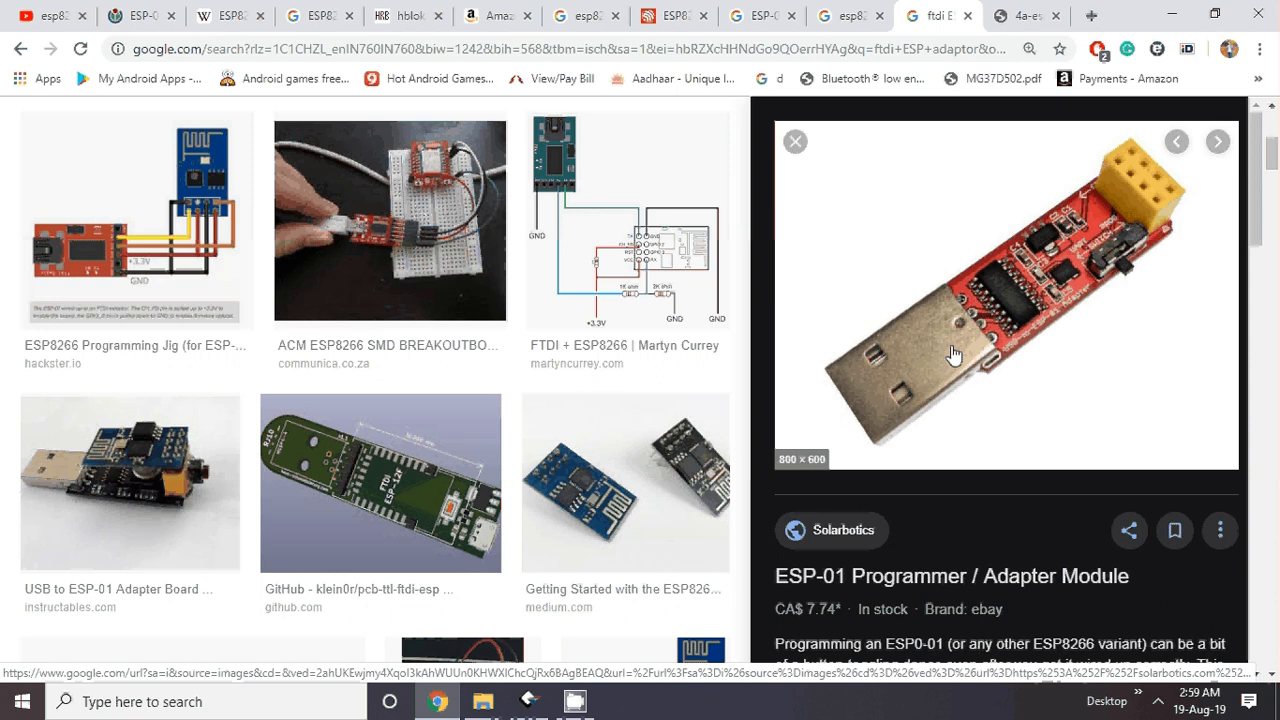
pyautogui.moveTo(998, 248)
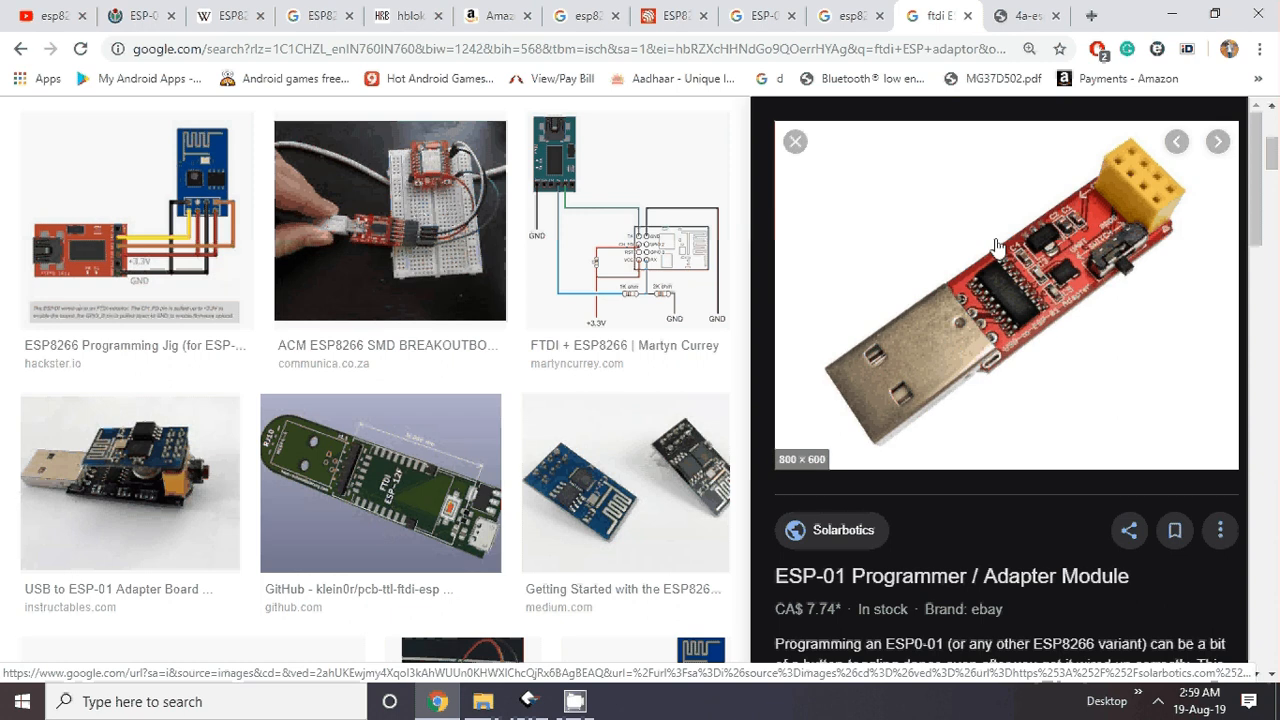
pyautogui.moveTo(1090, 222)
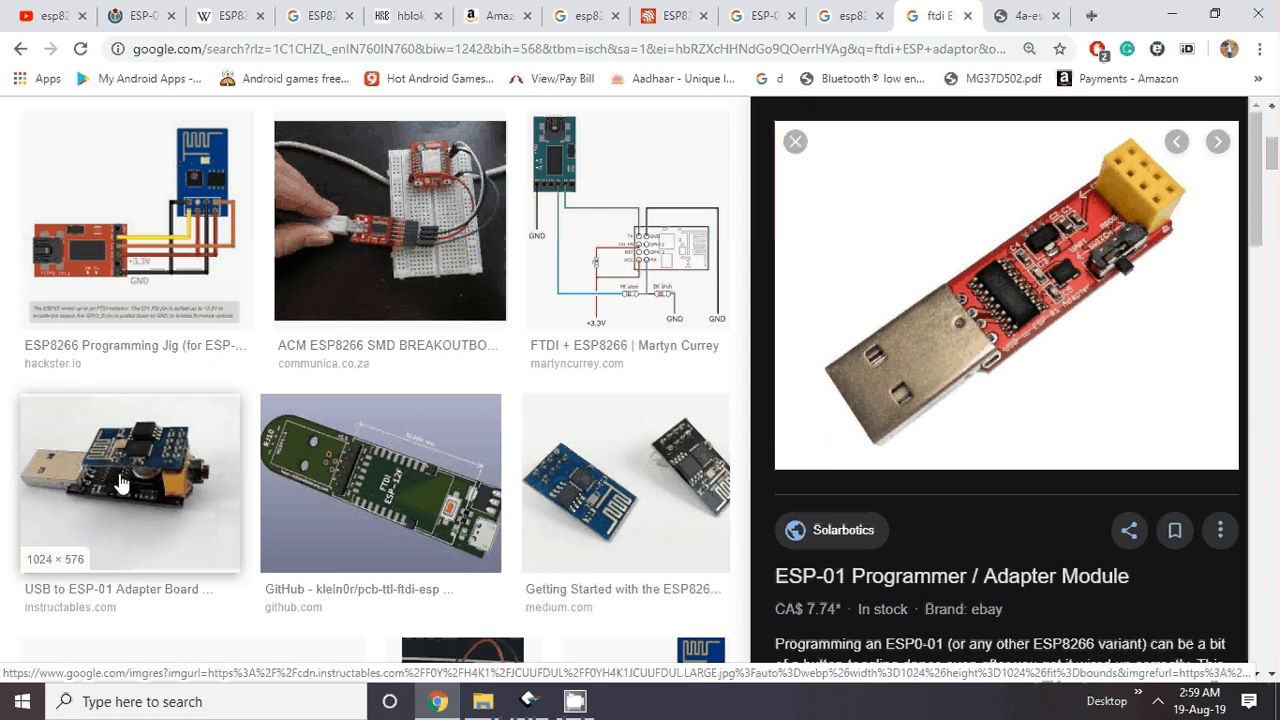
pyautogui.moveTo(168, 470)
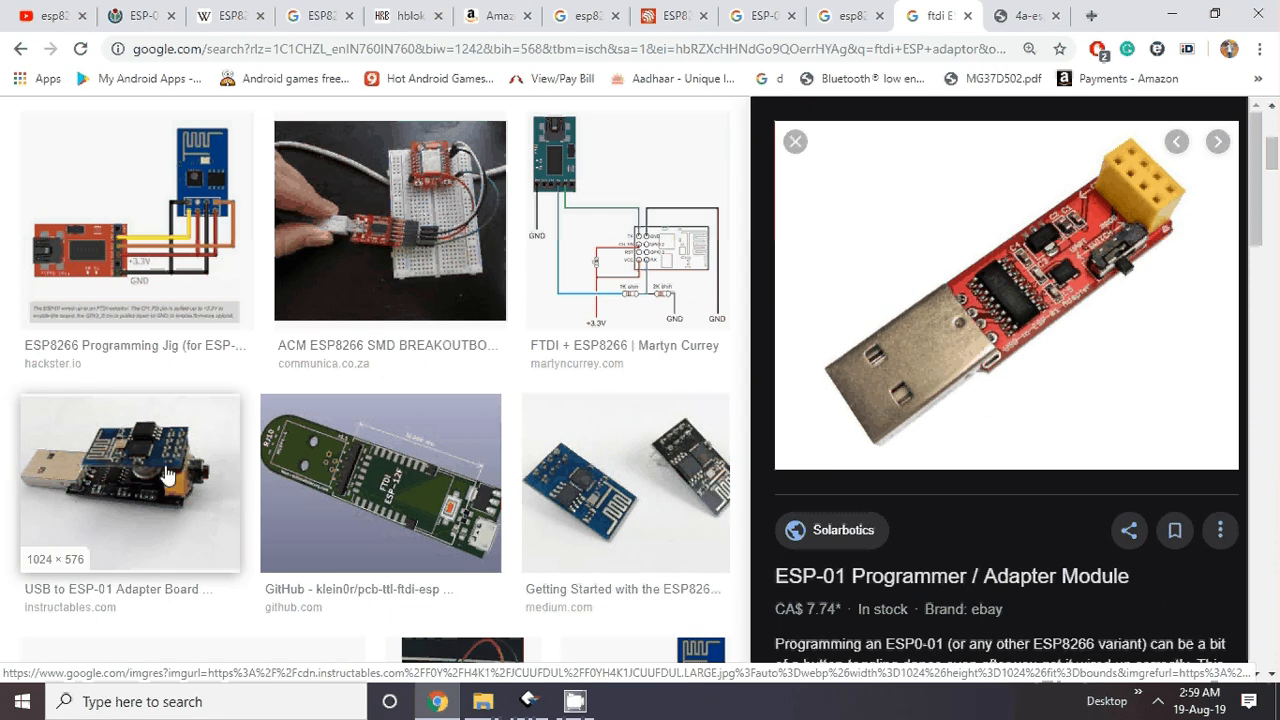
pyautogui.moveTo(208, 472)
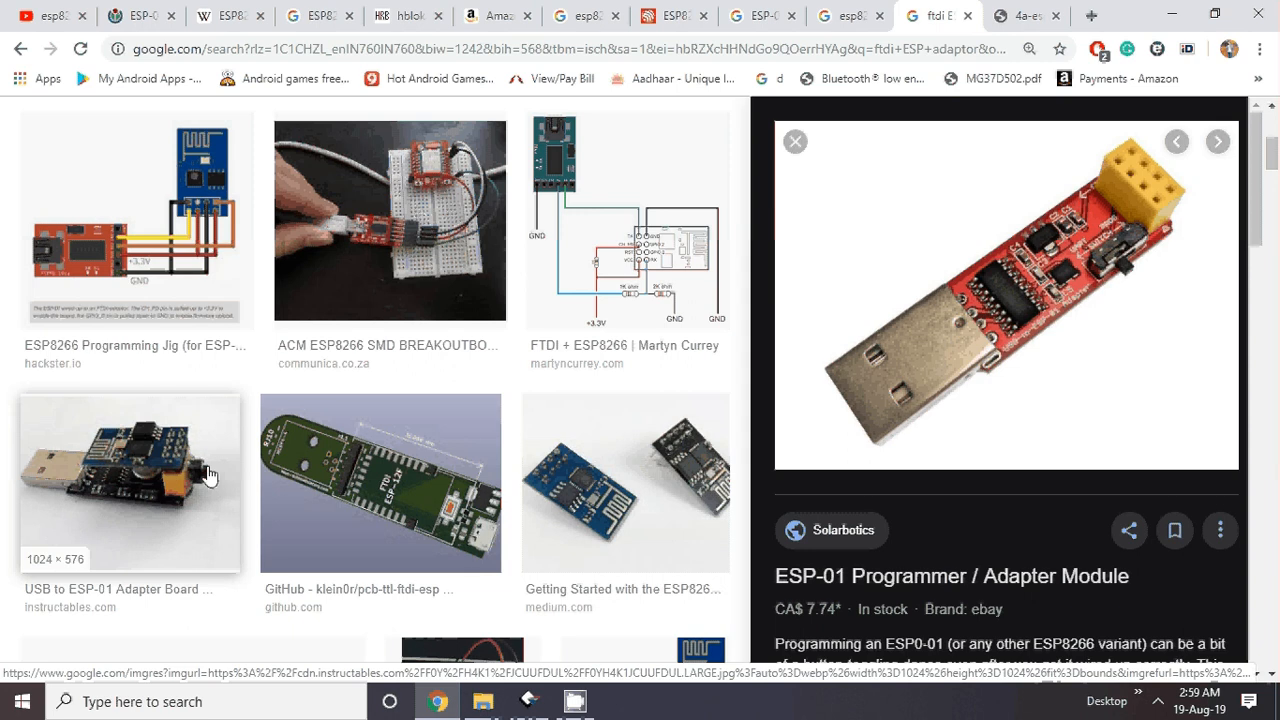
pyautogui.moveTo(112, 456)
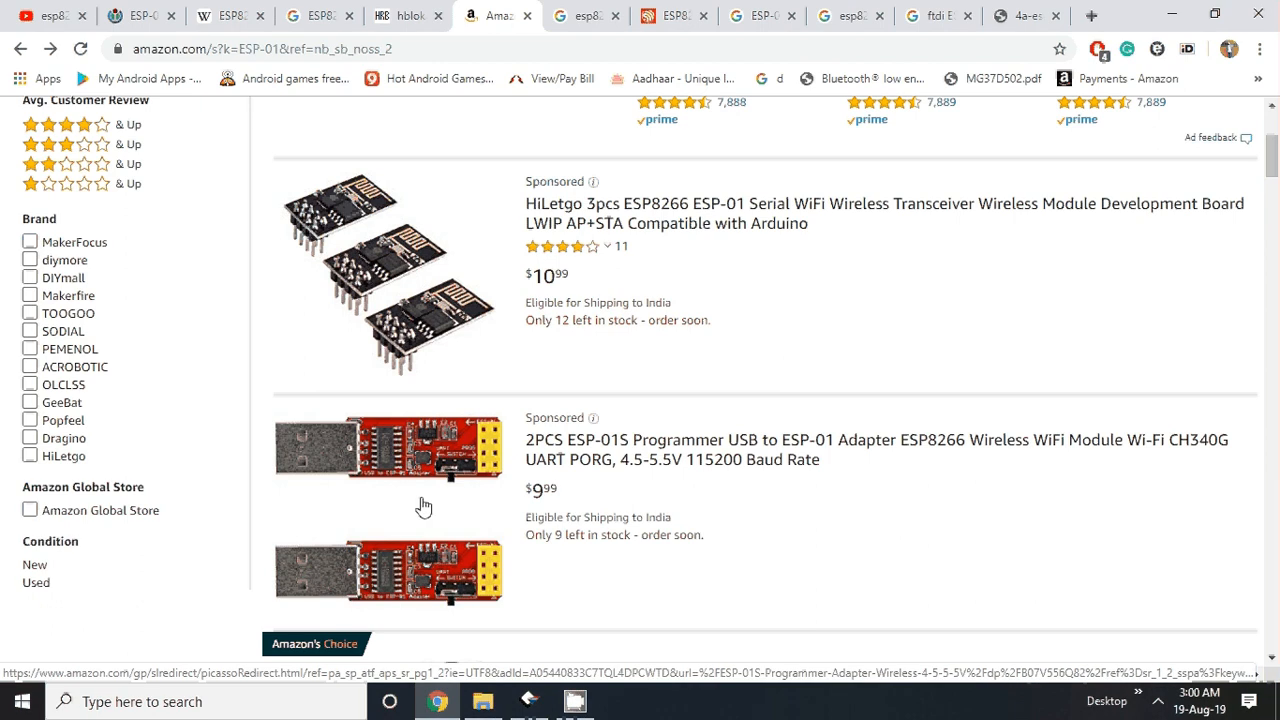
pyautogui.moveTo(432, 444)
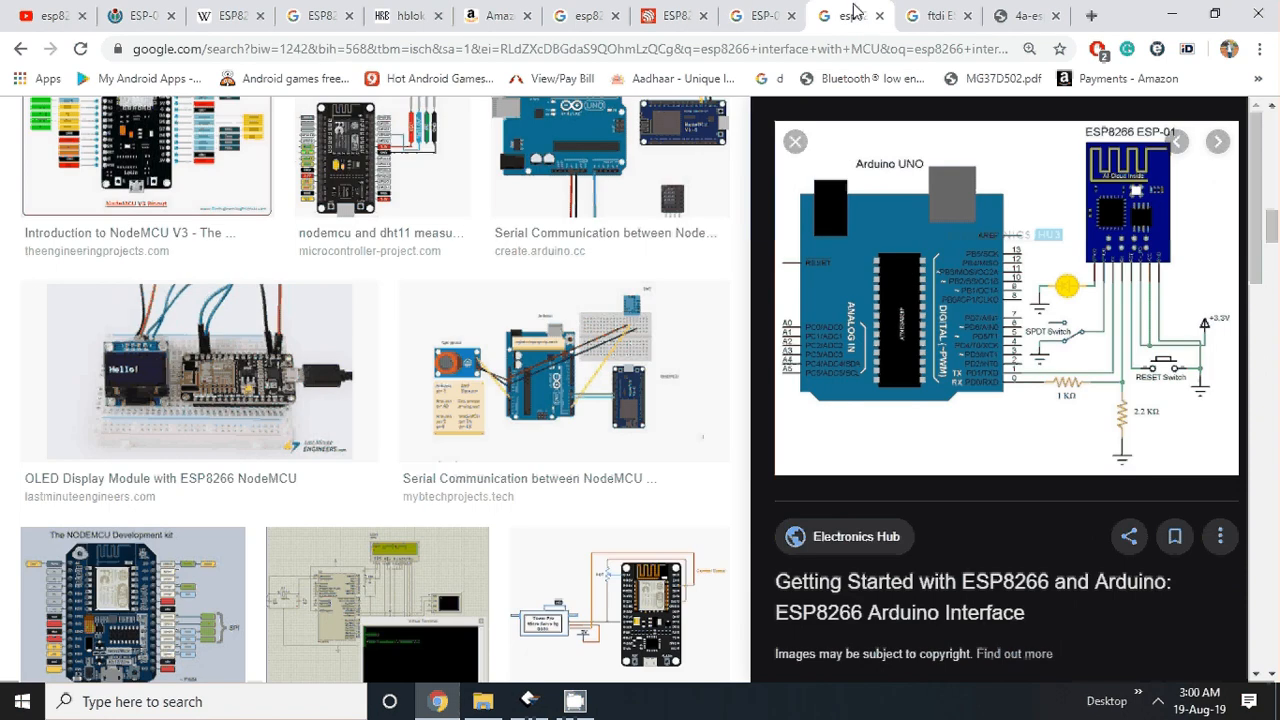
# Switch to the ESP8266 AT Instruction Set PDF document
pyautogui.click(1024, 16)
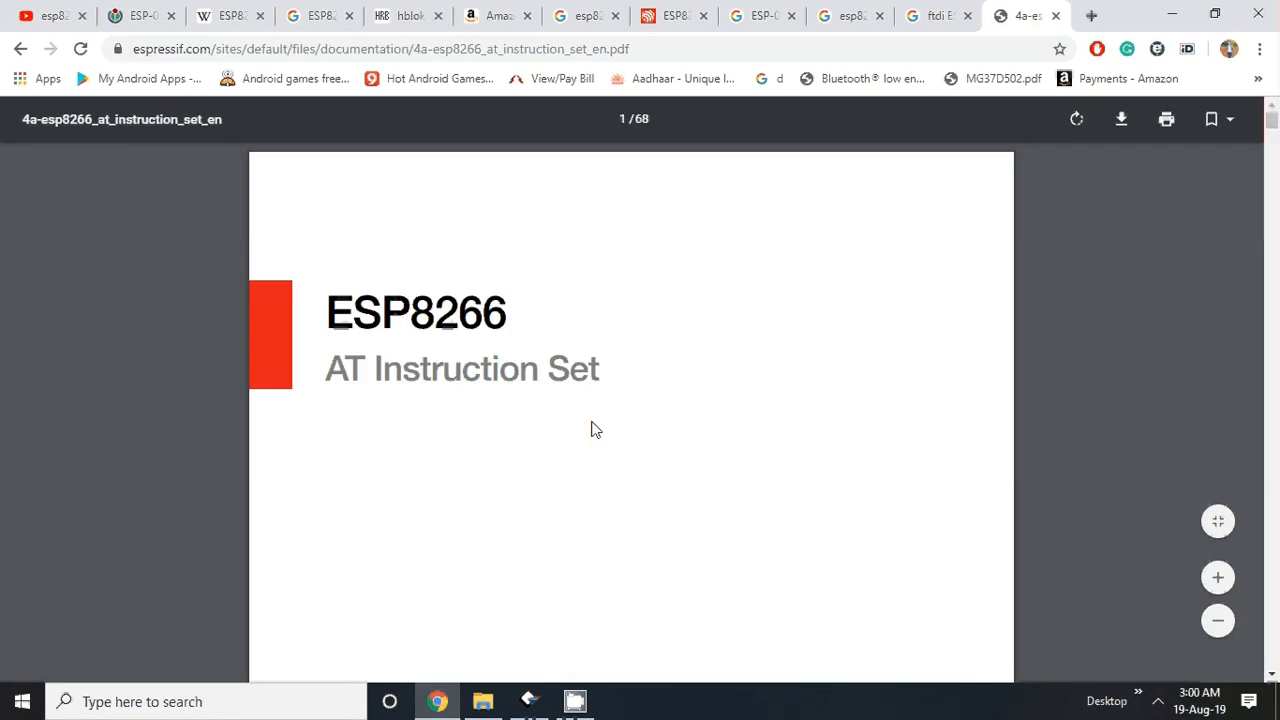
# Scroll the AT Instruction Set PDF to its Basic AT Commands contents, then minimize the window
pyautogui.scroll(-3)
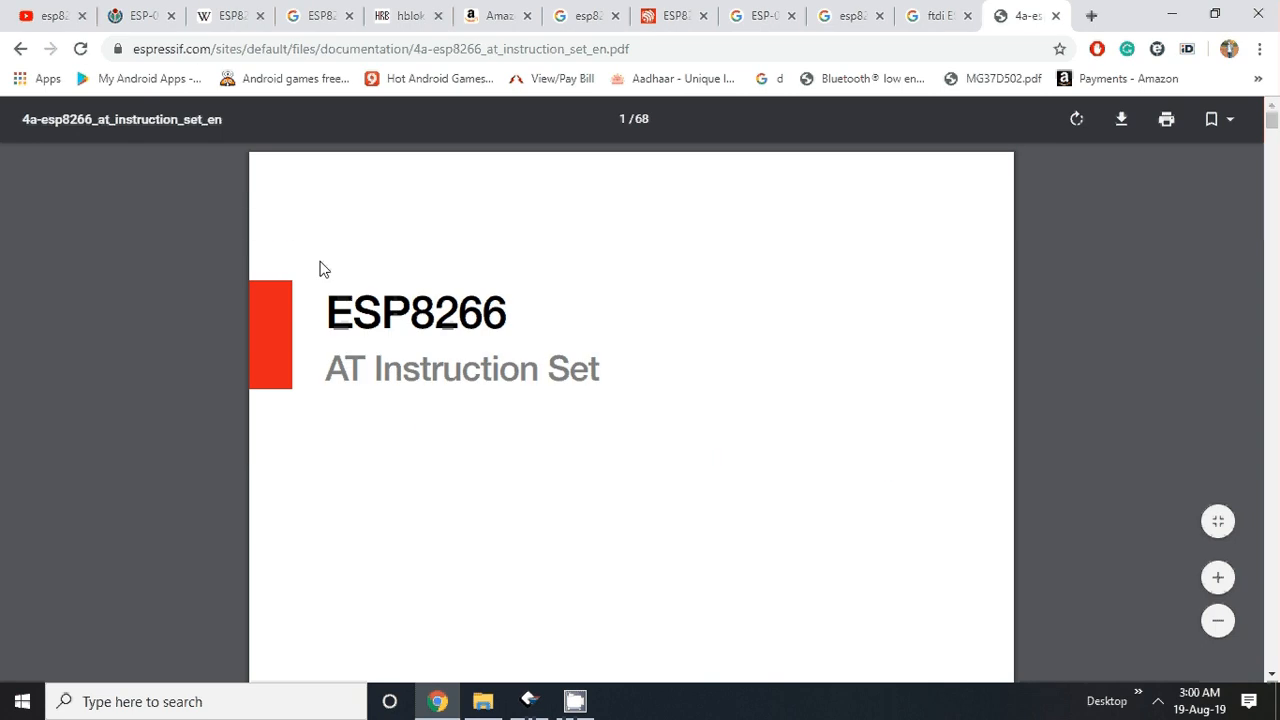
pyautogui.moveTo(344, 380)
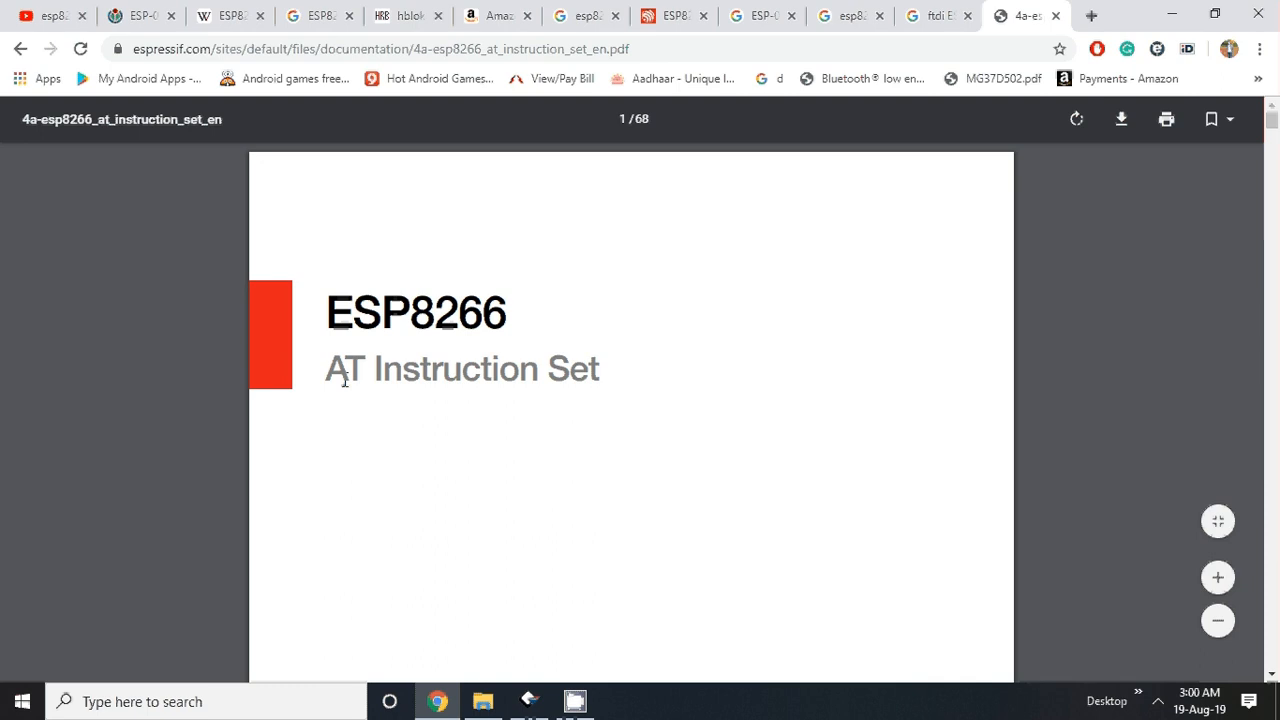
pyautogui.moveTo(396, 374)
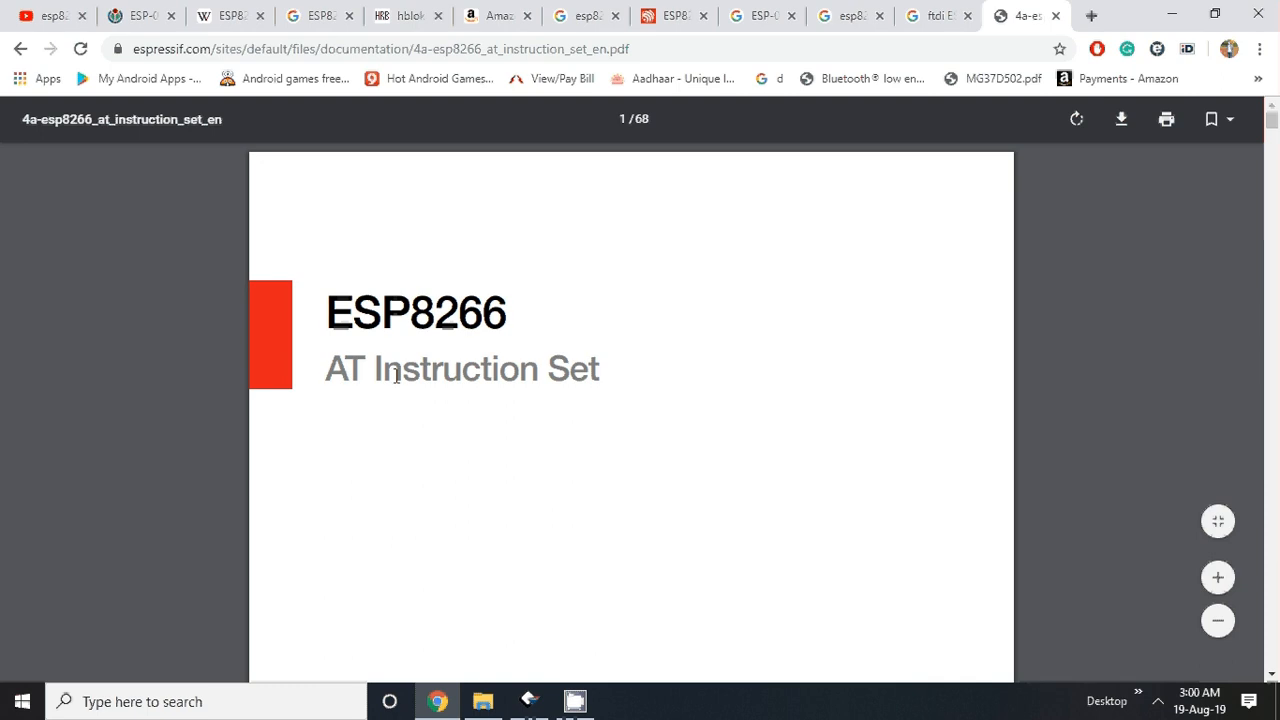
pyautogui.scroll(-3)
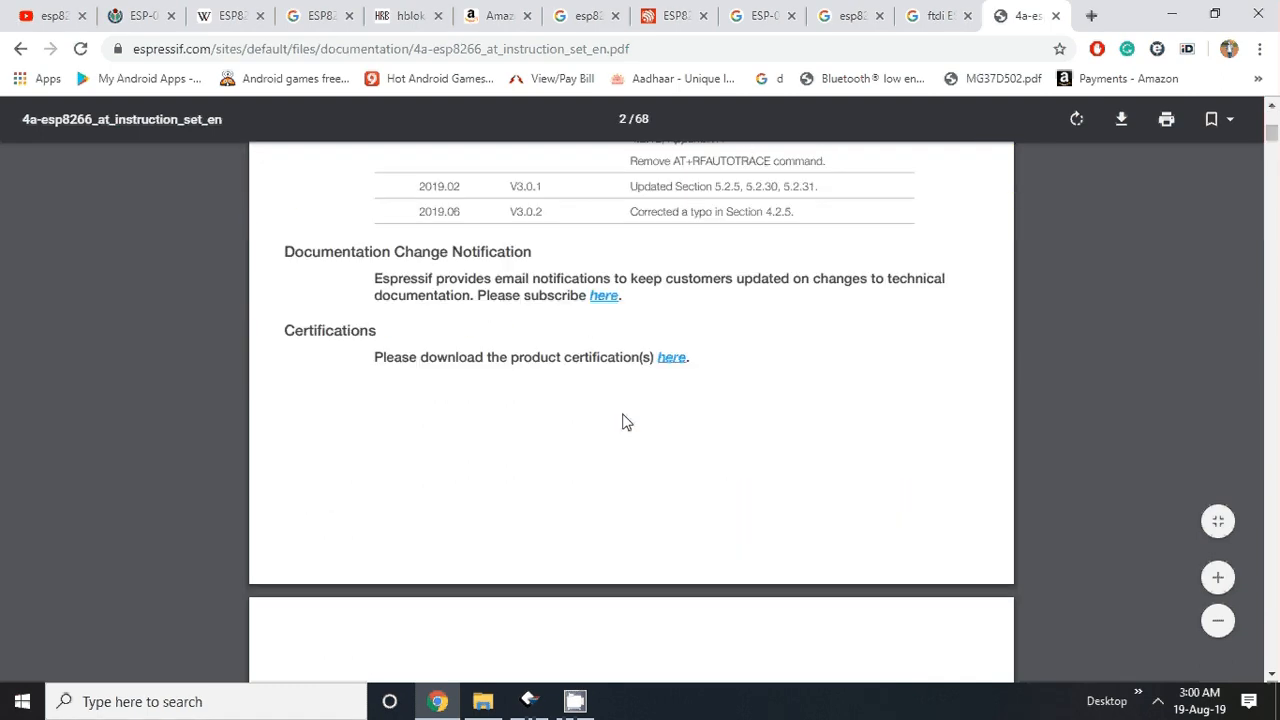
pyautogui.scroll(-3)
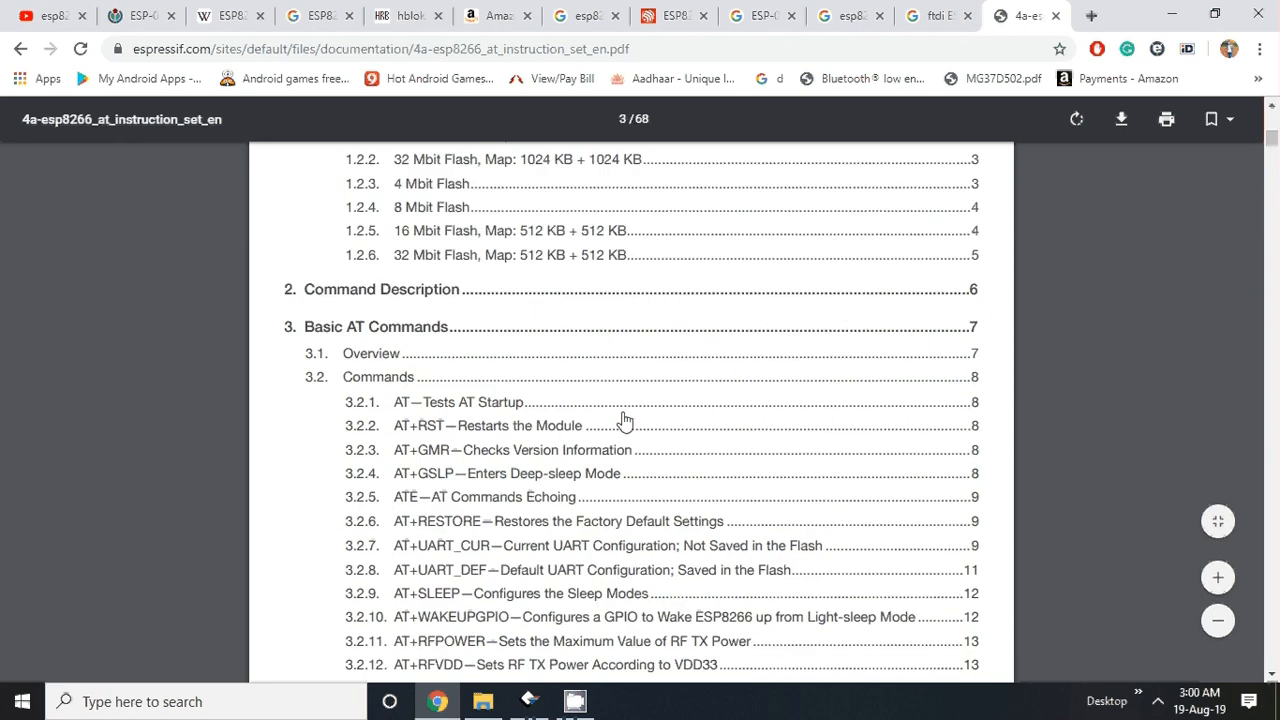
pyautogui.scroll(-3)
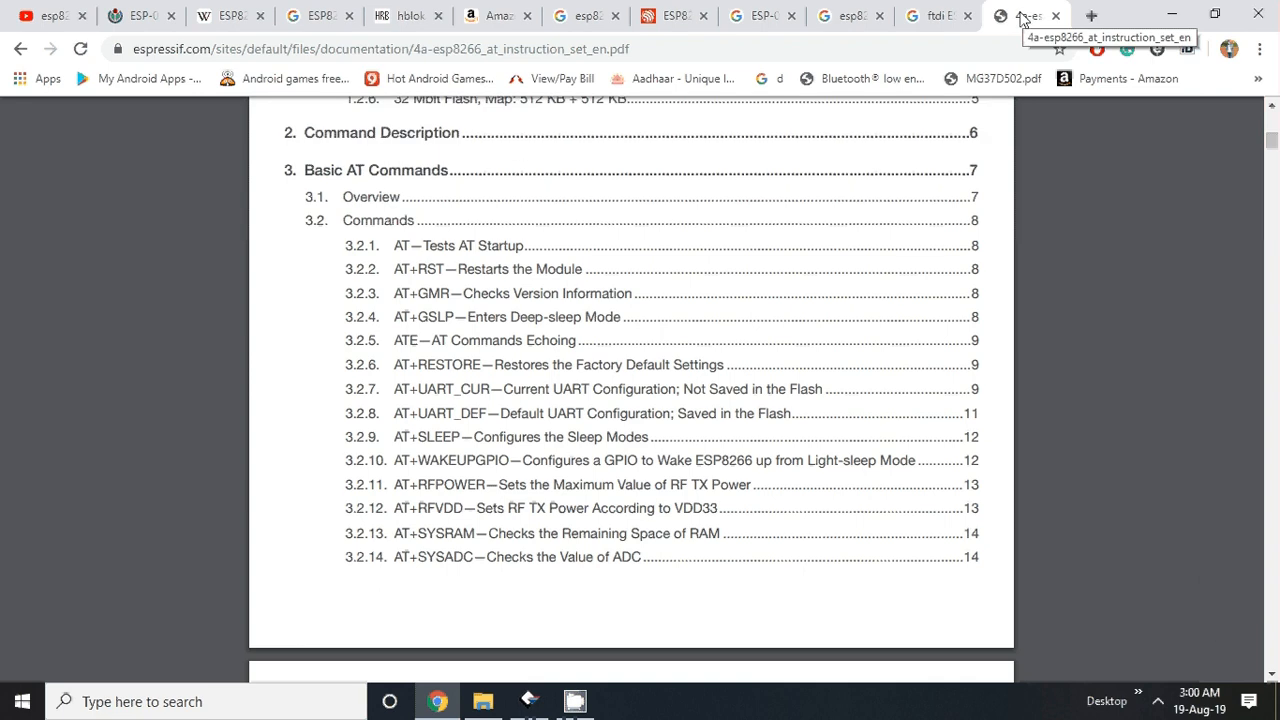
pyautogui.moveTo(910, 132)
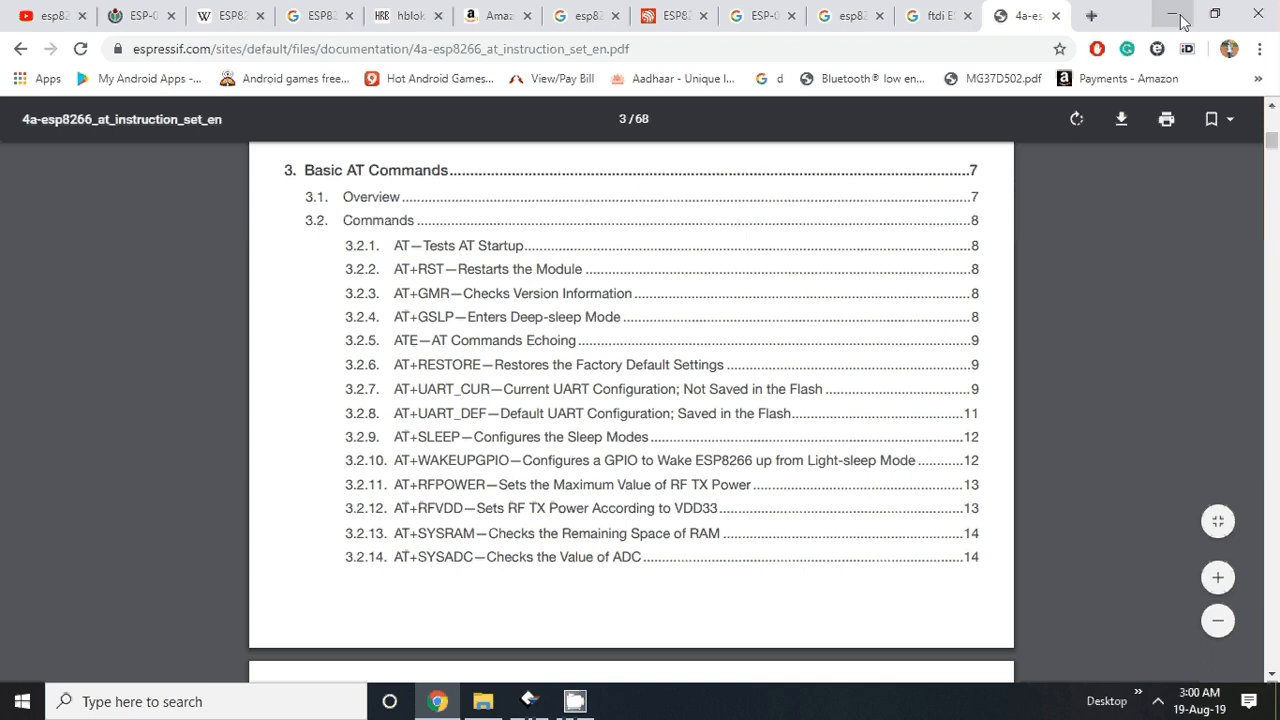
pyautogui.click(938, 16)
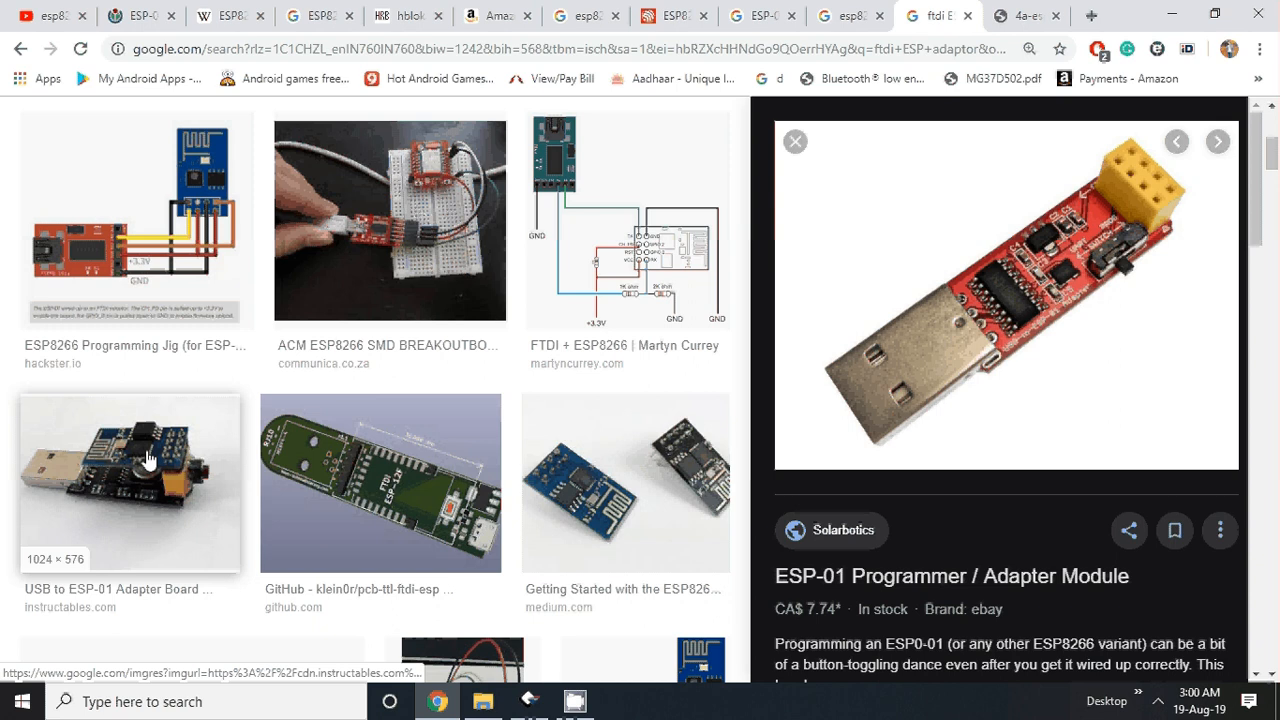
pyautogui.moveTo(128, 462)
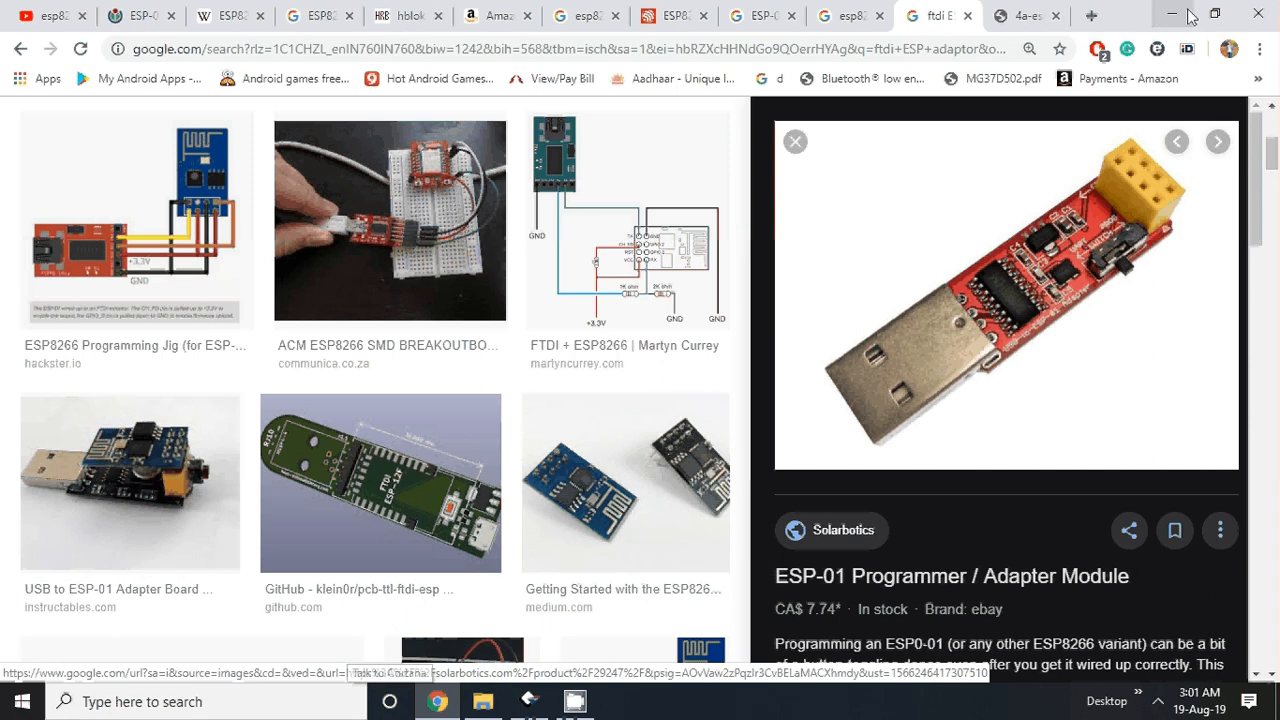
# Minimize the Chrome window showing the FTDI adapter image results
pyautogui.click(484, 700)
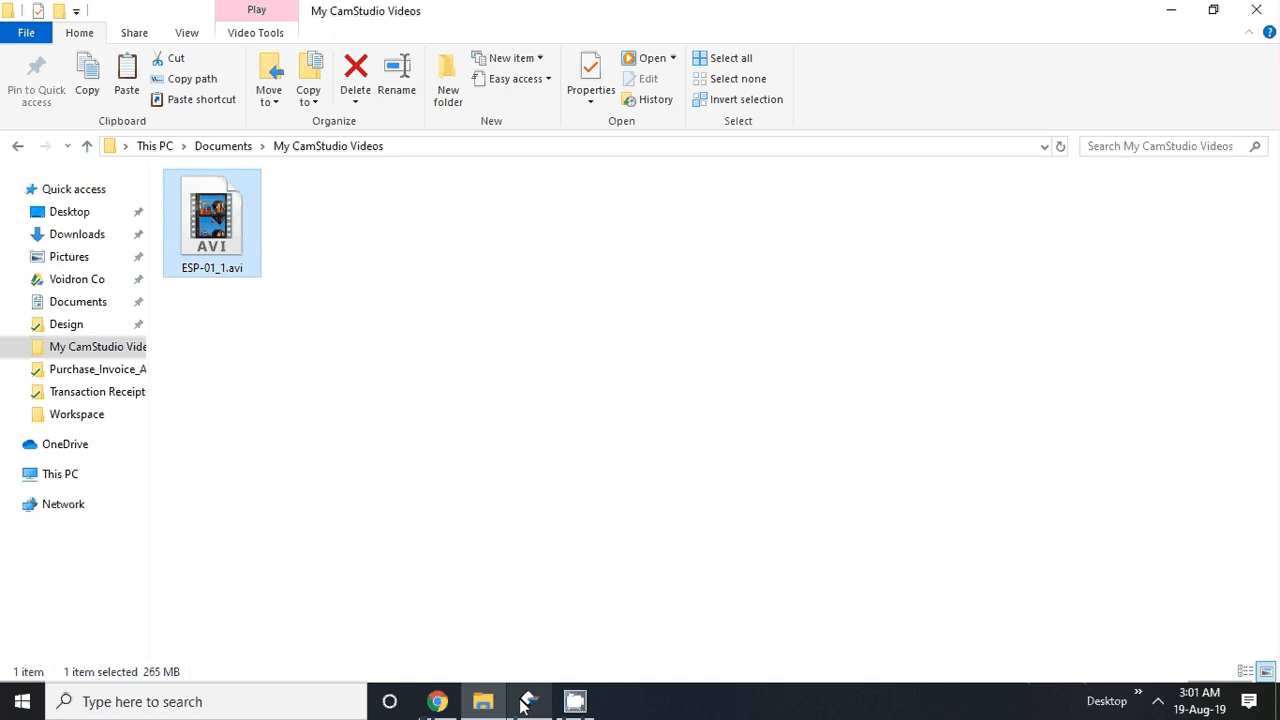
# Bring the Docklight ESP8266_AT_CMD project forward and reach its Project Settings
pyautogui.click(528, 700)
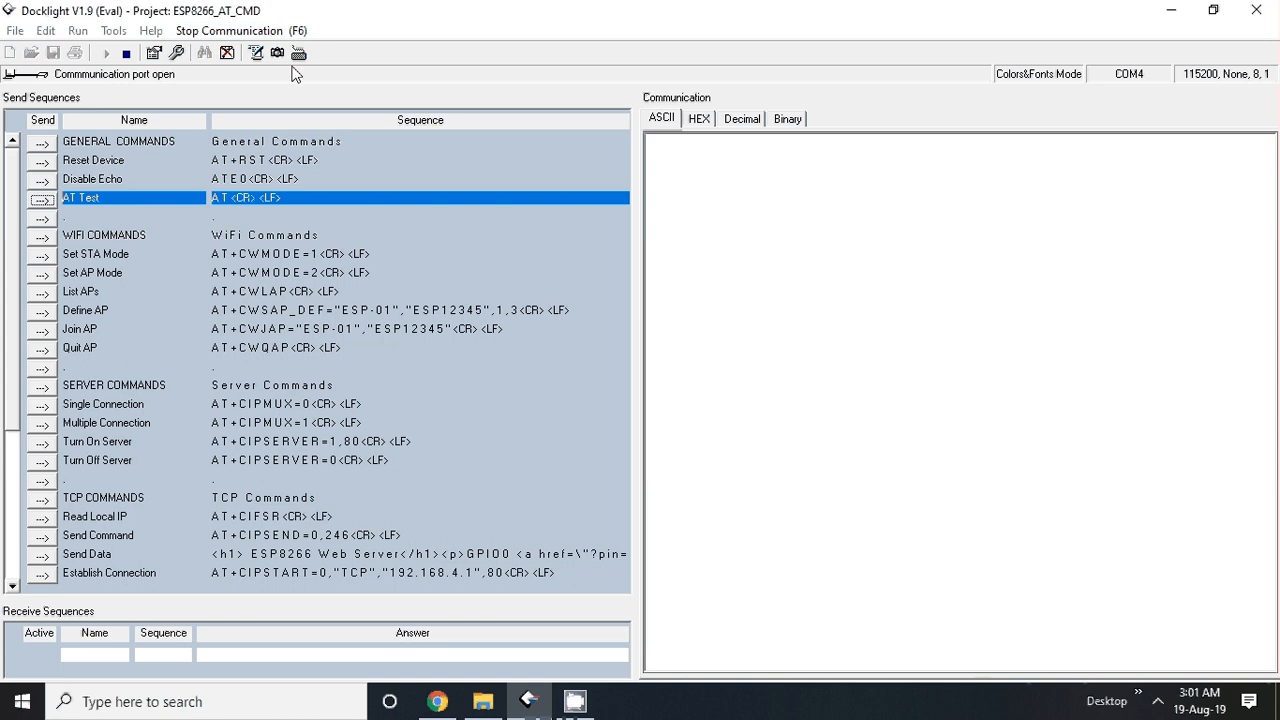
pyautogui.moveTo(76, 28)
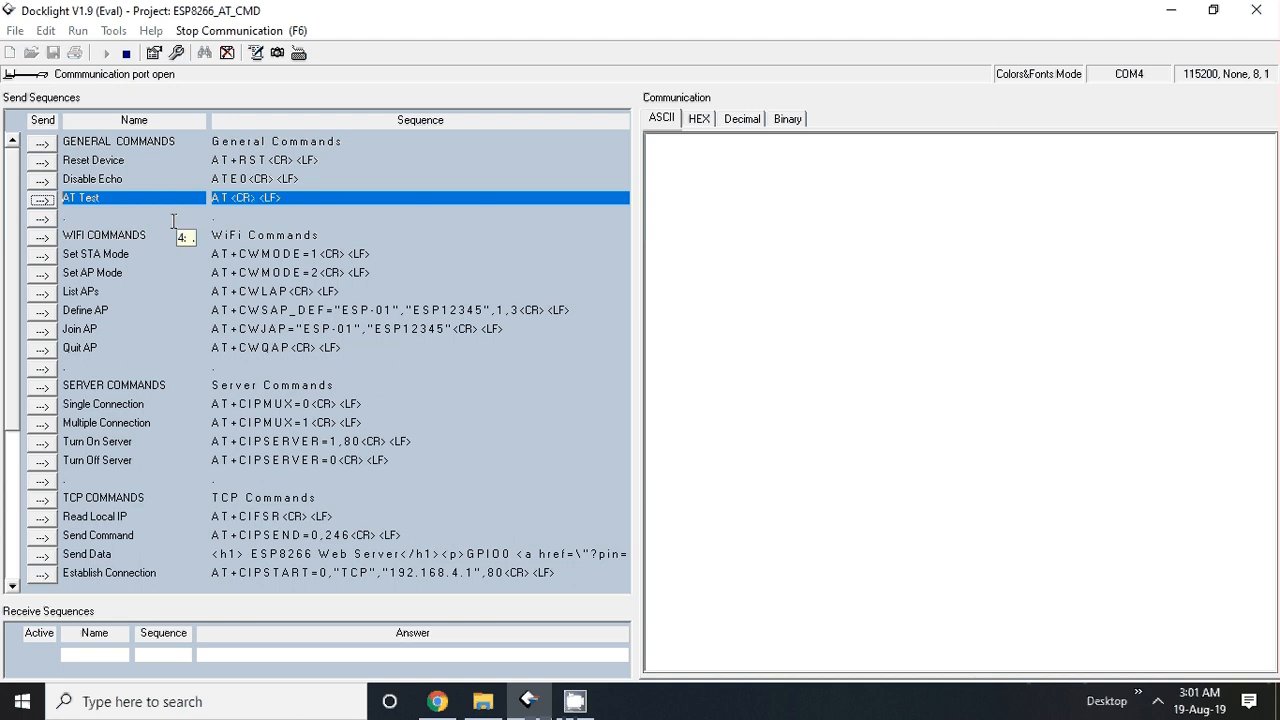
pyautogui.click(126, 52)
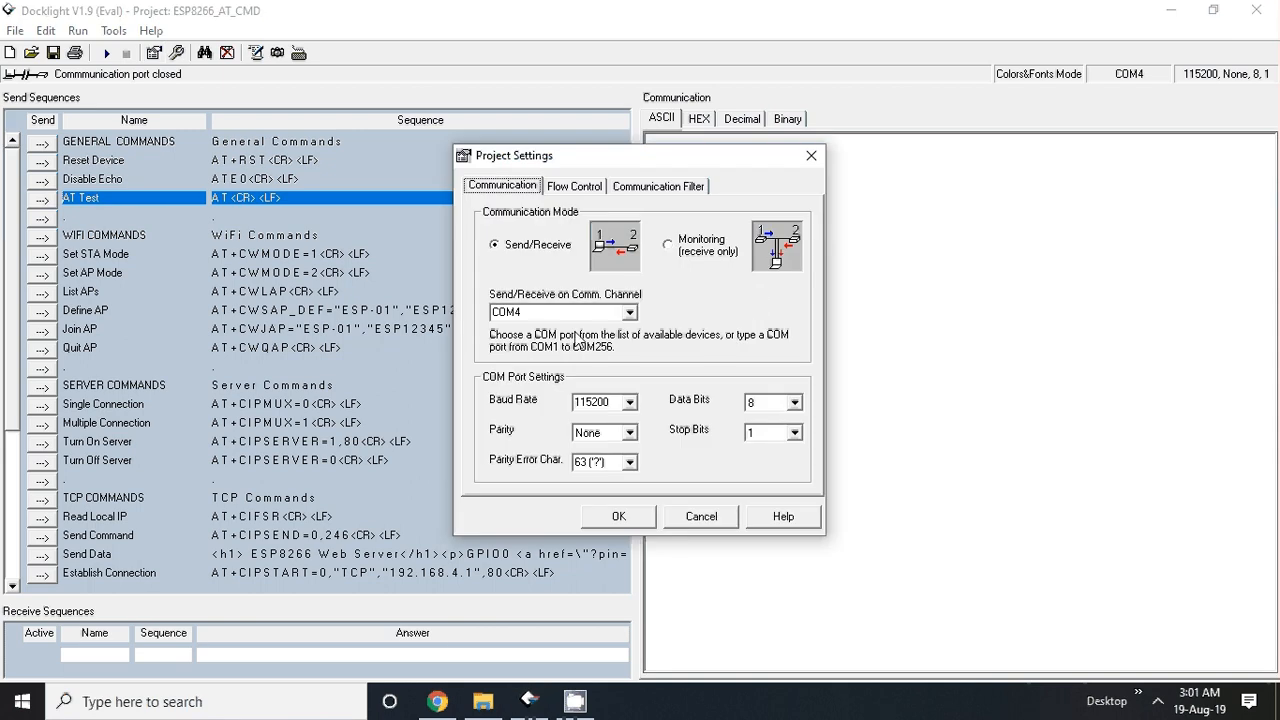
pyautogui.moveTo(552, 316)
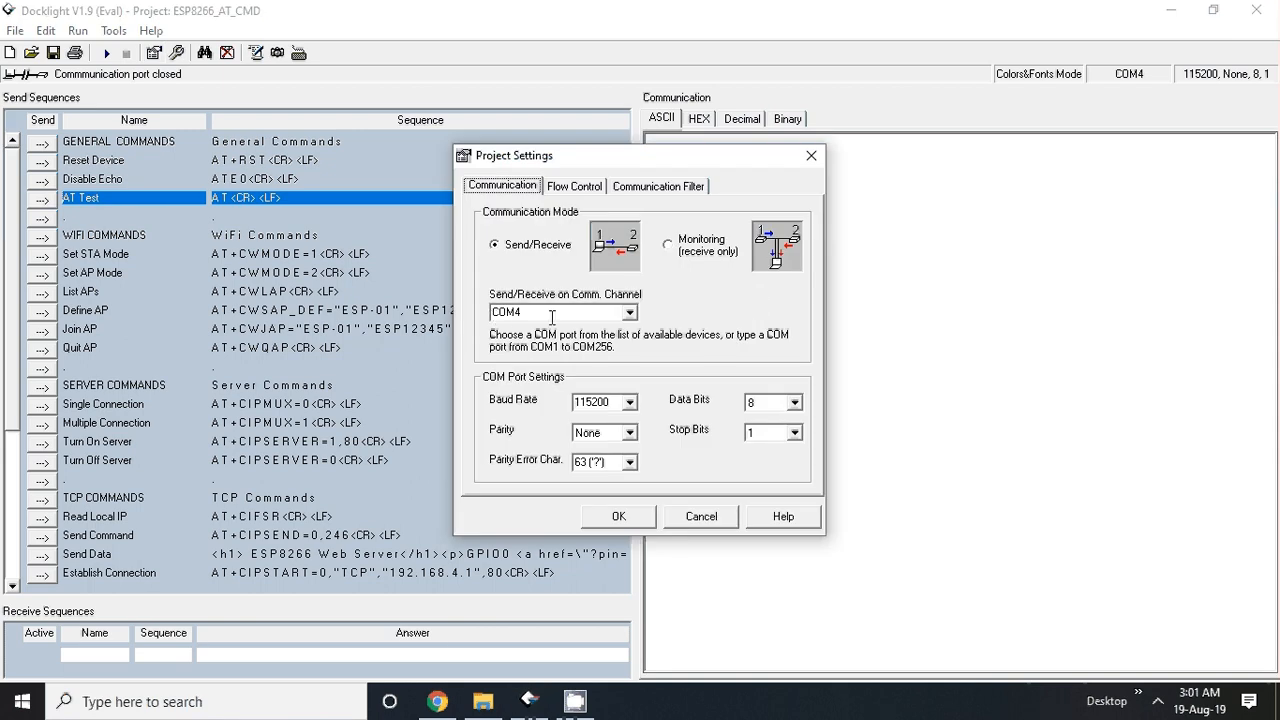
# Confirm the communication settings as COM4 at 115200 baud and accept them
pyautogui.click(632, 312)
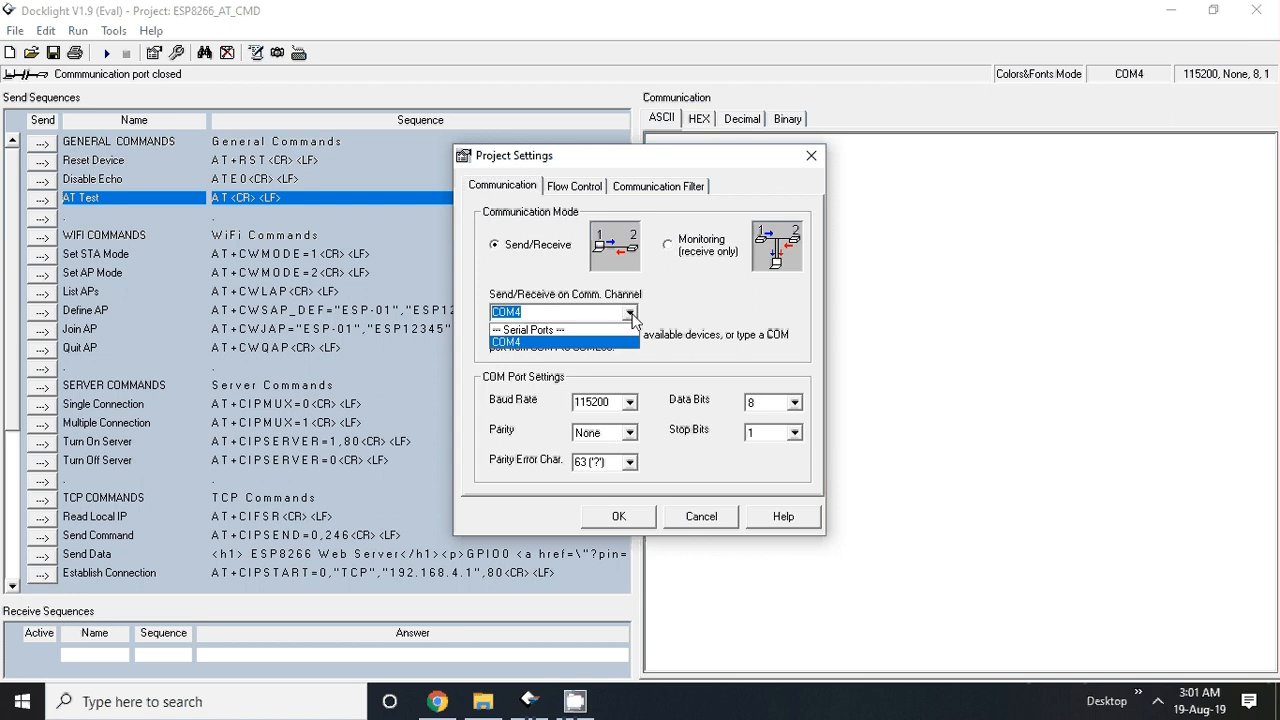
pyautogui.moveTo(524, 358)
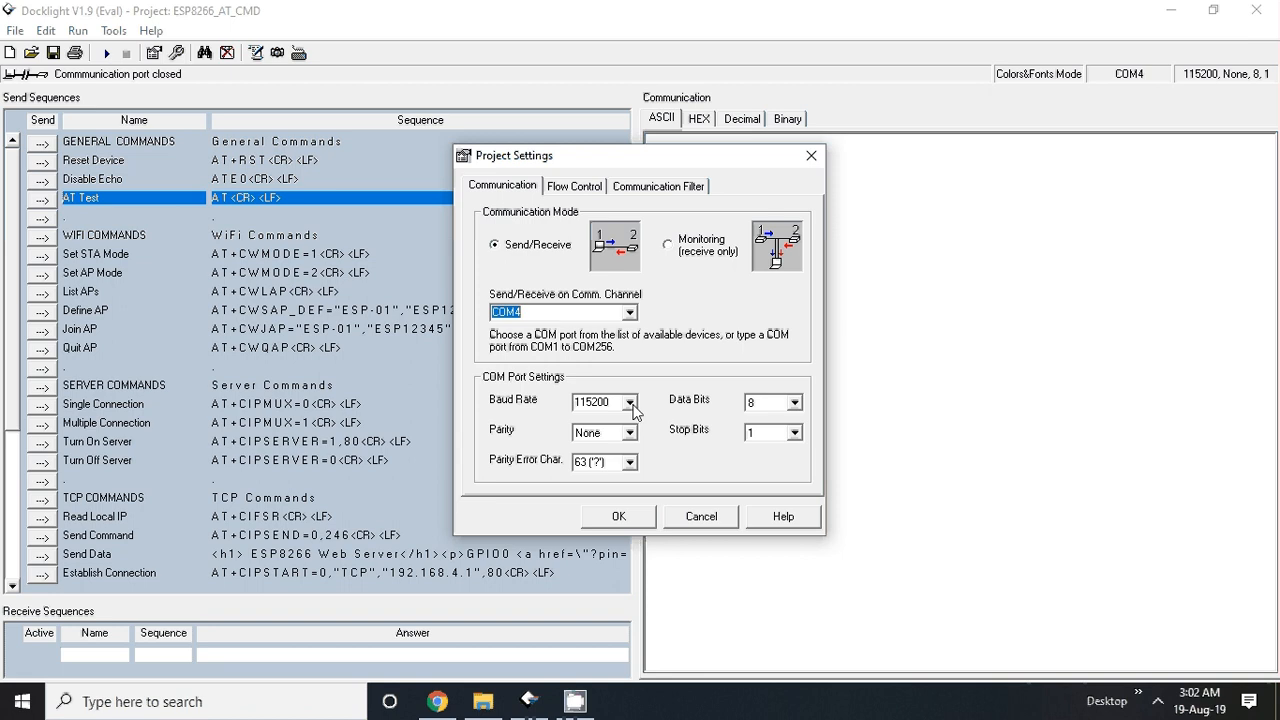
pyautogui.moveTo(632, 552)
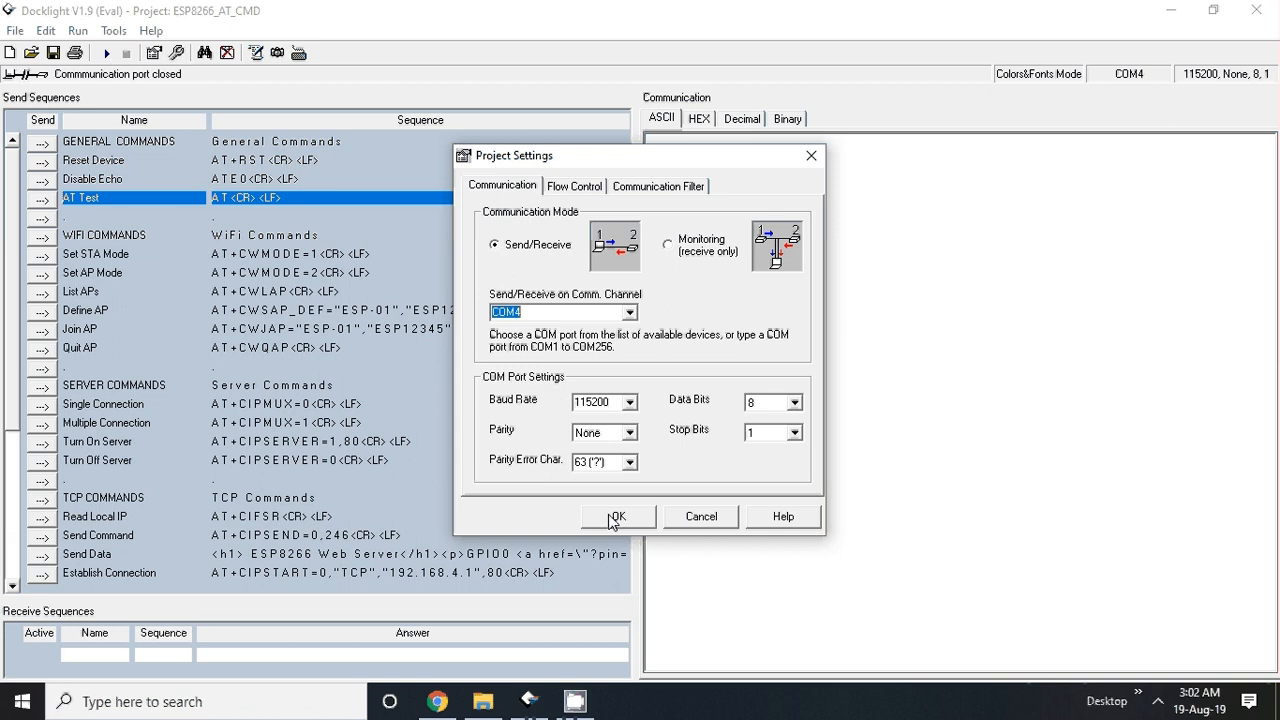
pyautogui.click(616, 516)
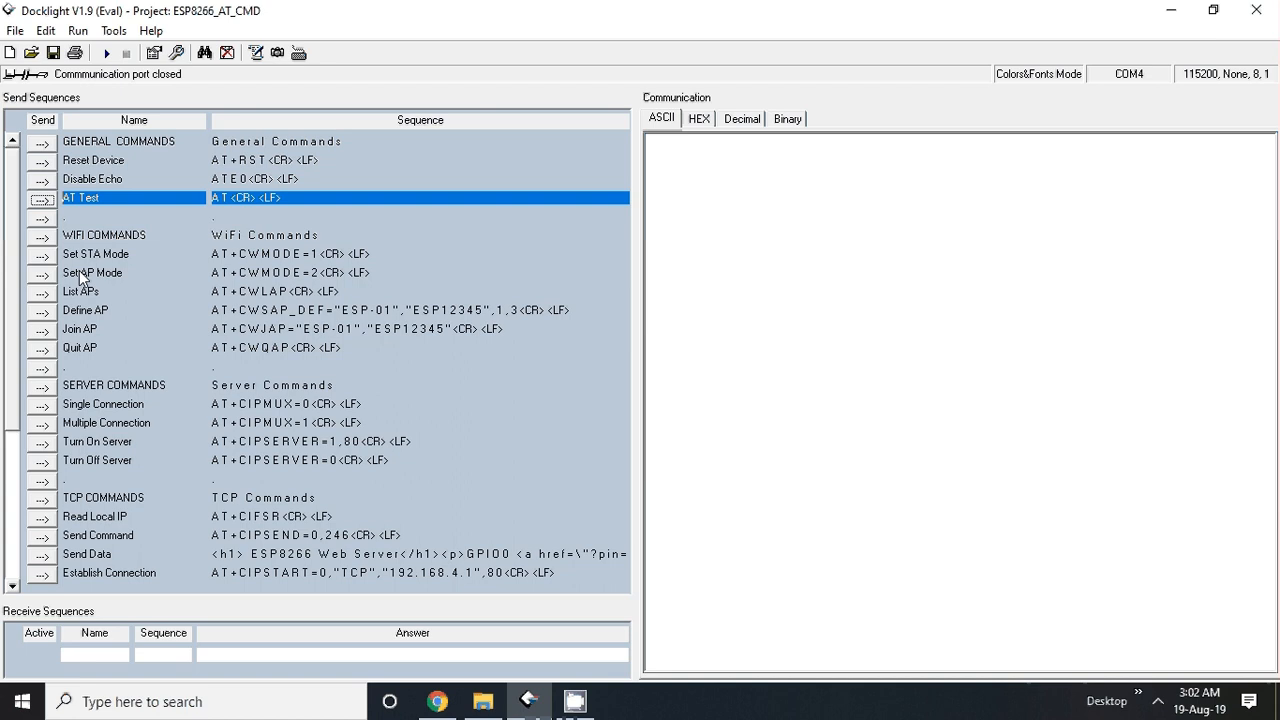
pyautogui.moveTo(524, 410)
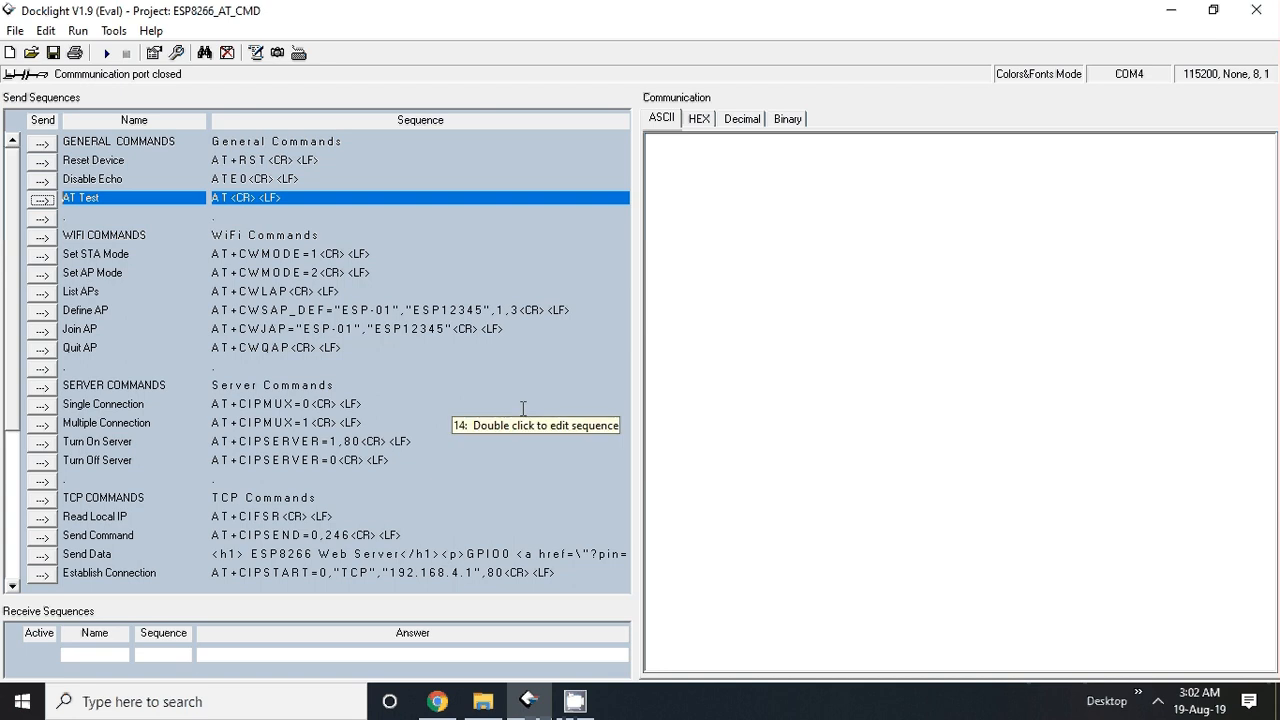
pyautogui.moveTo(548, 326)
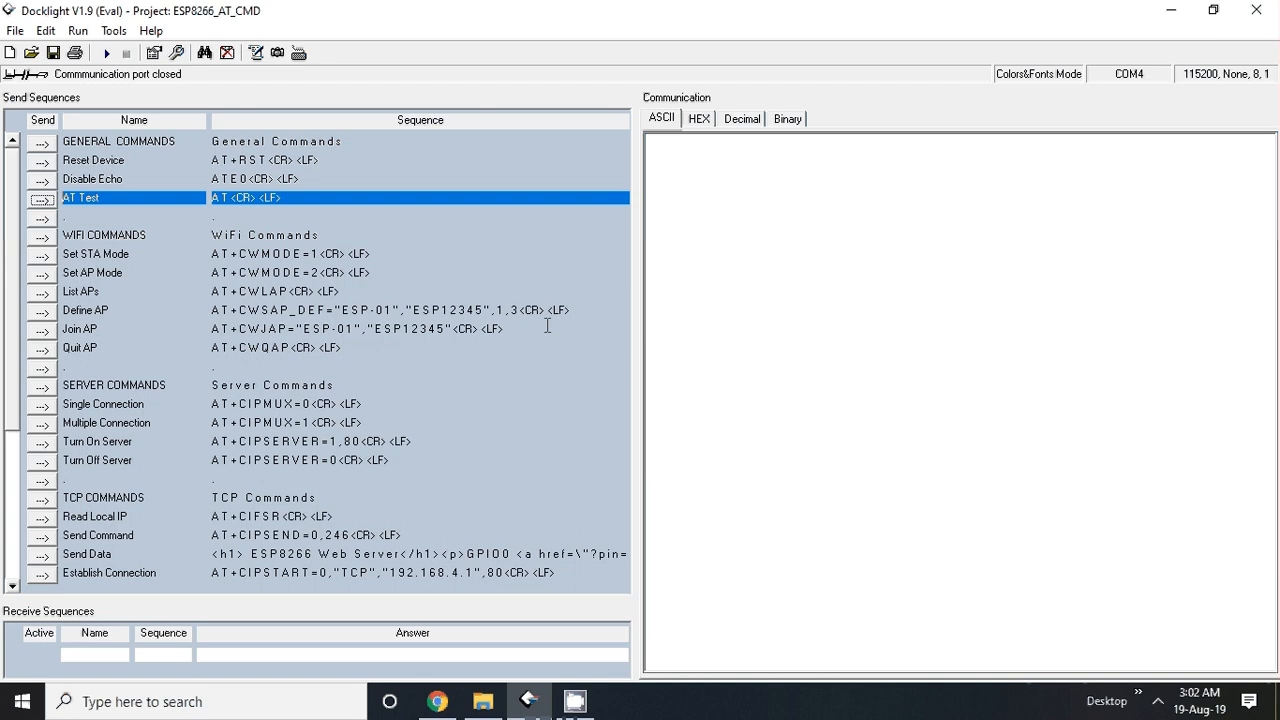
pyautogui.moveTo(104, 52)
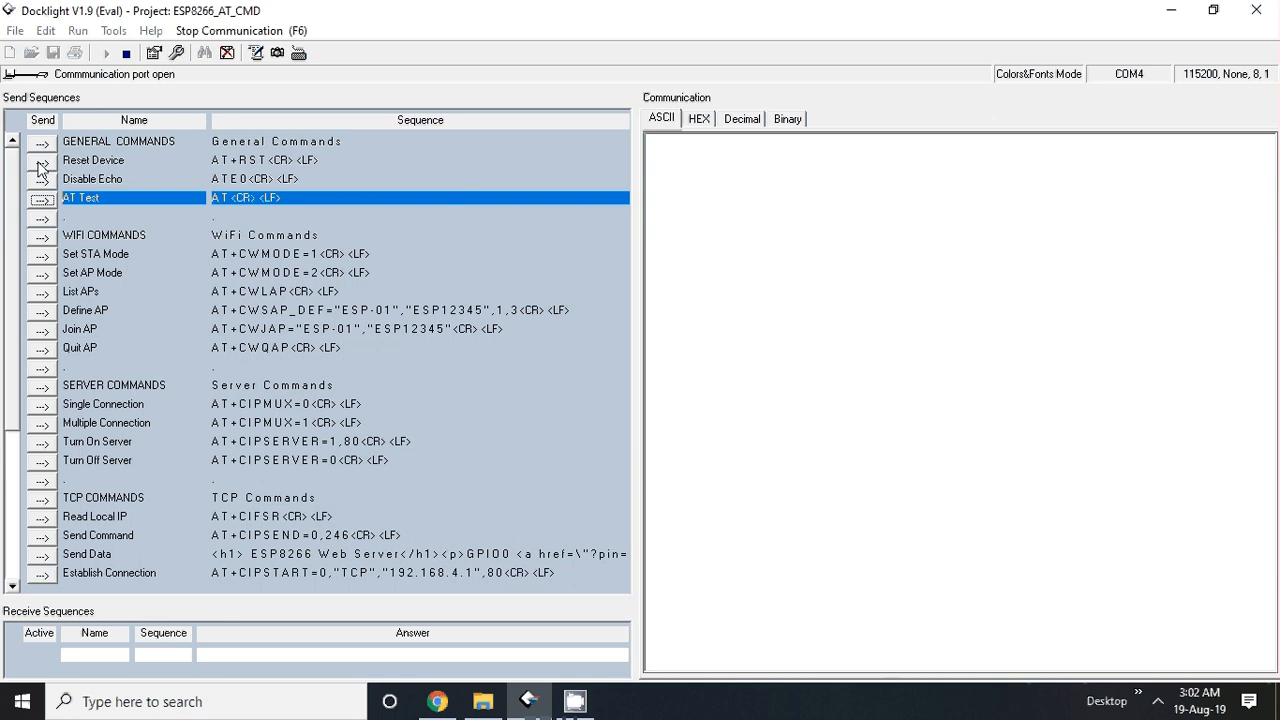
pyautogui.moveTo(42, 164)
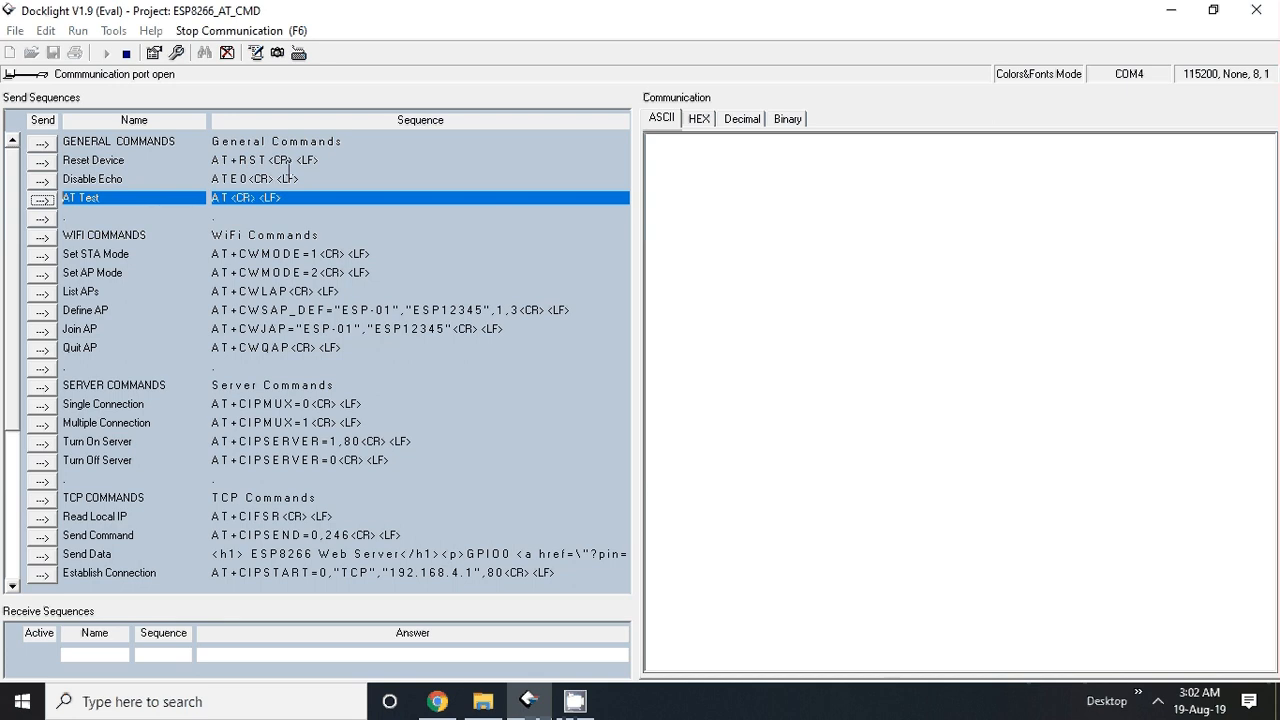
pyautogui.moveTo(288, 168)
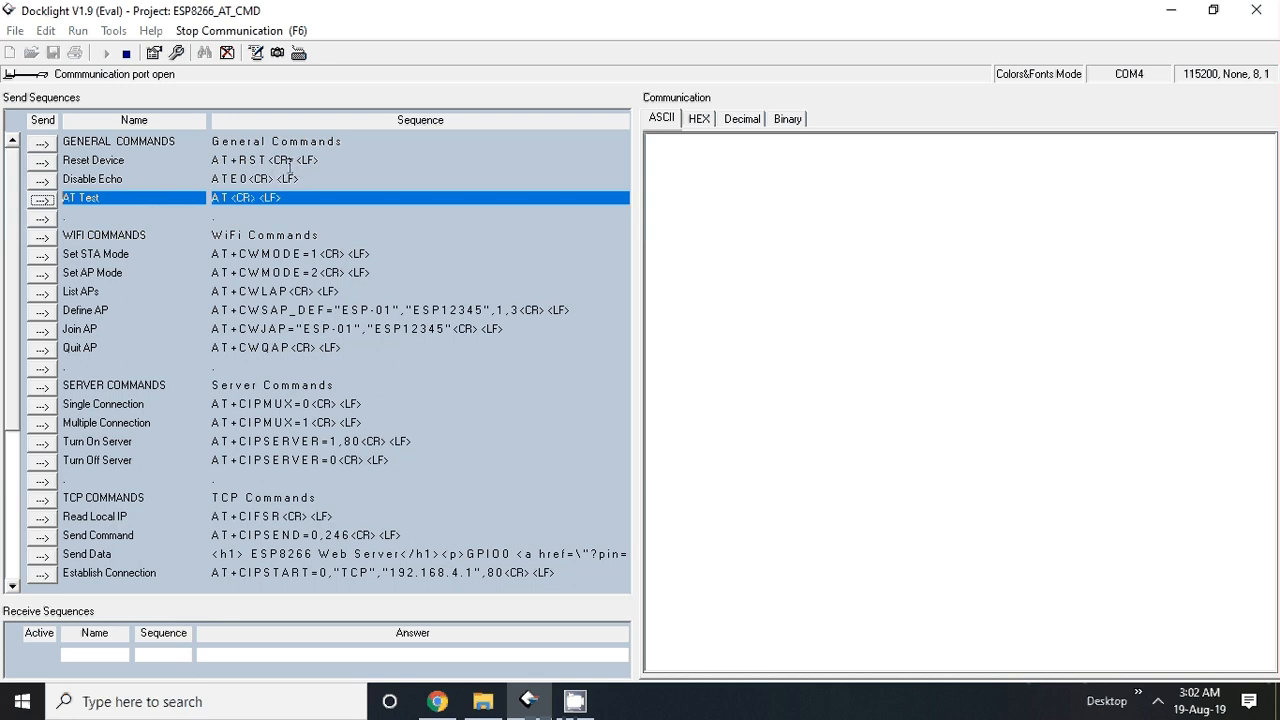
pyautogui.click(92, 160)
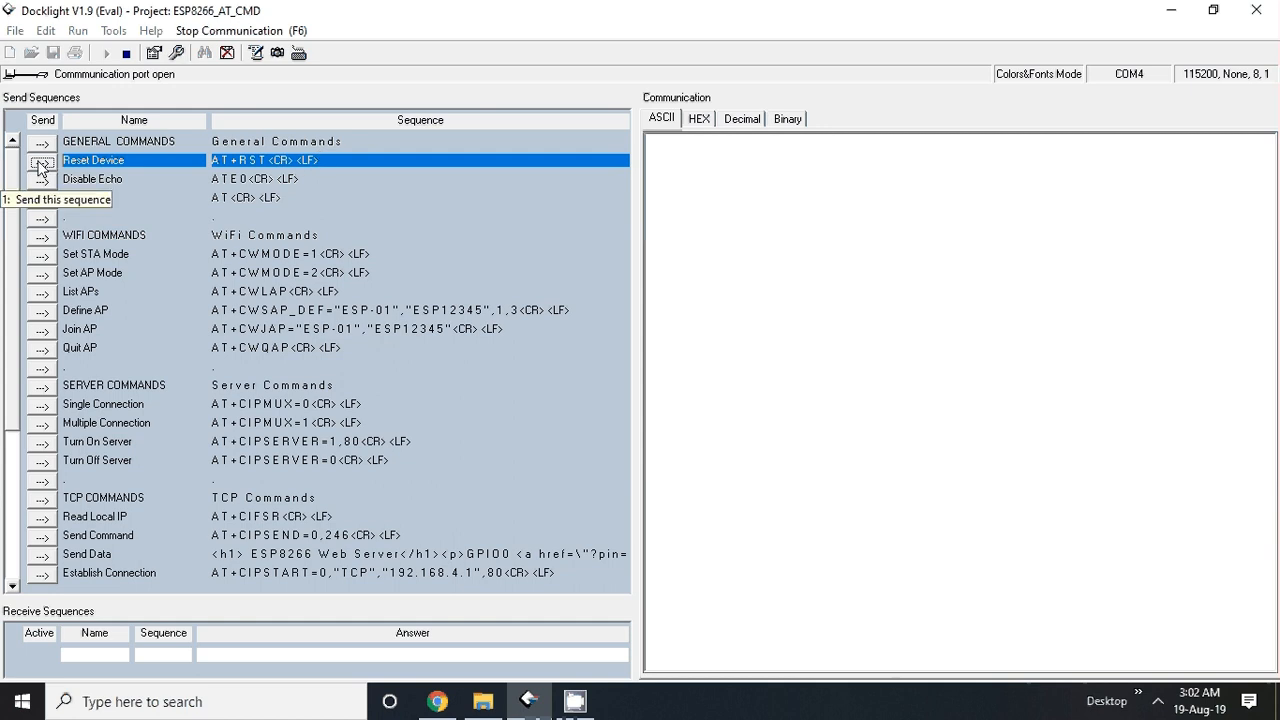
# Send the Reset Device command so the ESP-01 reboots and prints its ready banner
pyautogui.click(42, 160)
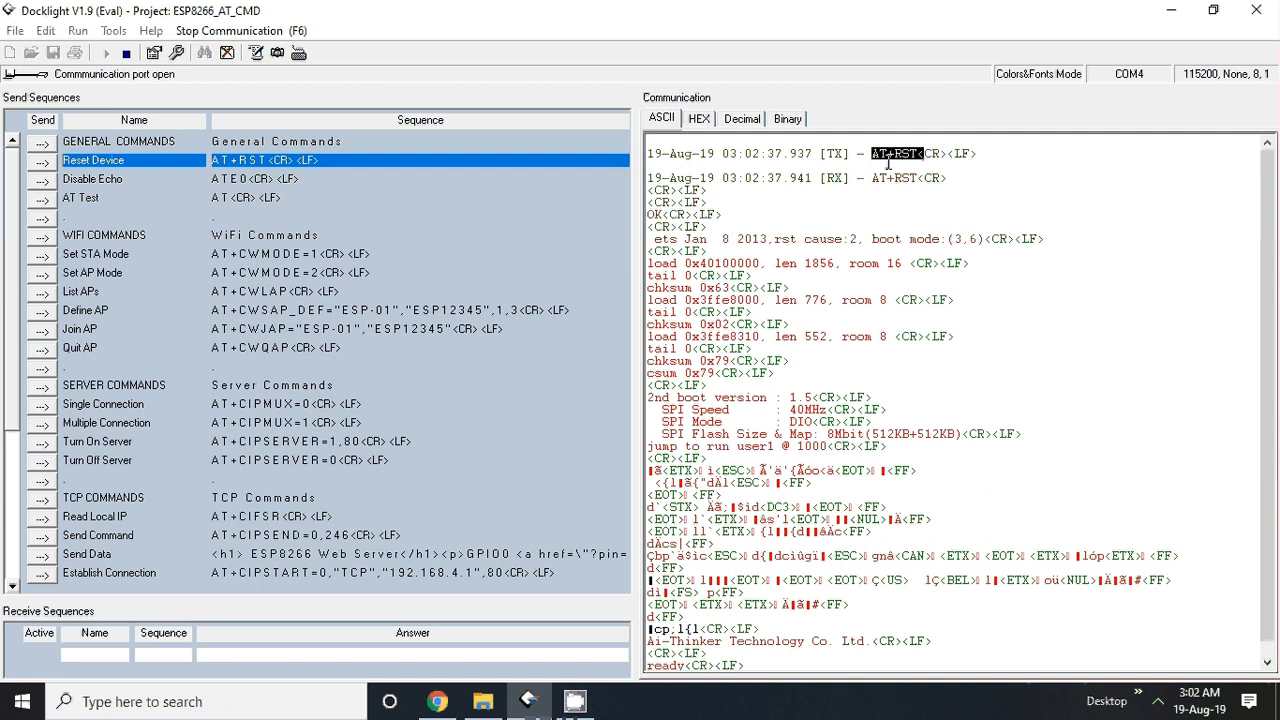
pyautogui.moveTo(868, 280)
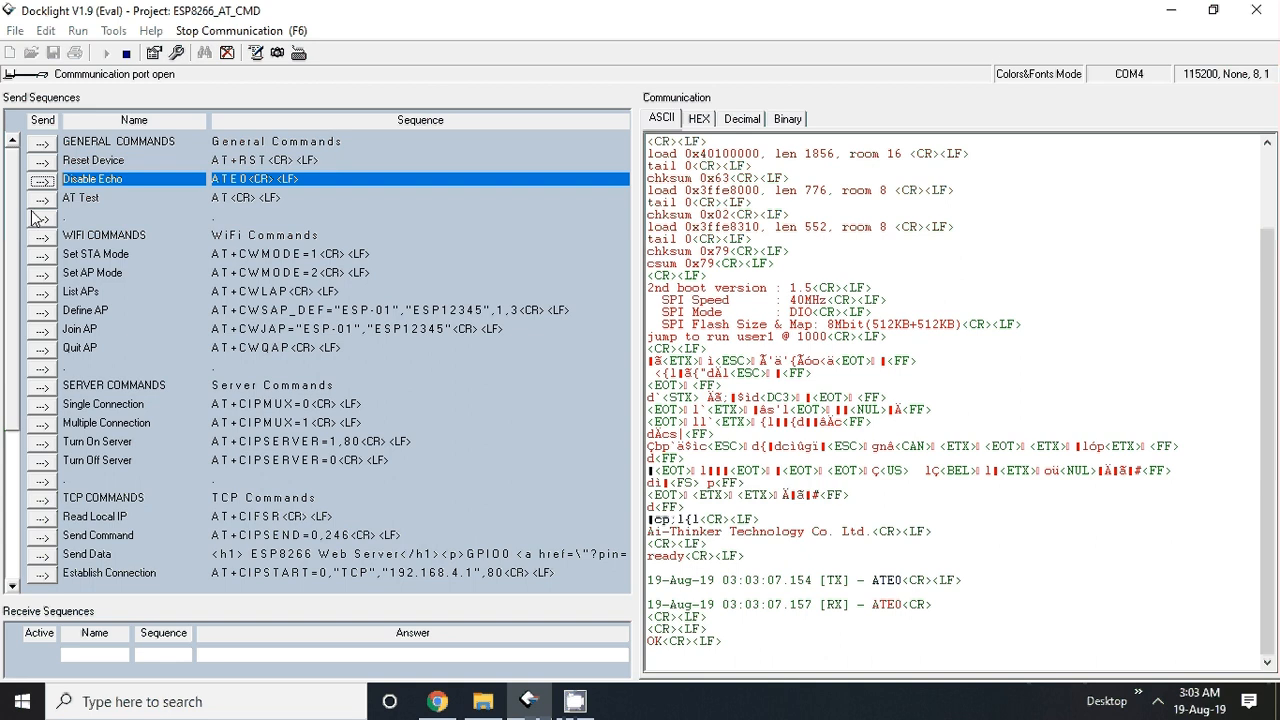
pyautogui.moveTo(42, 200)
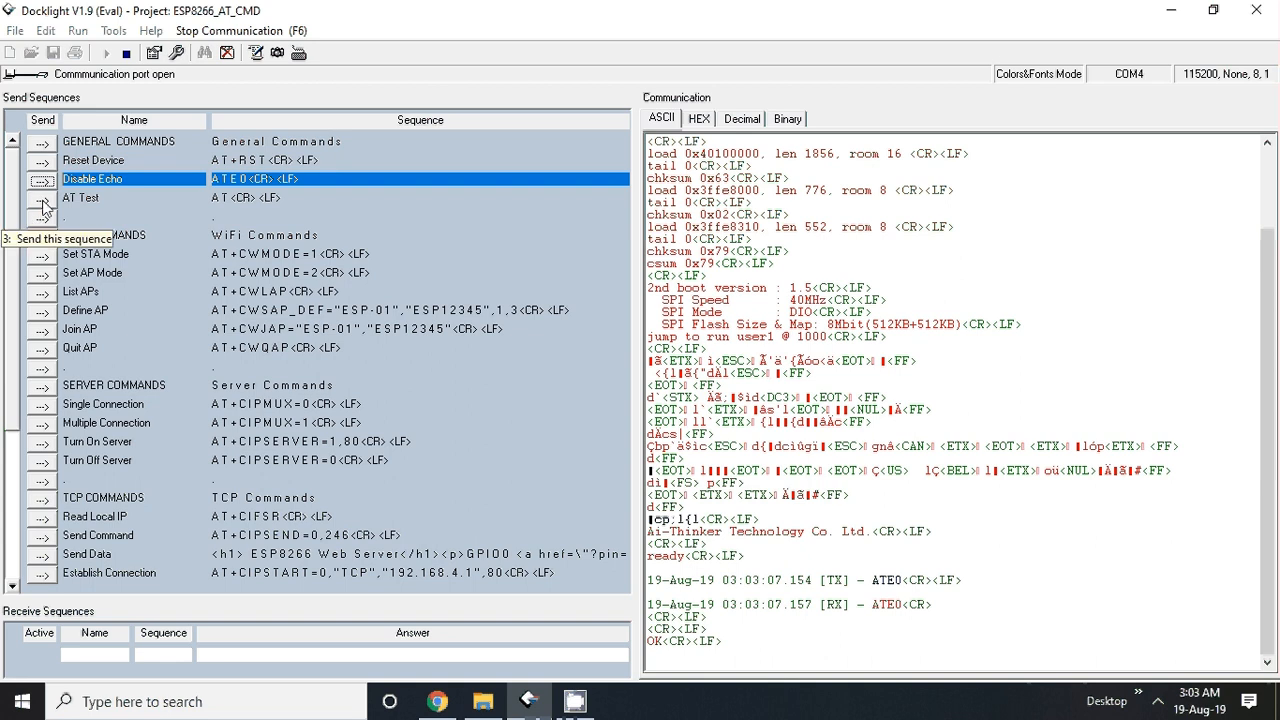
# Send the AT test command repeatedly, each answered with OK
pyautogui.click(42, 198)
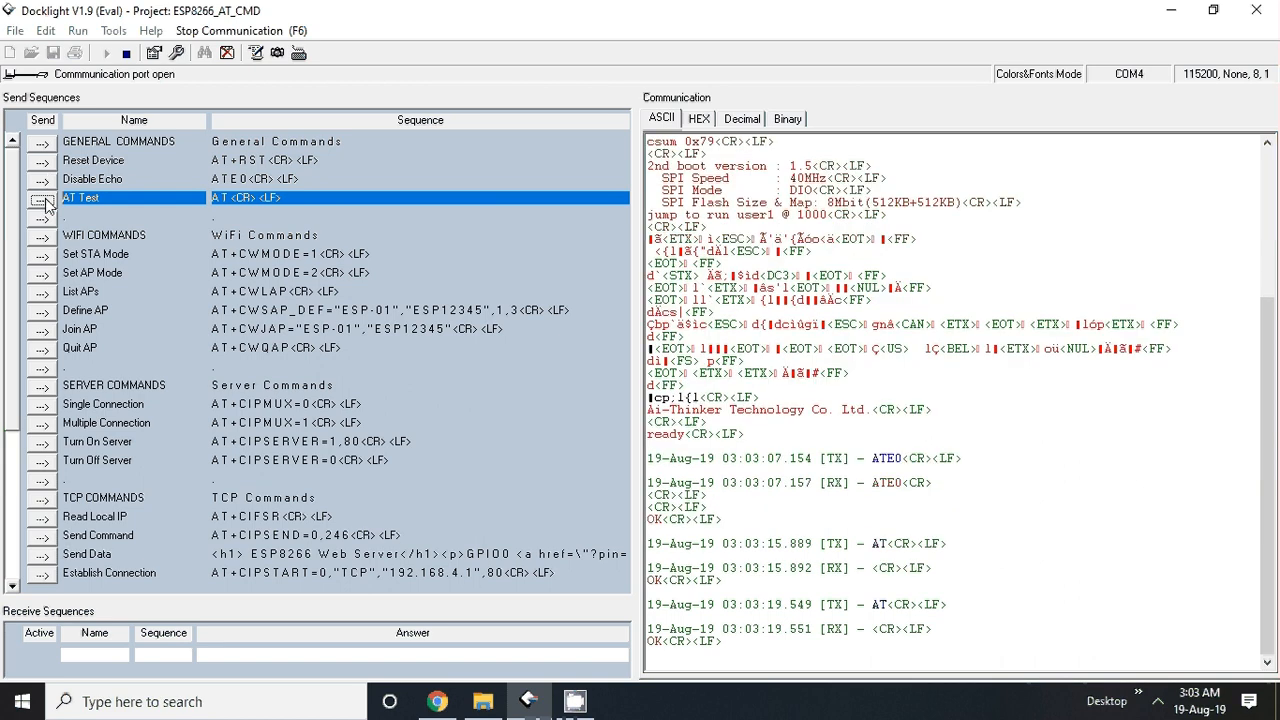
pyautogui.click(42, 204)
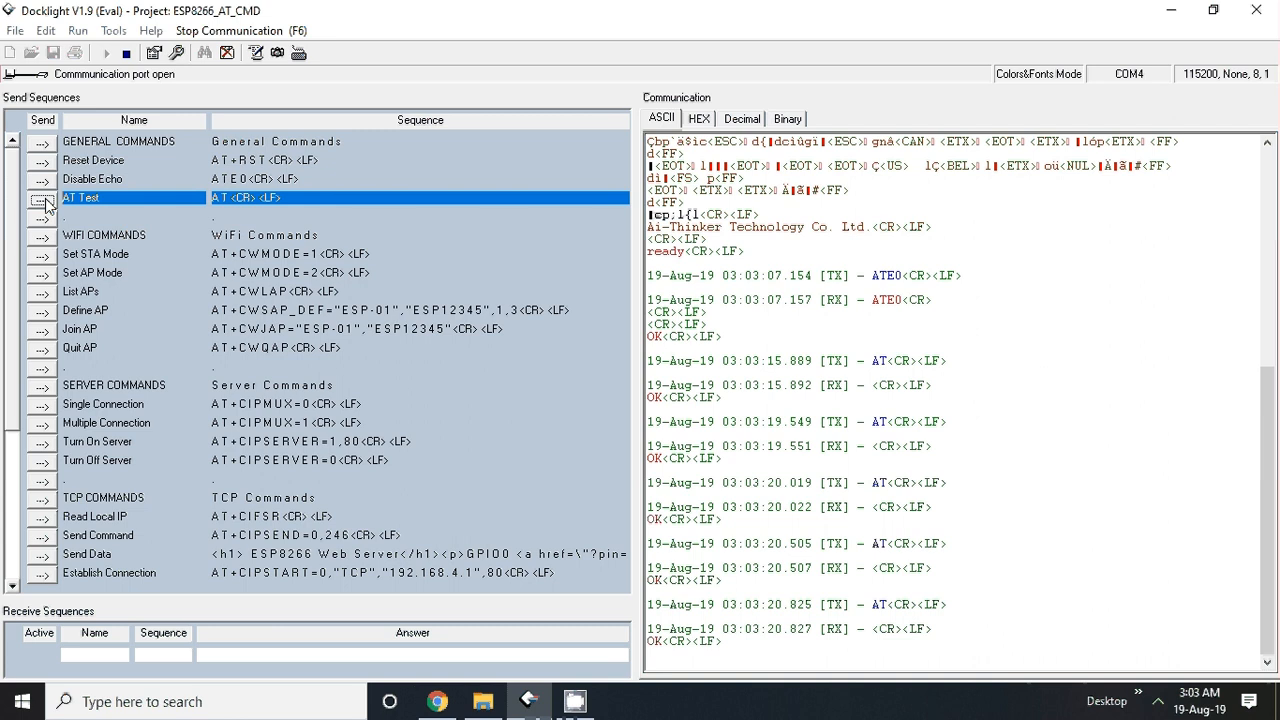
pyautogui.moveTo(42, 204)
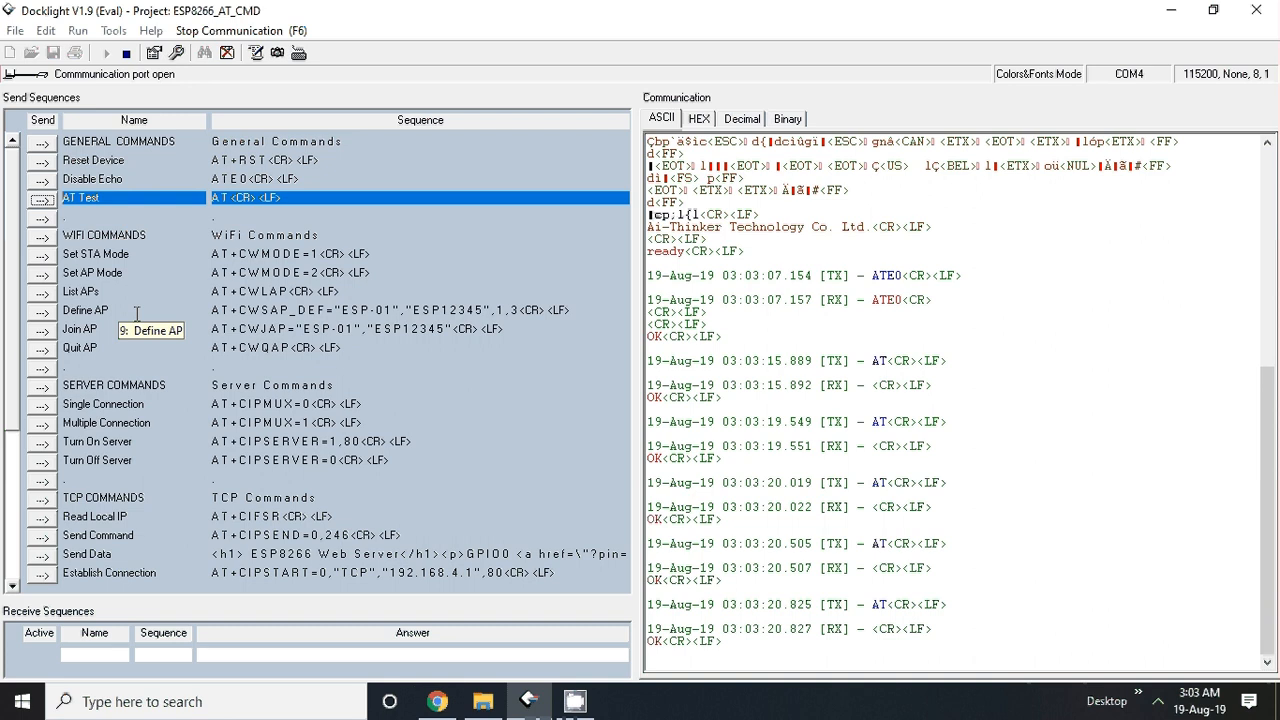
pyautogui.moveTo(80, 296)
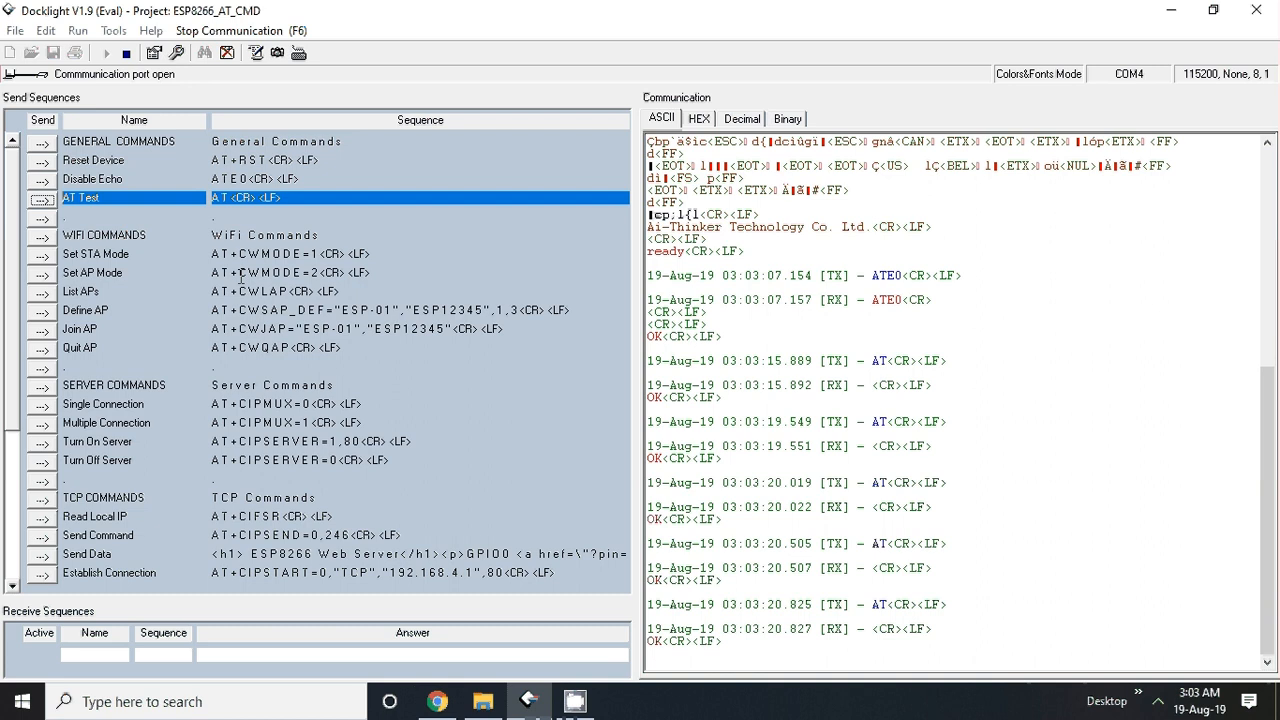
pyautogui.moveTo(292, 278)
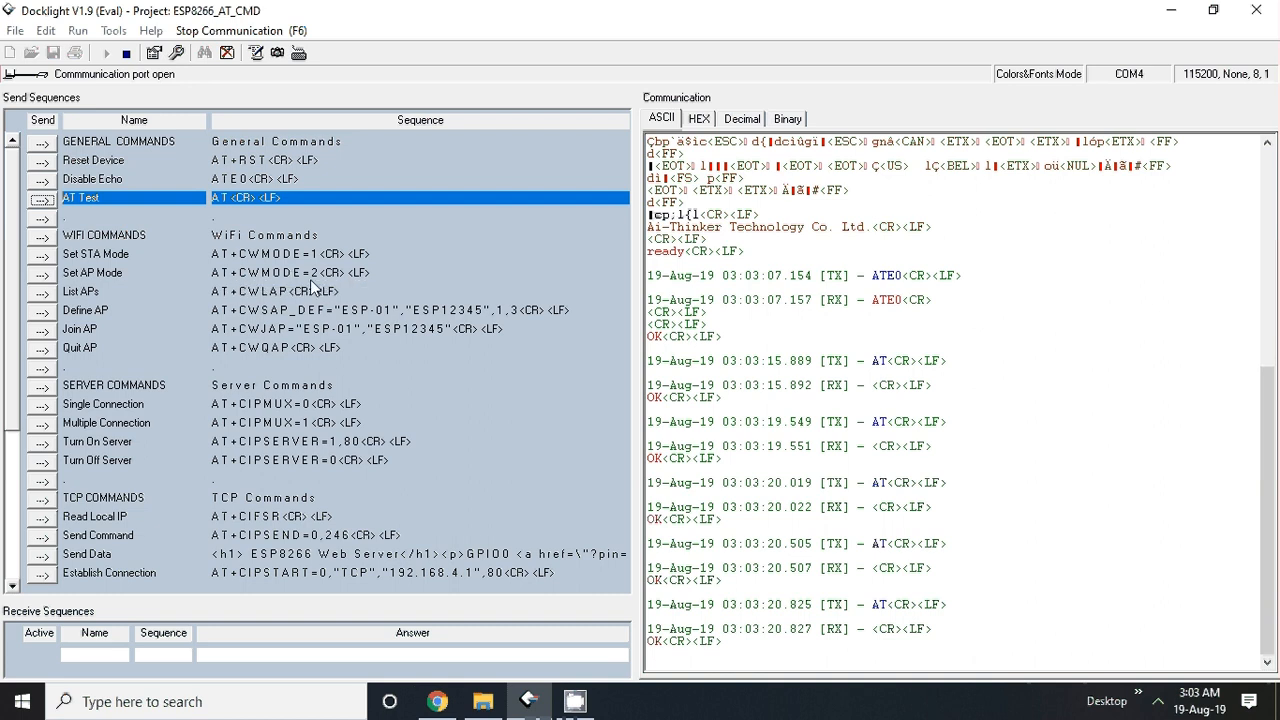
pyautogui.moveTo(44, 288)
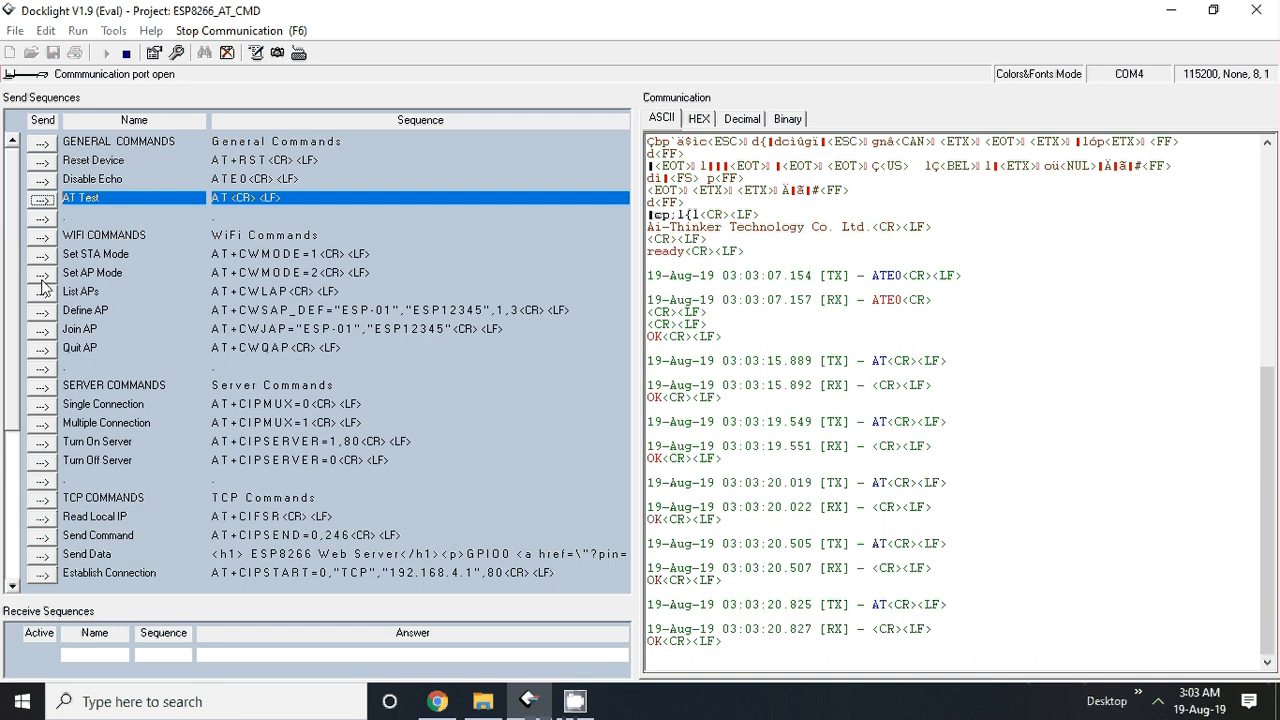
# Set AP mode with AT+CWMODE=2 and confirm the ESP-01 hotspot appears among nearby Wi-Fi networks
pyautogui.click(40, 272)
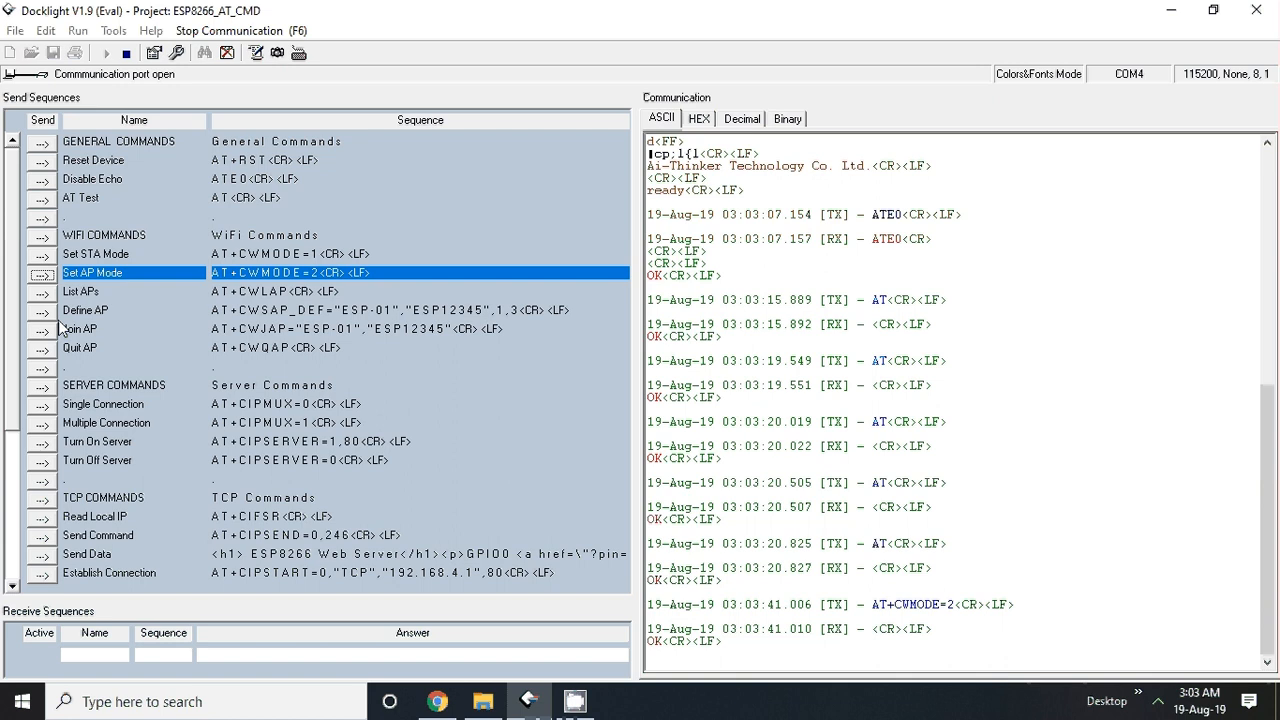
pyautogui.moveTo(304, 296)
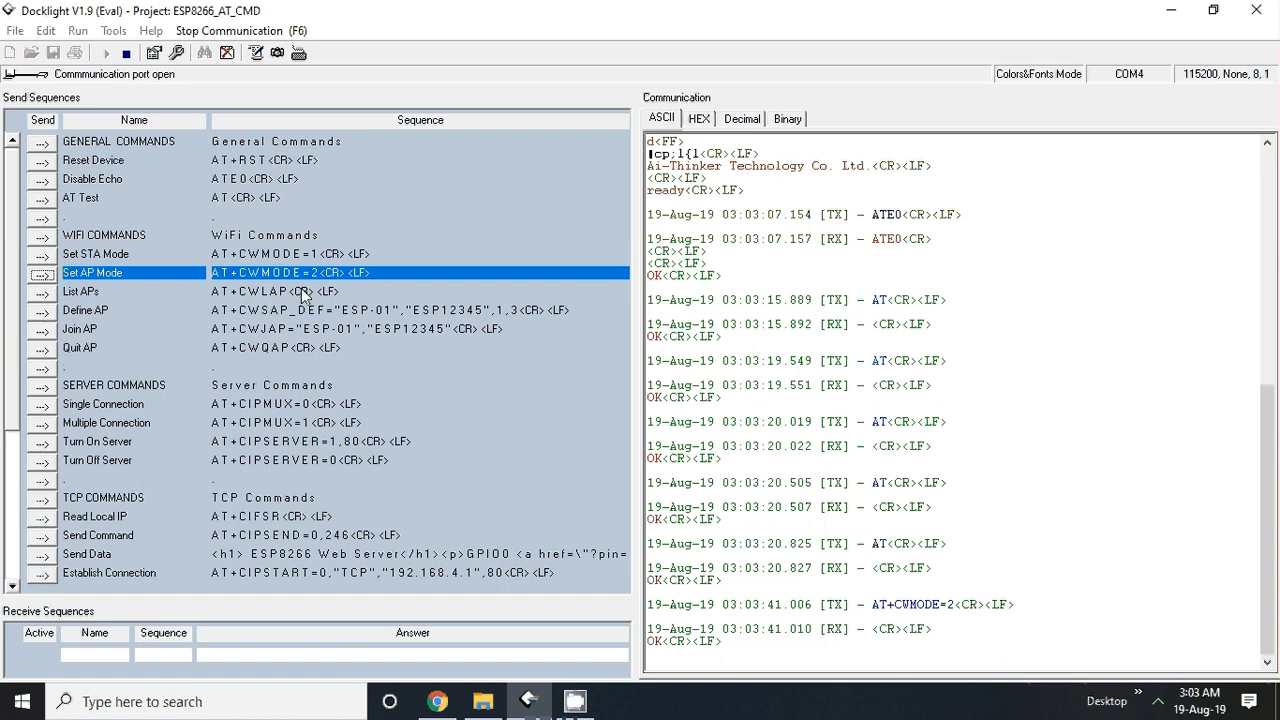
pyautogui.moveTo(264, 310)
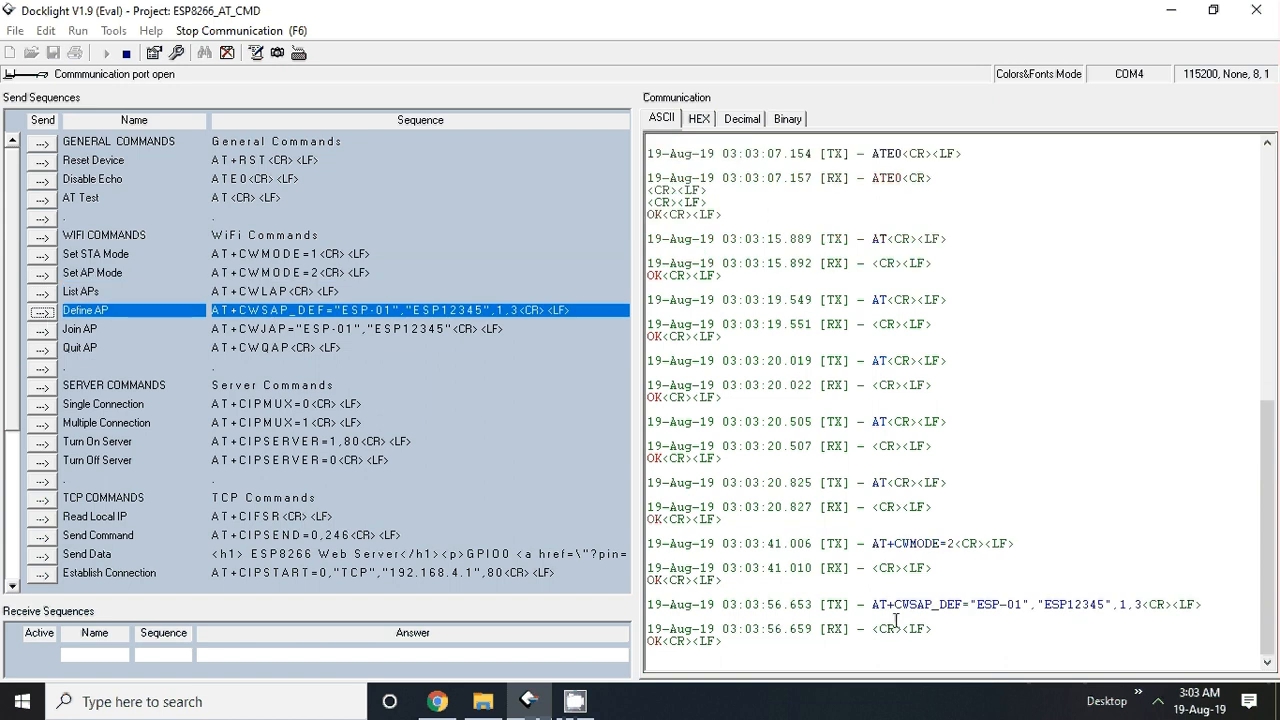
pyautogui.moveTo(896, 620)
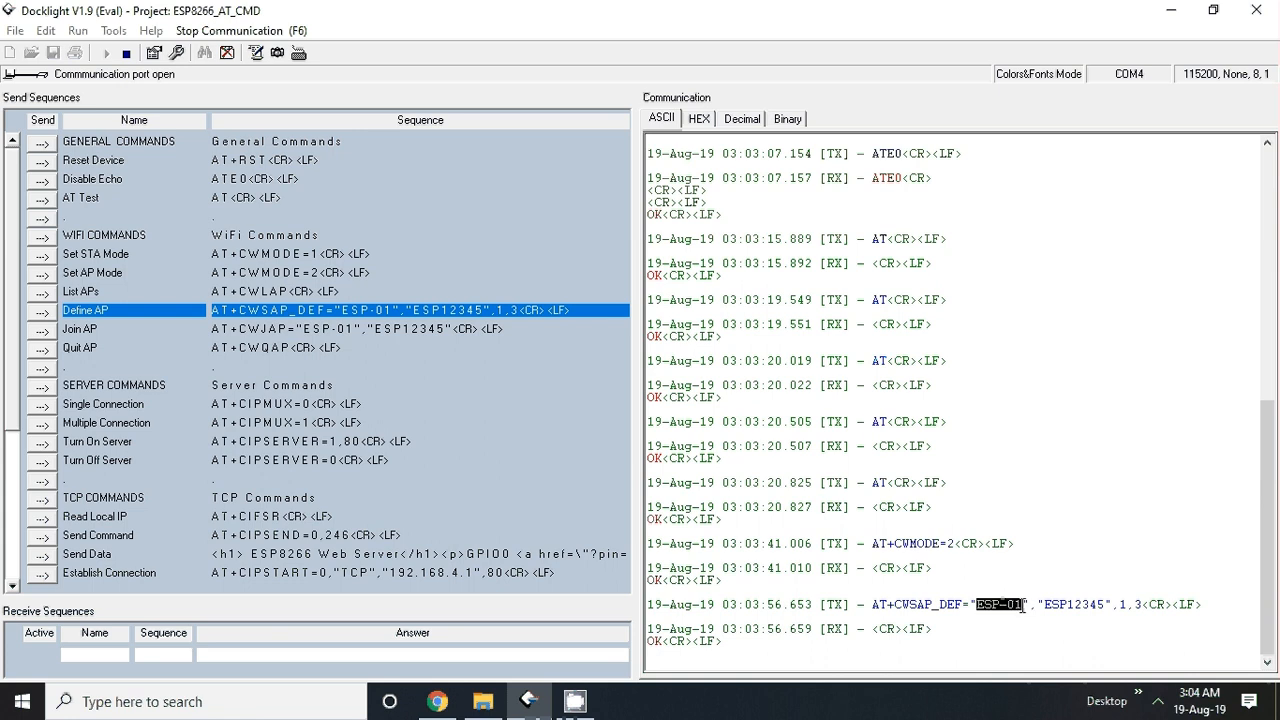
pyautogui.moveTo(1012, 618)
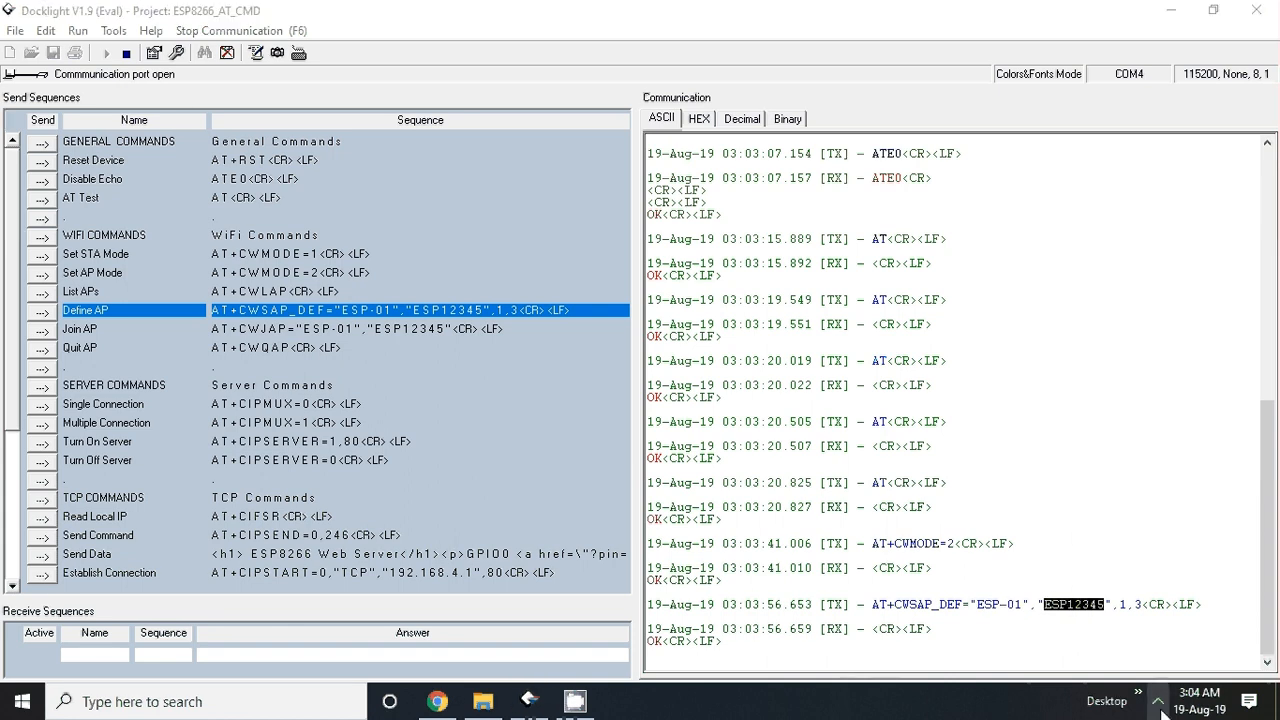
pyautogui.click(1156, 700)
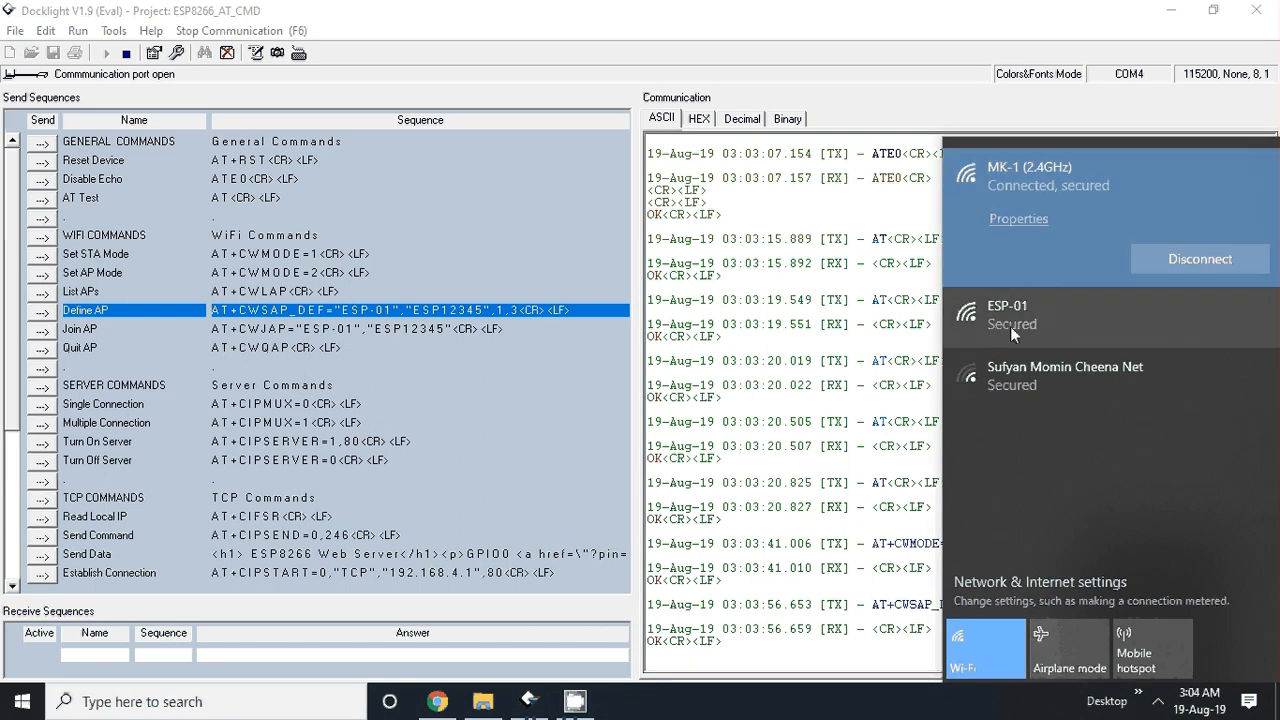
pyautogui.moveTo(1016, 338)
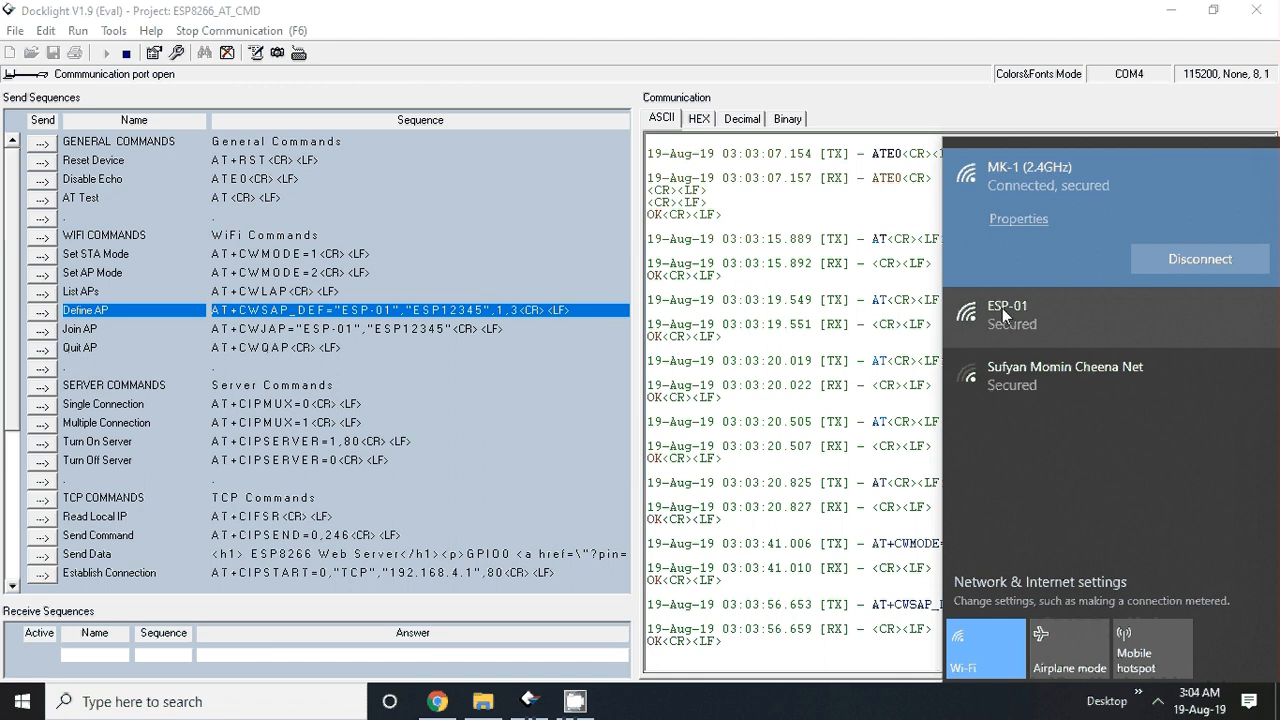
pyautogui.moveTo(1010, 318)
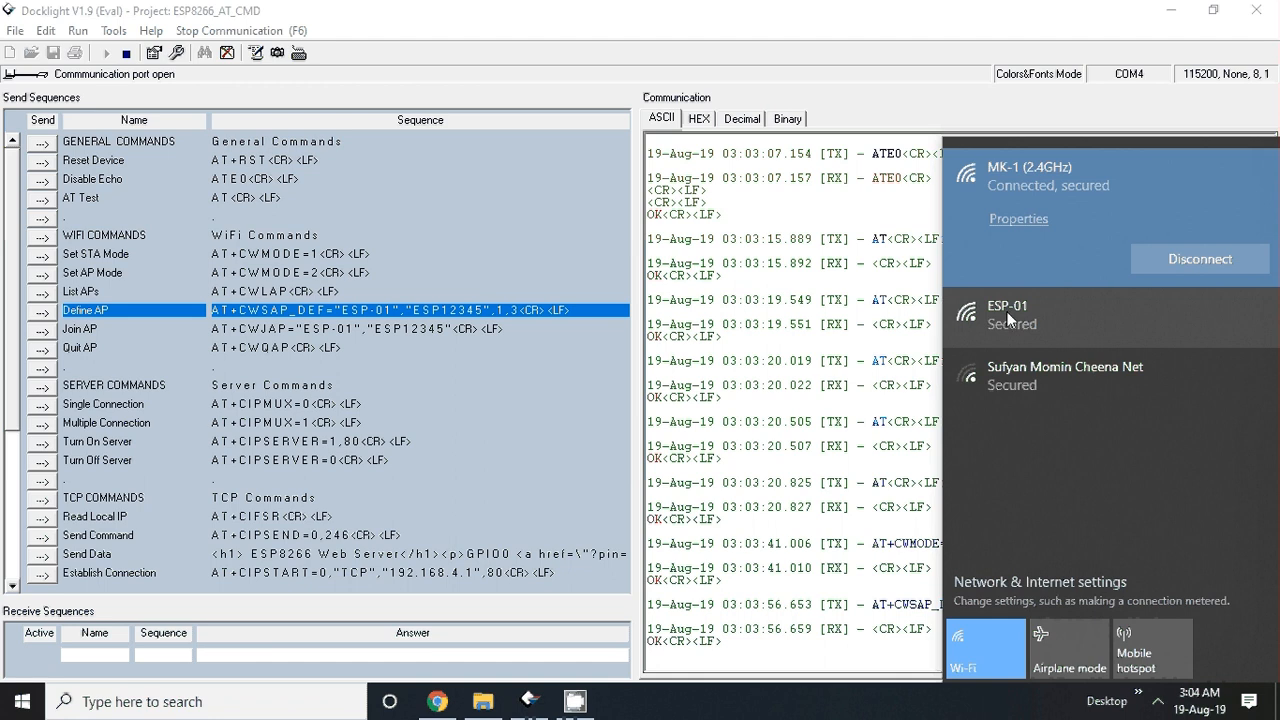
pyautogui.click(1040, 316)
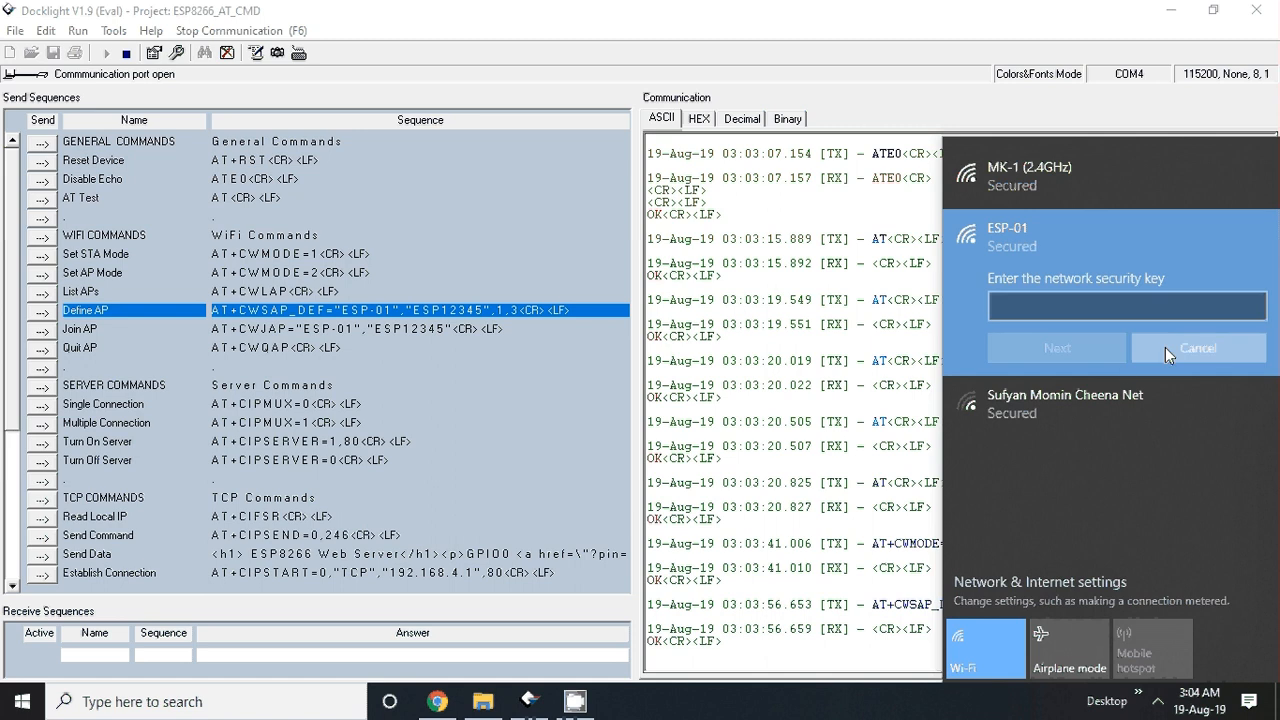
pyautogui.click(1198, 348)
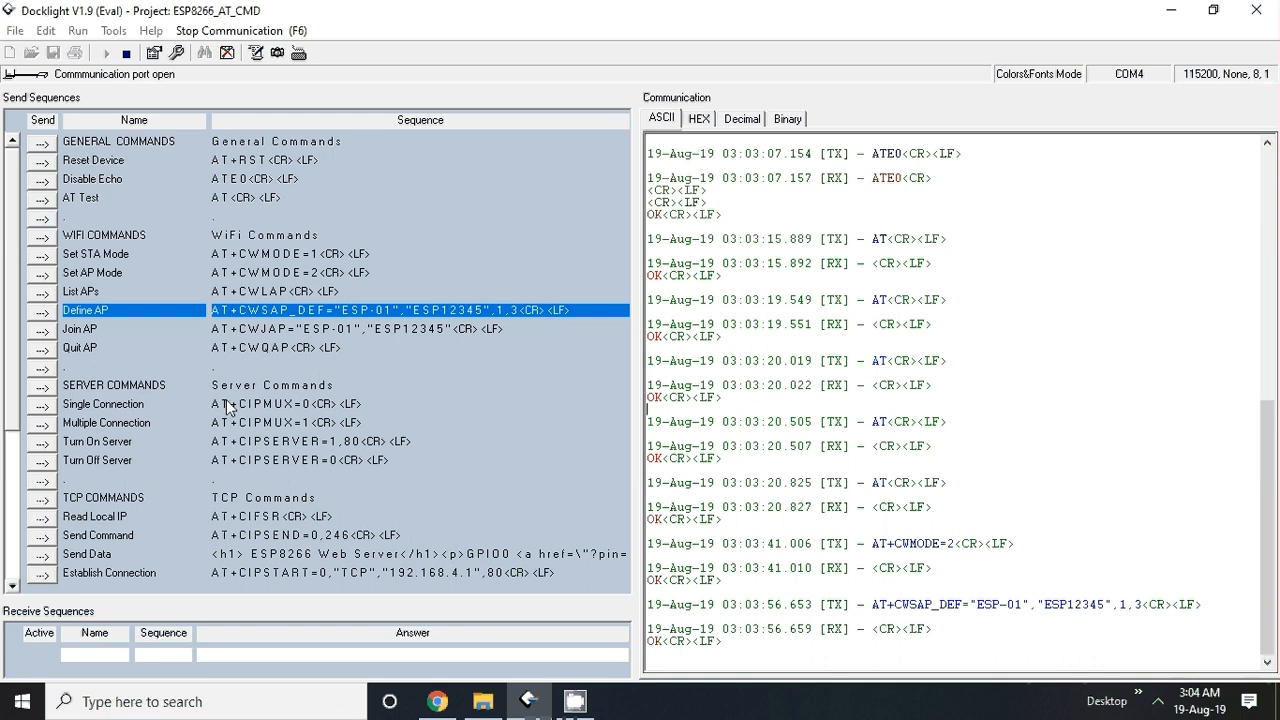
pyautogui.moveTo(476, 472)
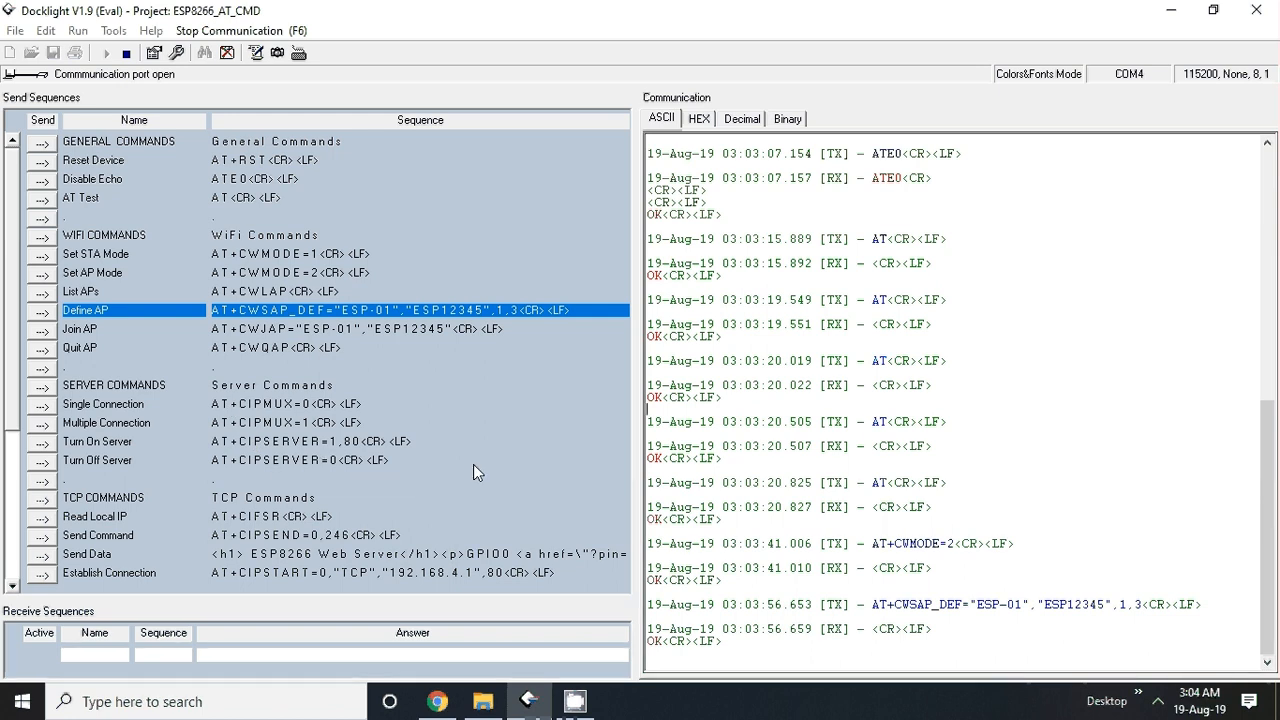
pyautogui.moveTo(452, 516)
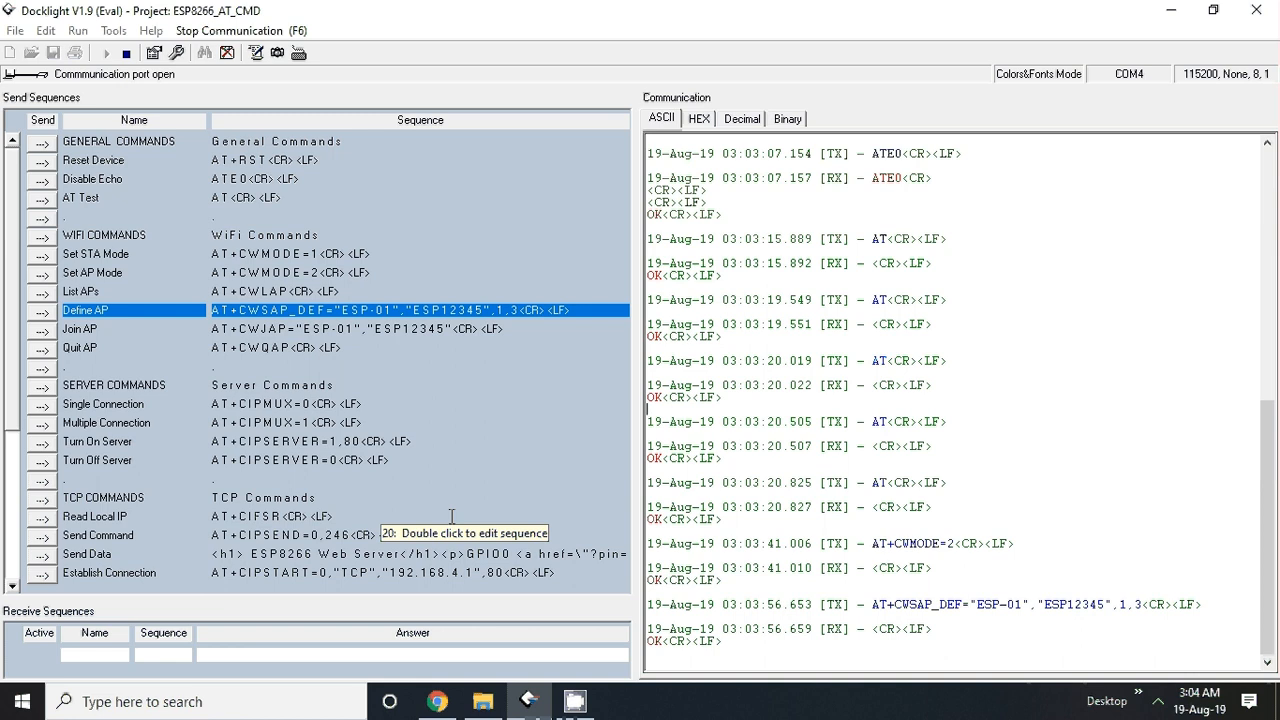
pyautogui.moveTo(220, 472)
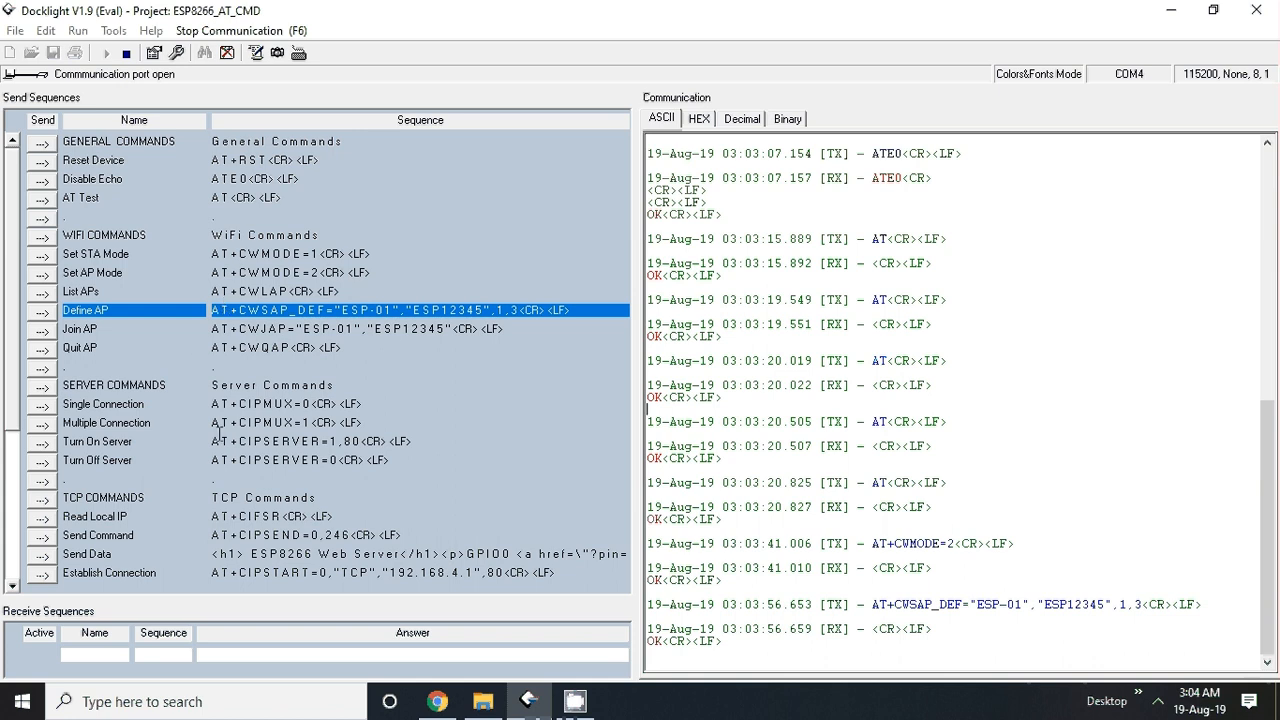
pyautogui.moveTo(256, 482)
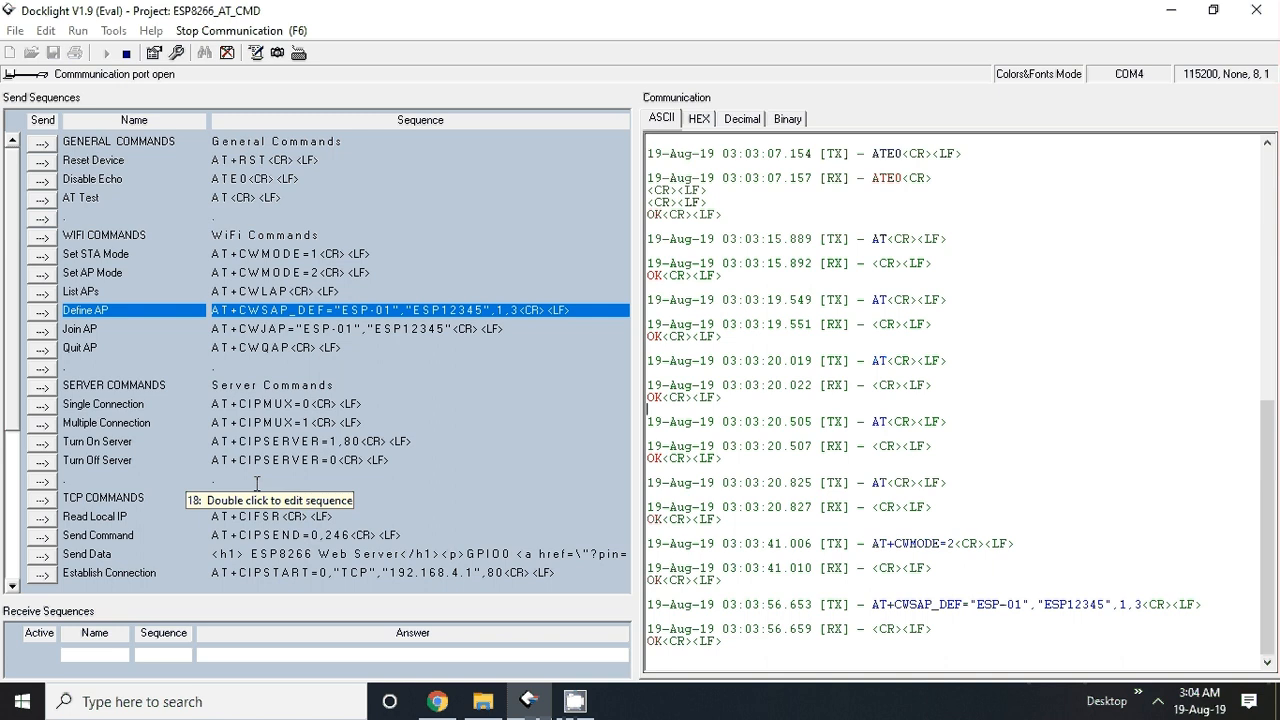
pyautogui.moveTo(960, 360)
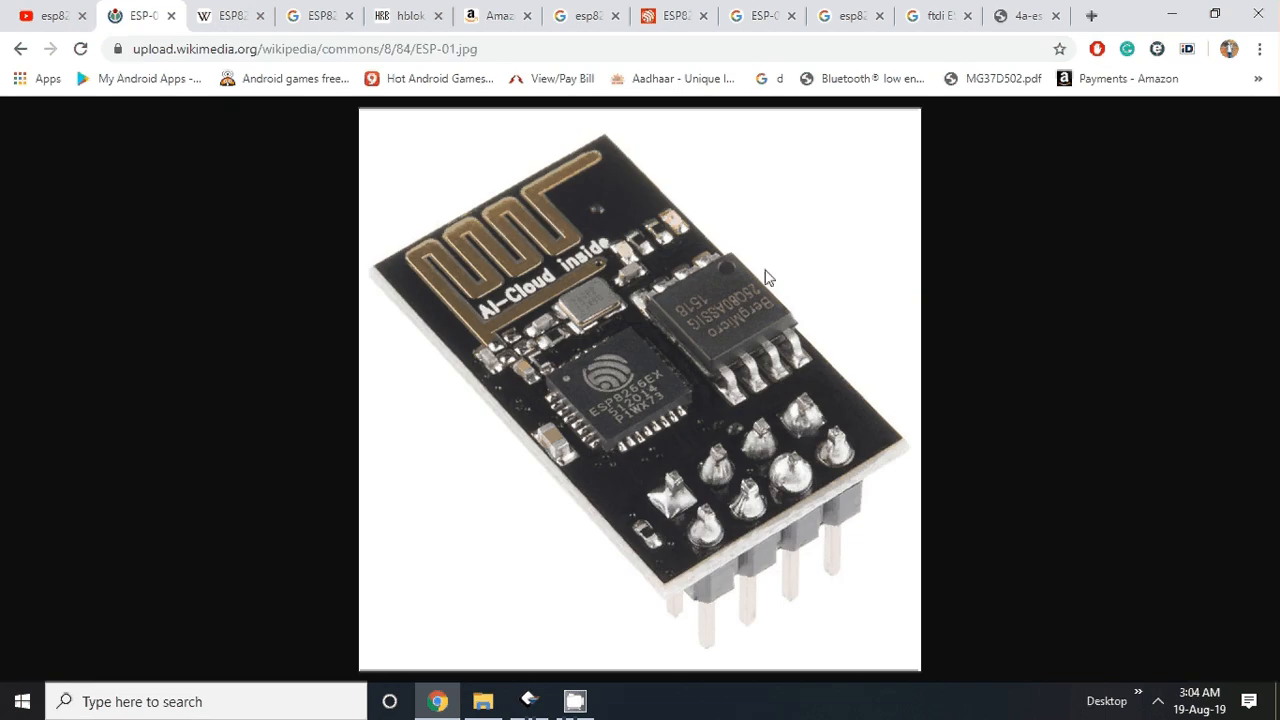
pyautogui.moveTo(644, 390)
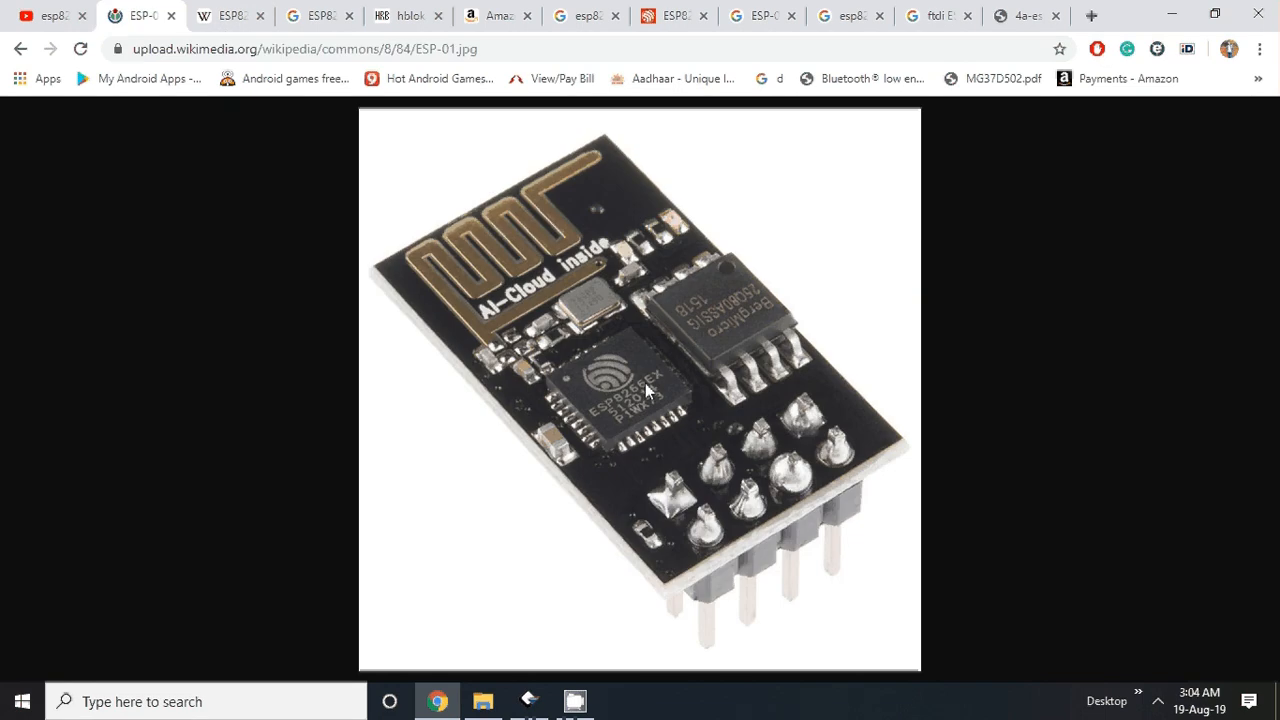
pyautogui.moveTo(912, 476)
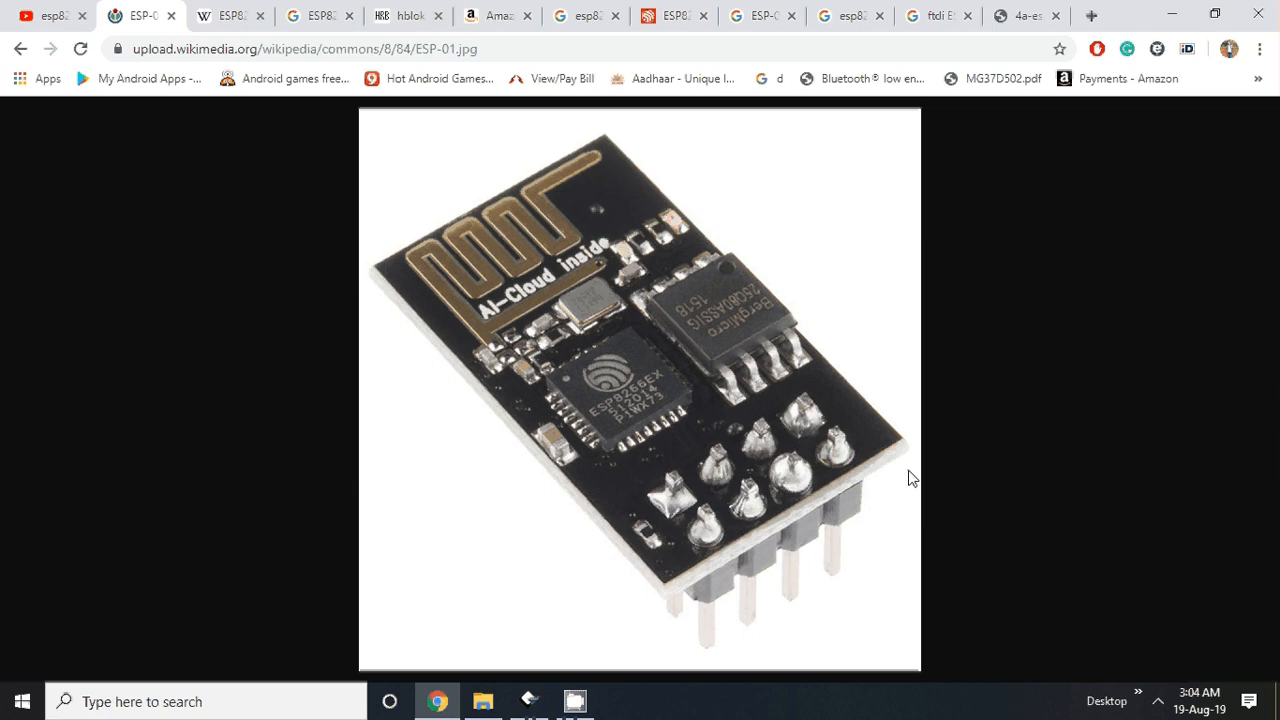